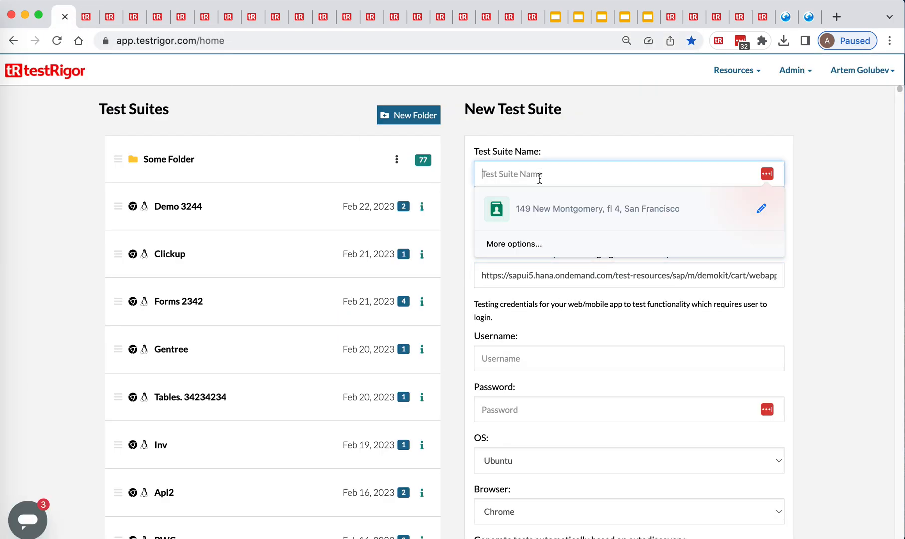
- Name the new test suite 'SAP E-Commerce'
text(SAP)
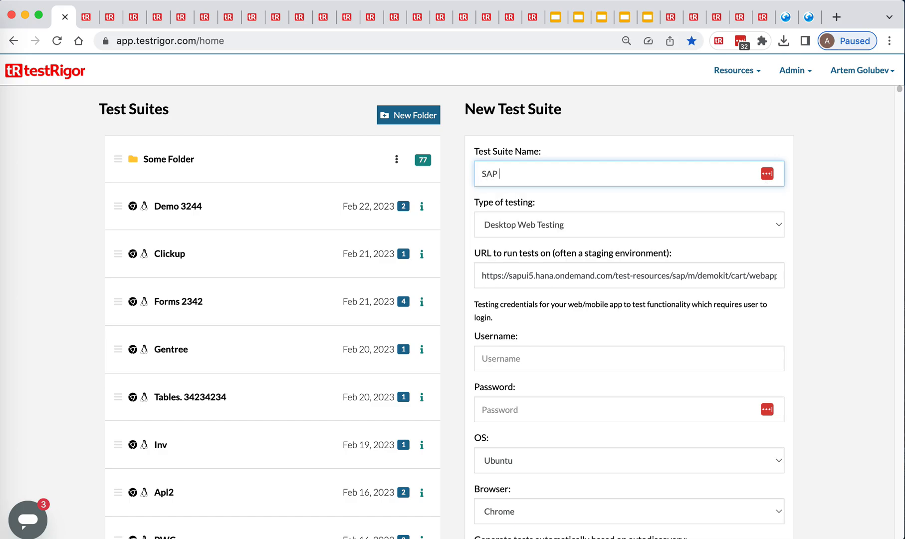
text(E-Co)
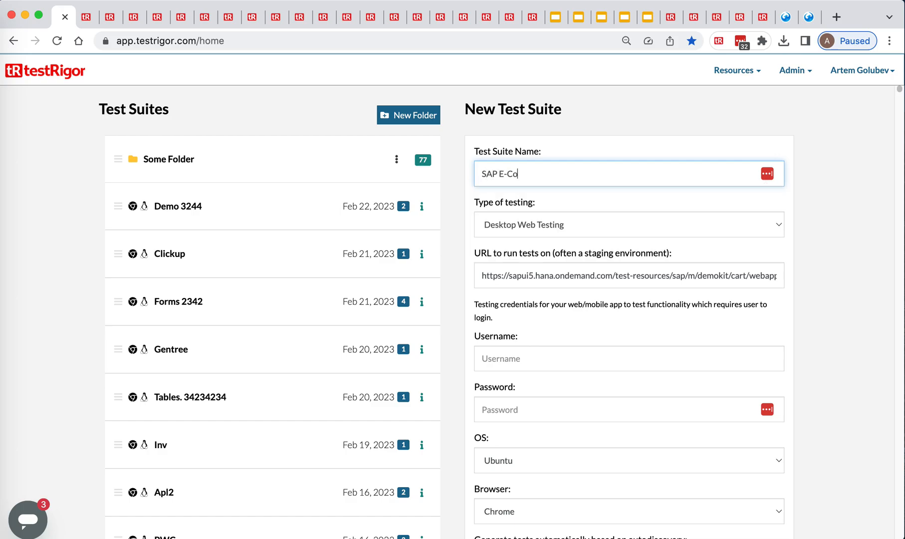
text(mmerce)
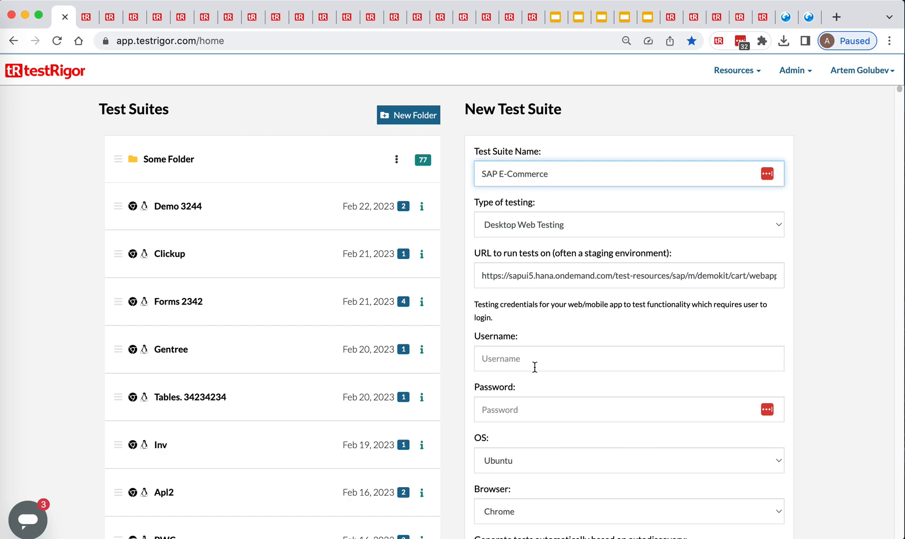
- Set automatic test generation to 0 and create the test suite
scroll(down, 3)
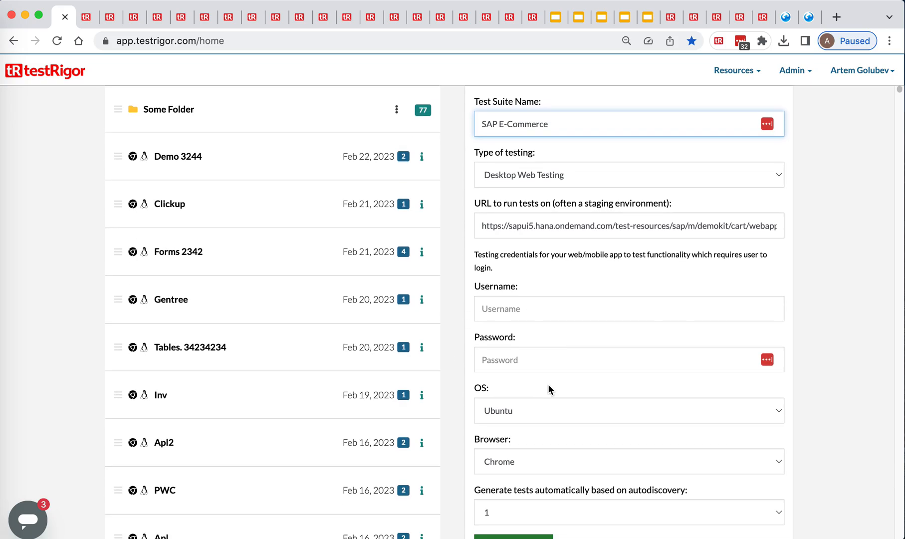
scroll(down, 3)
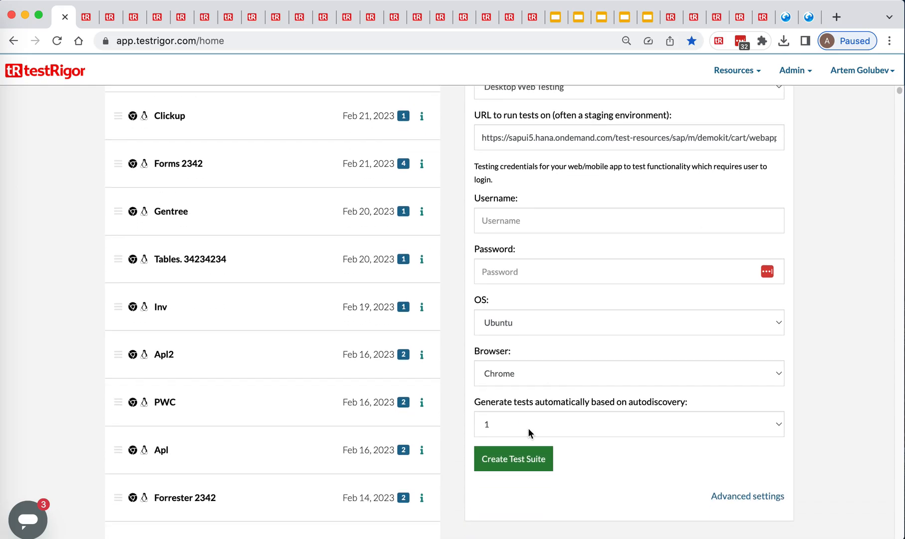
click(627, 424)
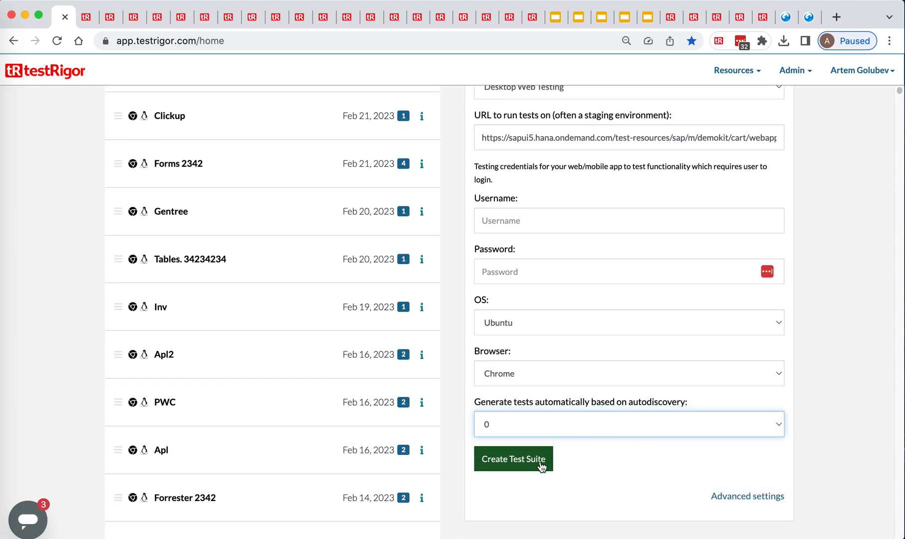
click(512, 459)
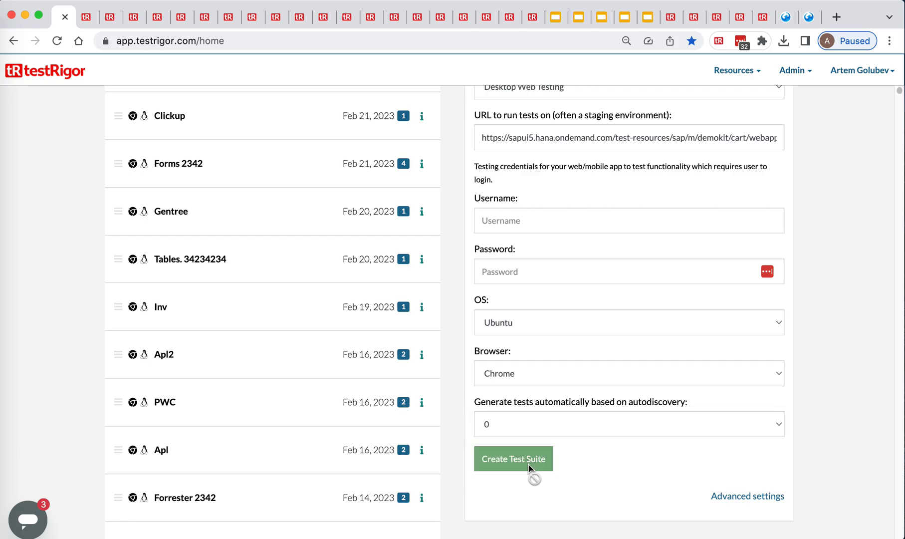
click(513, 459)
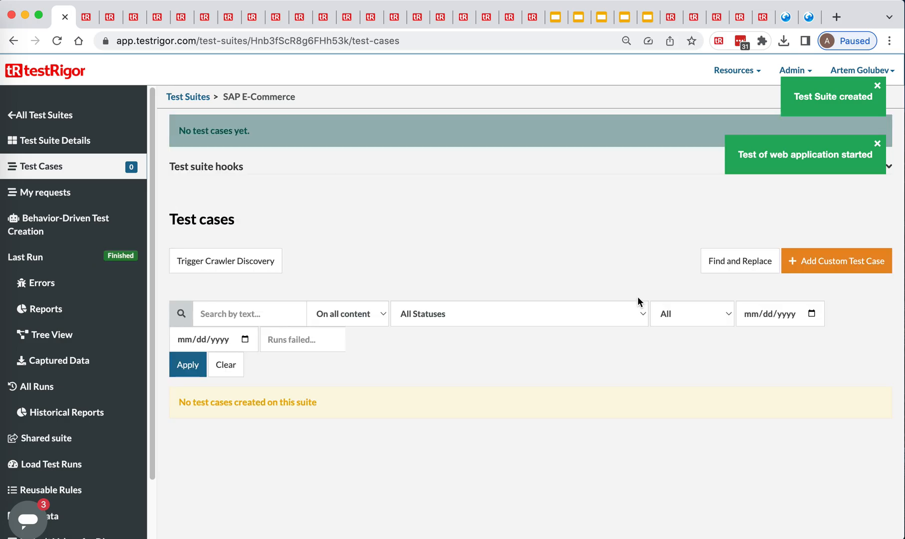
mouse_move(805, 41)
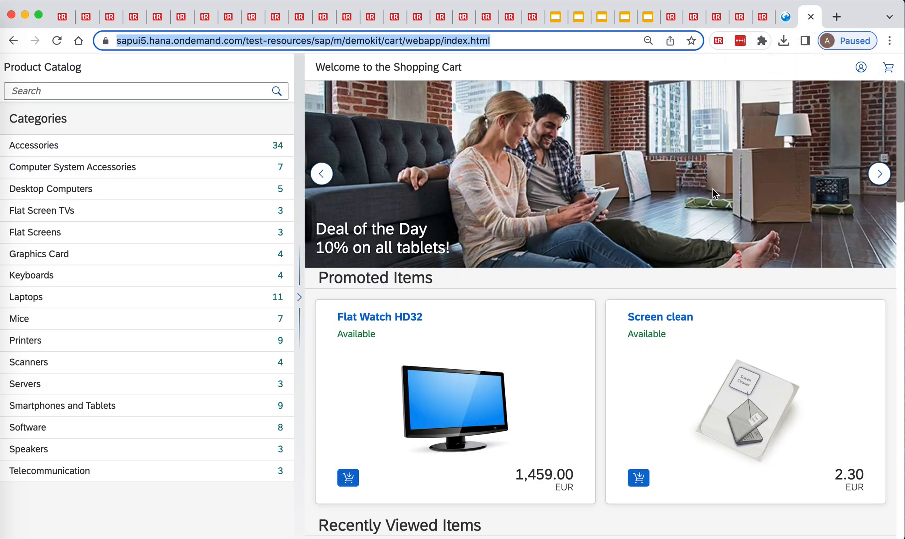
mouse_move(715, 194)
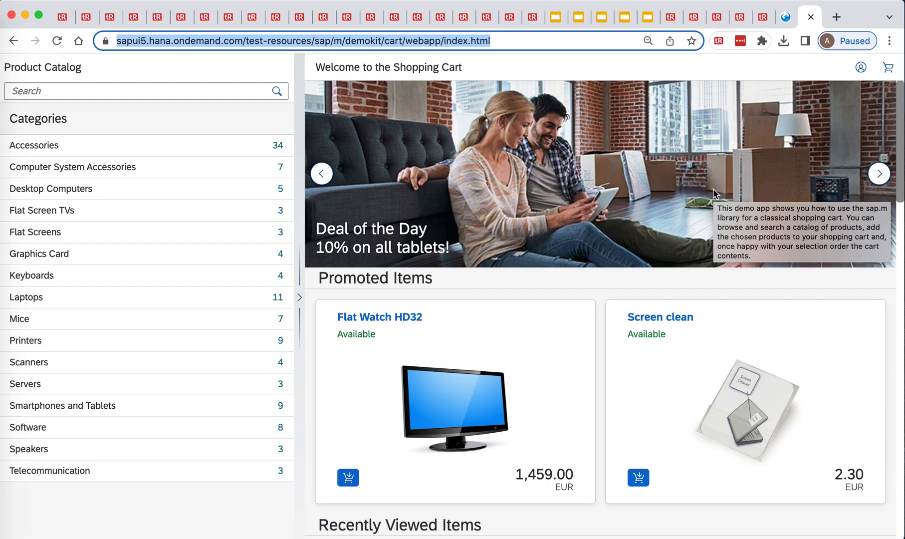
mouse_move(719, 173)
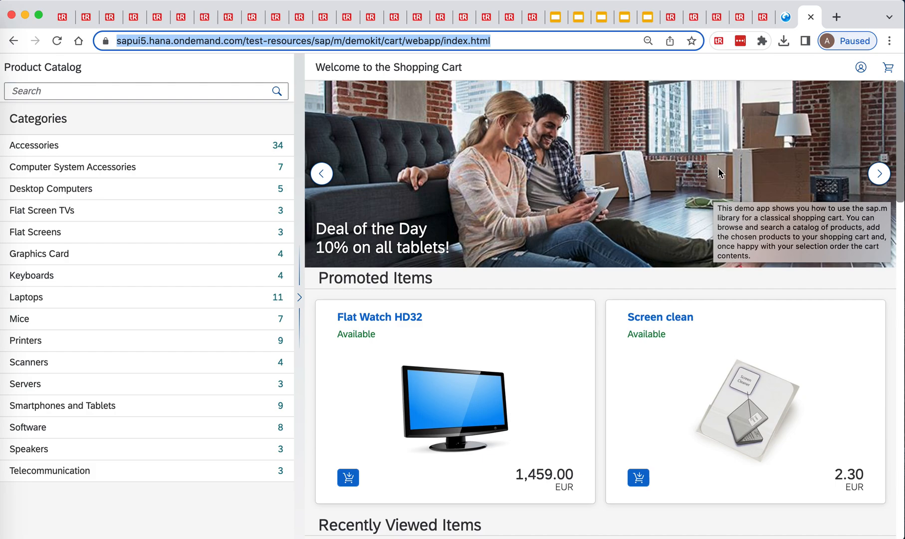
mouse_move(719, 174)
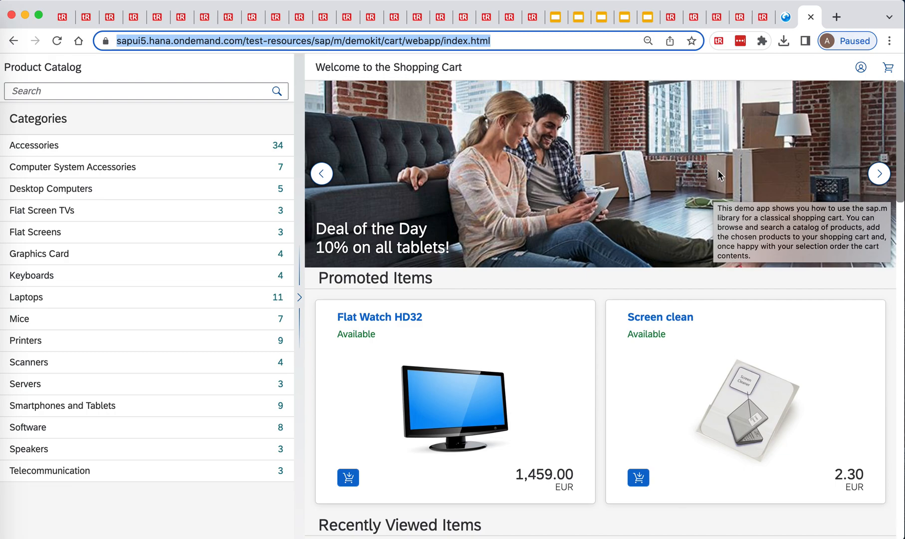
- Look over the Shopping Cart demo home page and its Deal of the Day carousel
click(880, 173)
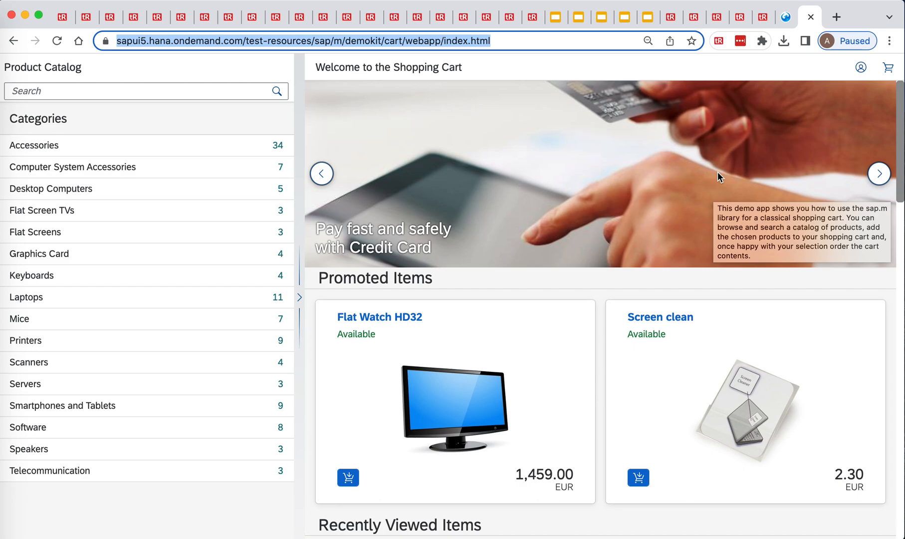
mouse_move(701, 62)
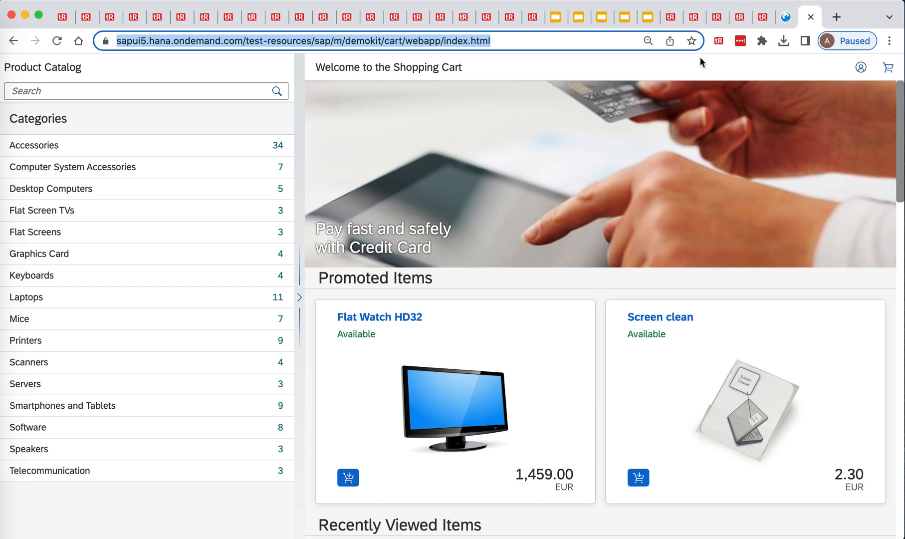
click(717, 41)
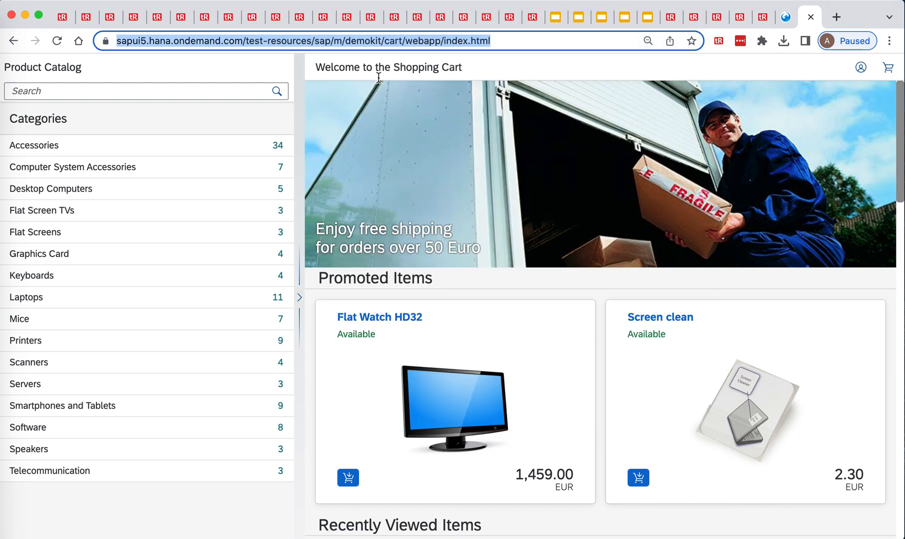
mouse_move(127, 123)
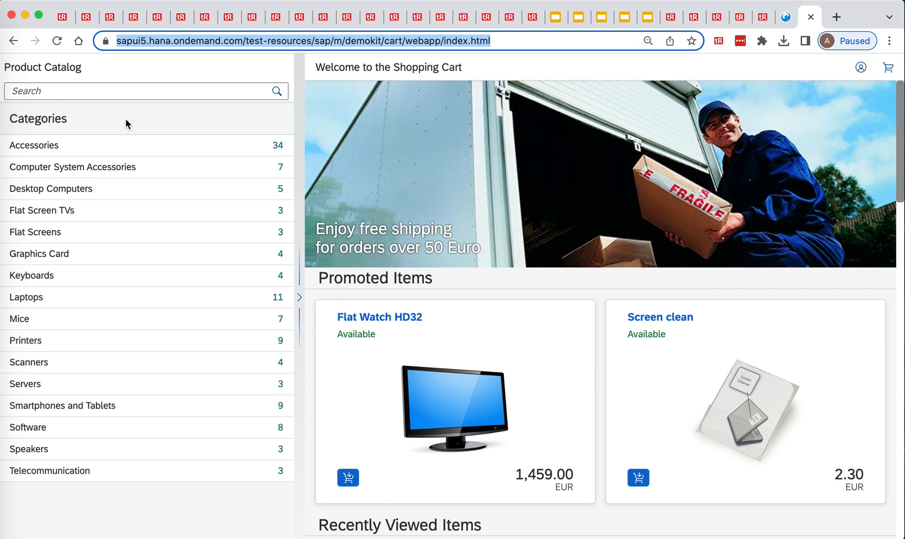
click(139, 91)
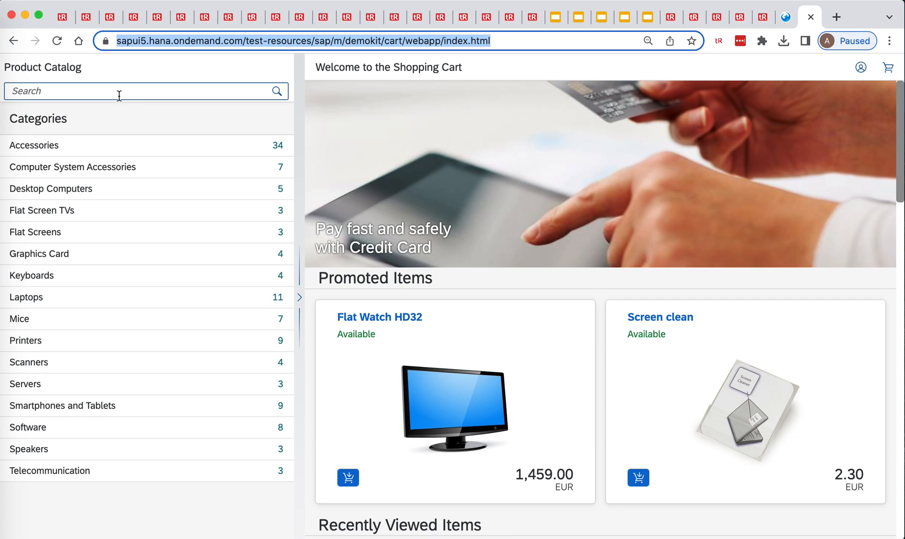
- Search the catalog for 'phone' and add Smartphone Alpha to the cart
click(145, 91)
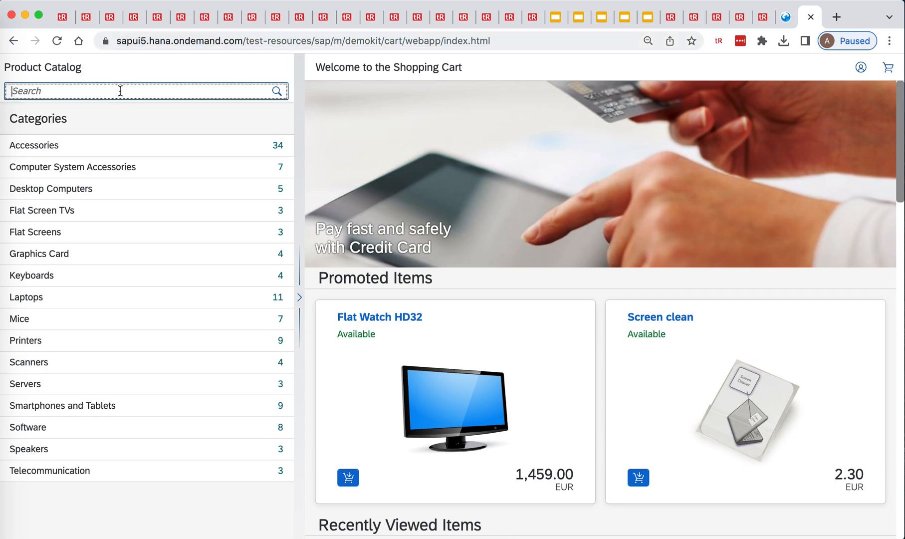
text(phone)
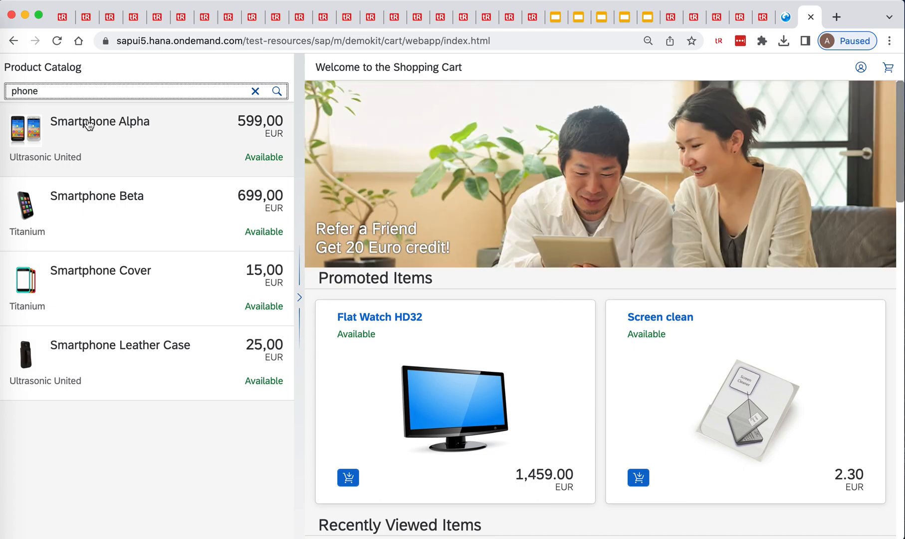
click(100, 121)
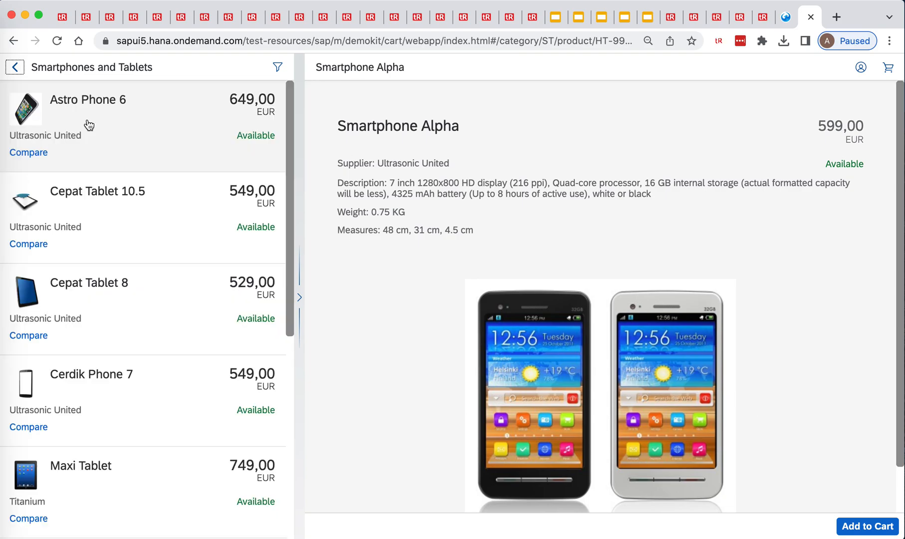
mouse_move(89, 125)
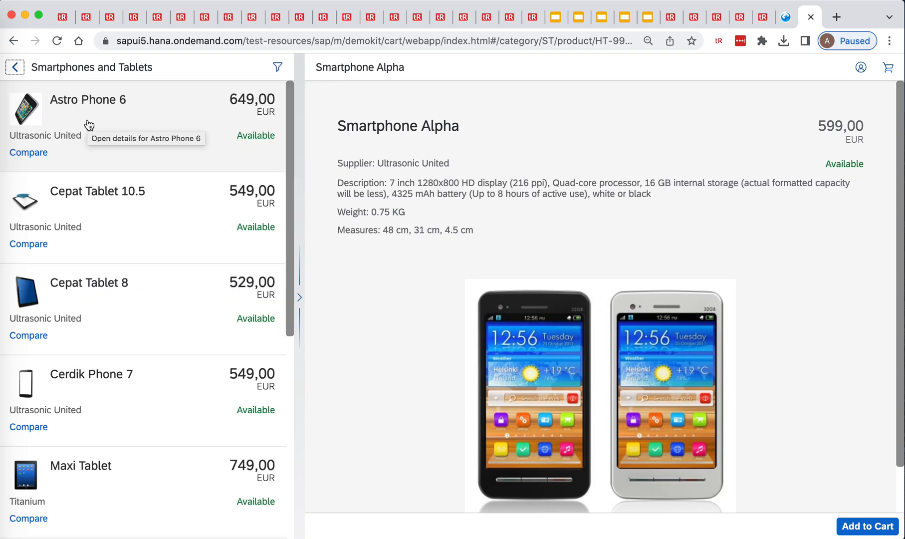
mouse_move(866, 526)
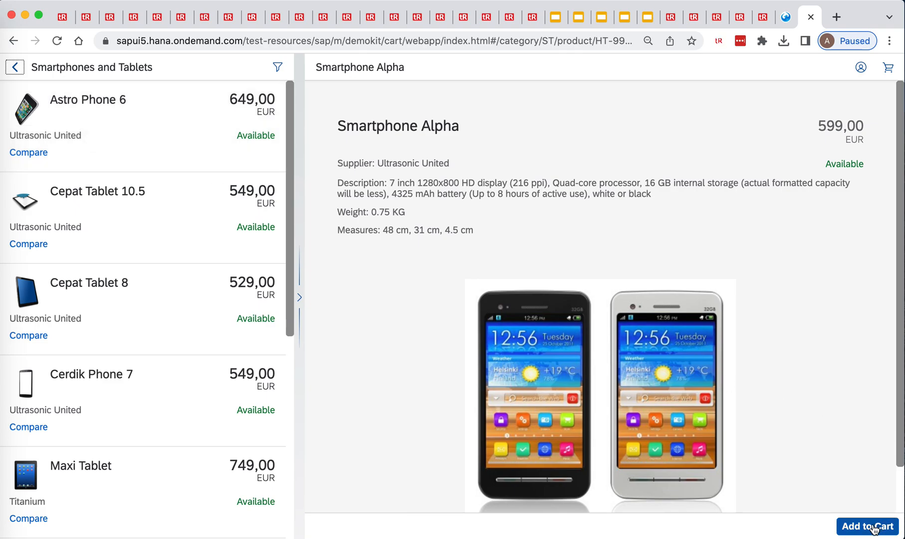
click(867, 525)
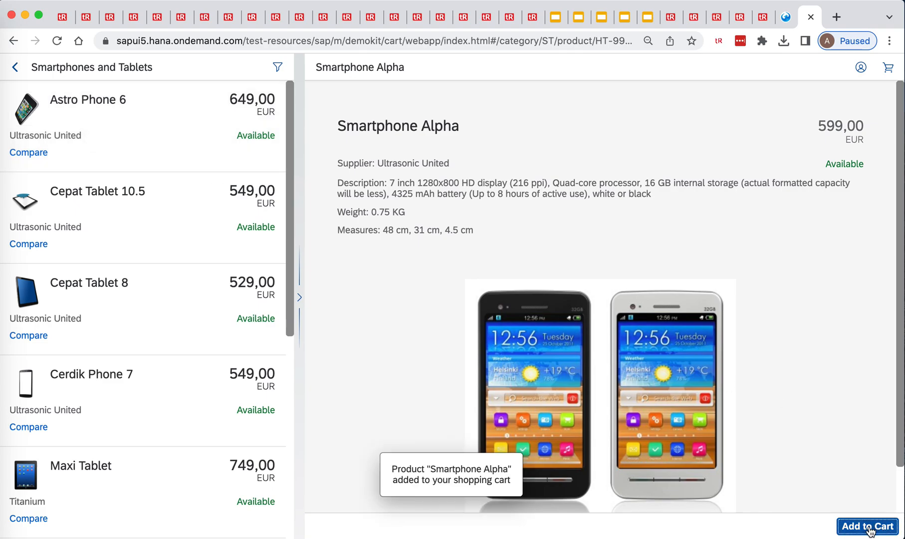
mouse_move(515, 489)
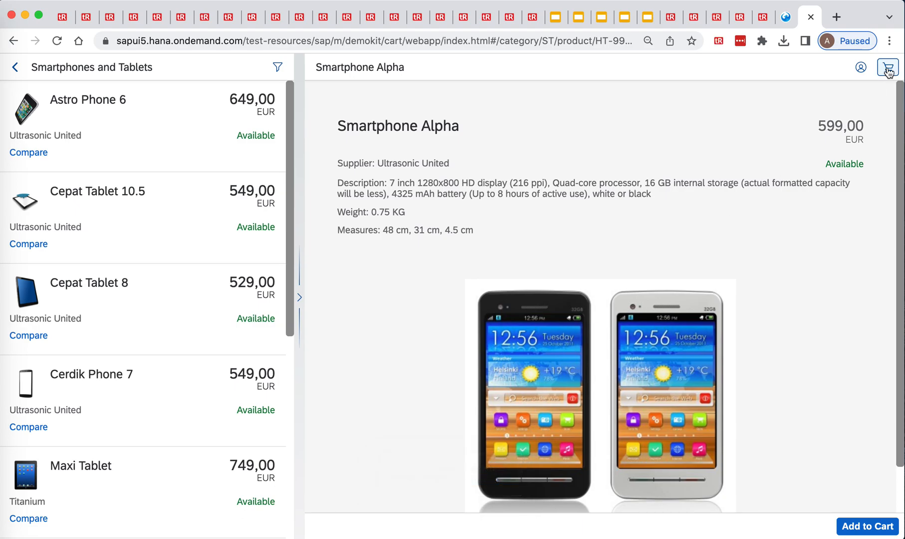
mouse_move(888, 68)
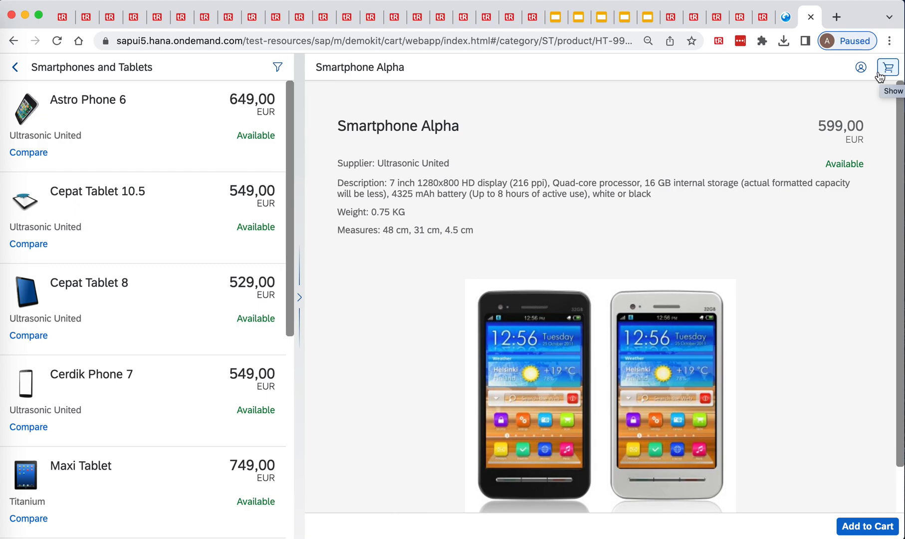
mouse_move(891, 78)
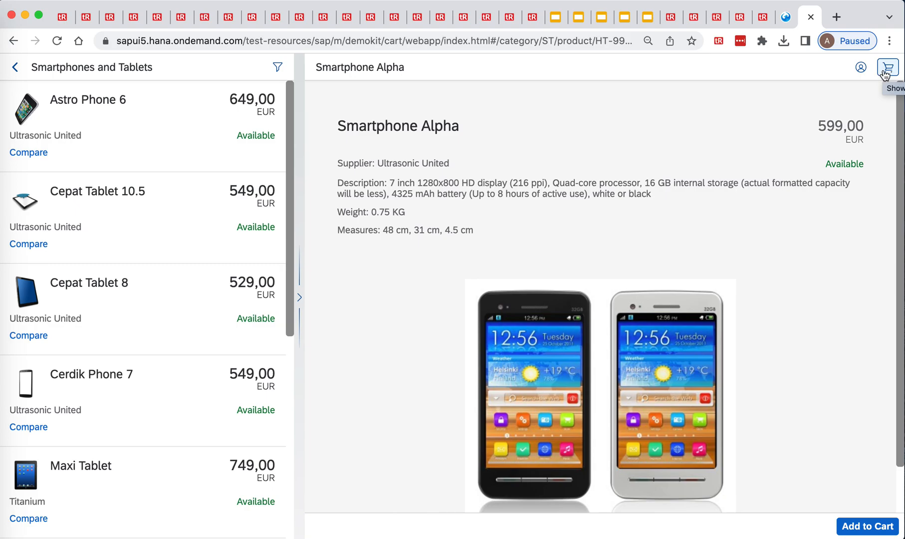
- Proceed from the cart to checkout with Credit Card payment, reaching the card details form
click(888, 67)
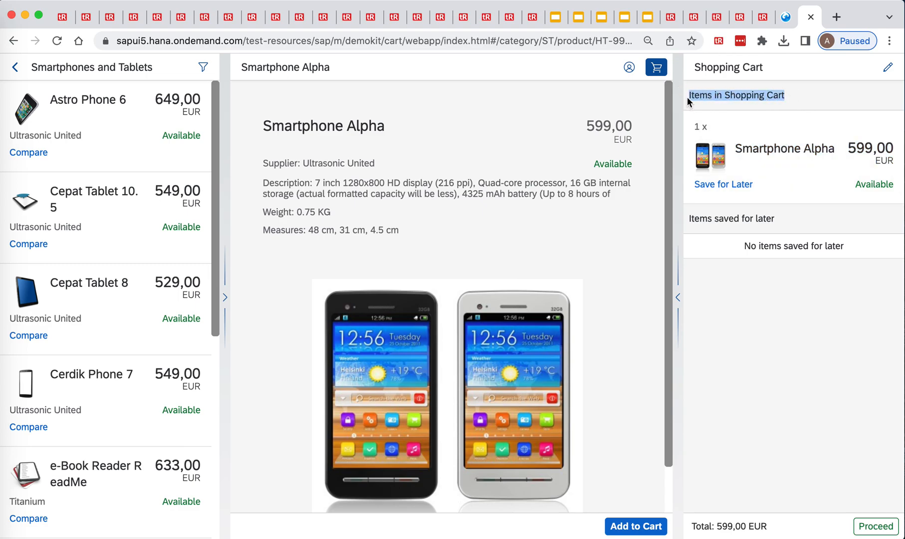
mouse_move(795, 176)
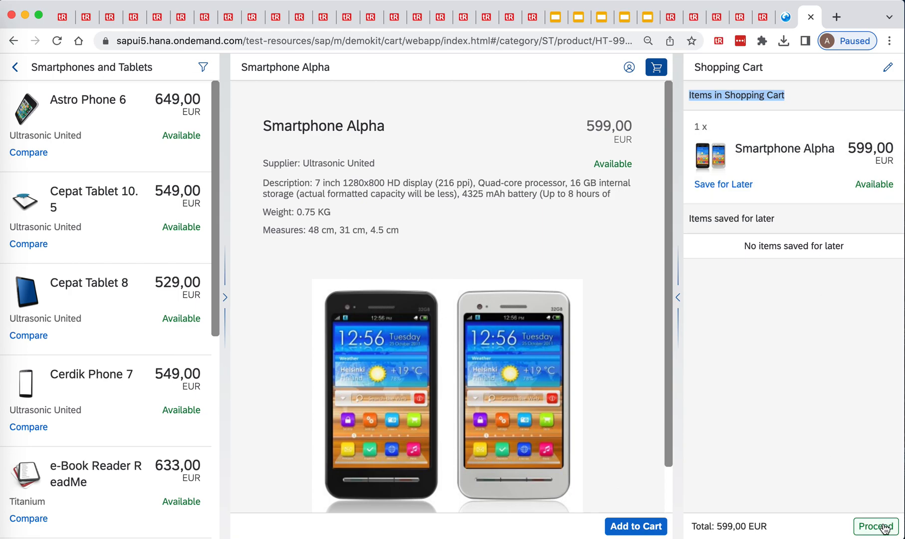
click(874, 525)
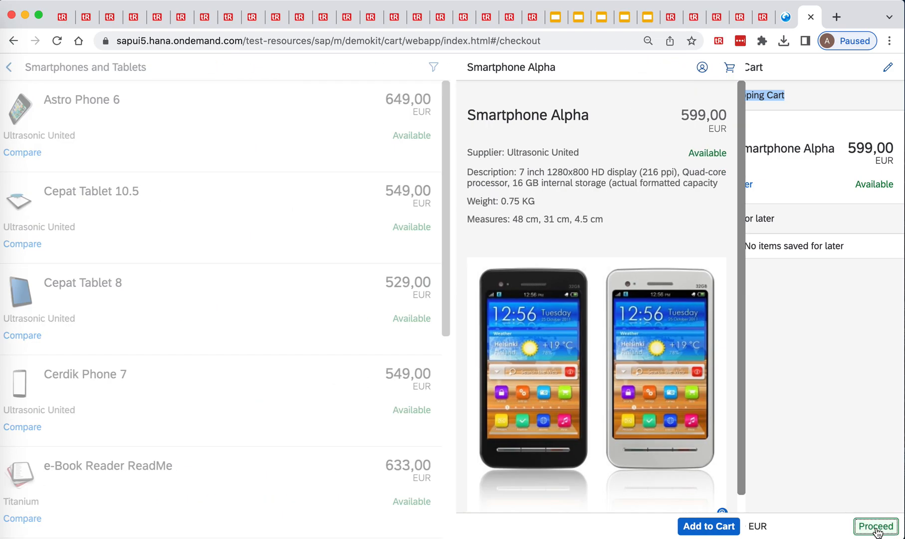
click(873, 525)
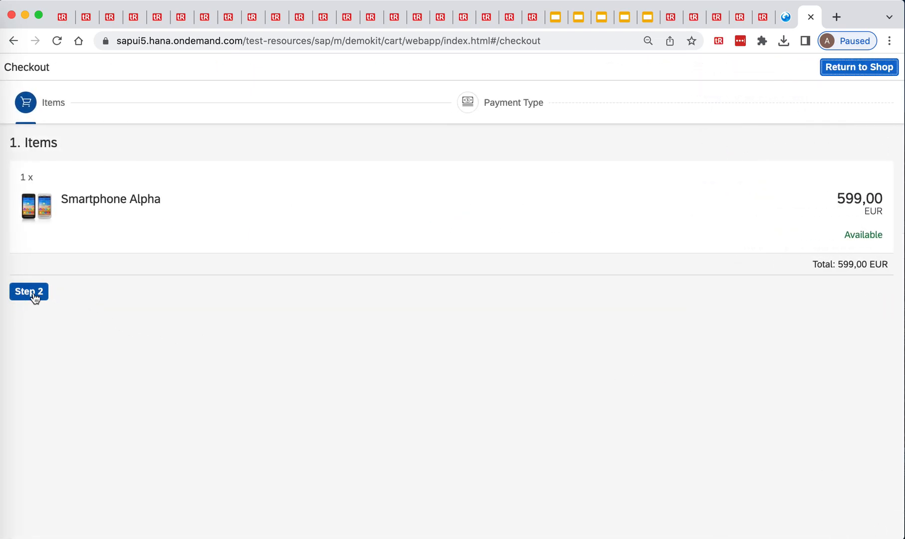
click(28, 291)
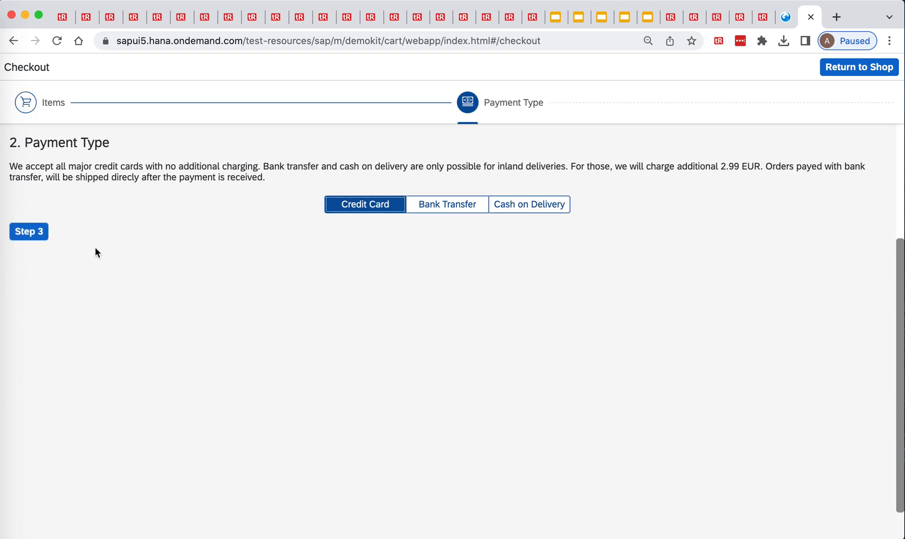
click(28, 232)
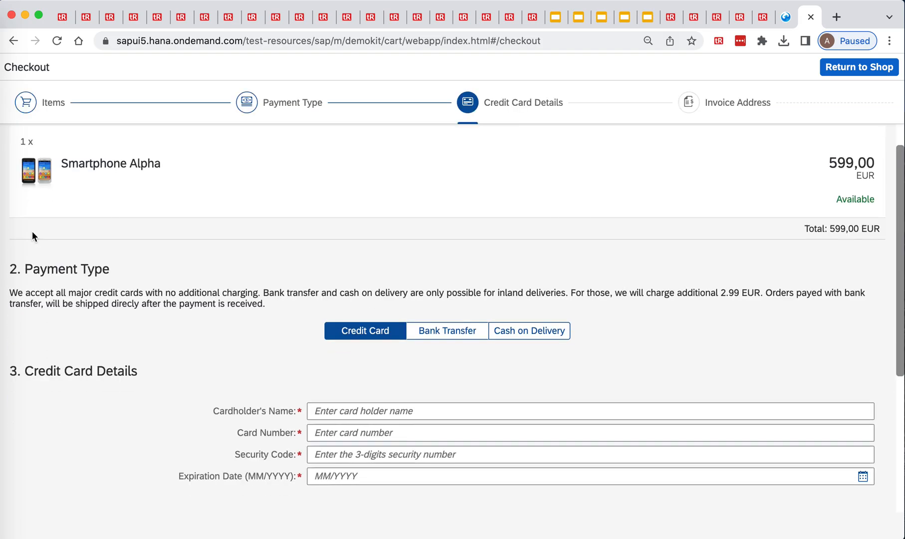
scroll(down, 3)
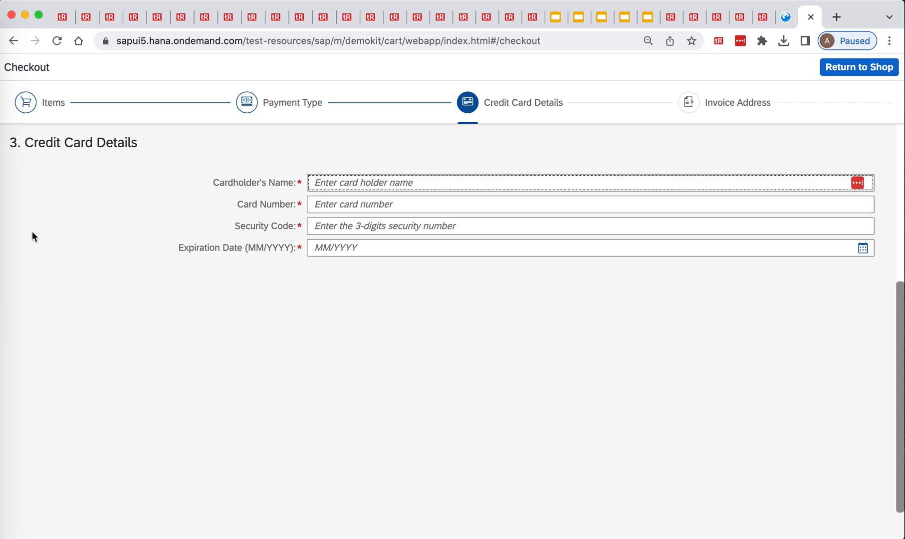
text(Peter)
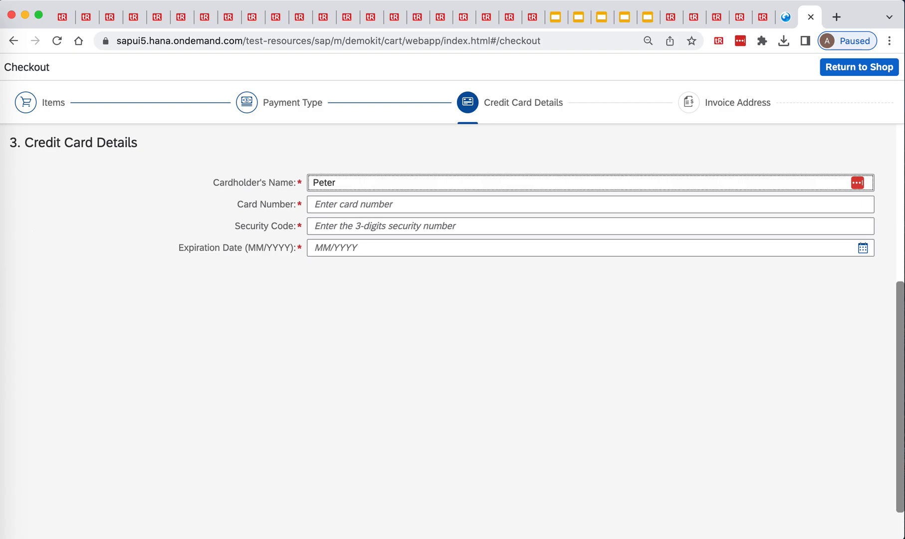
text(Pen)
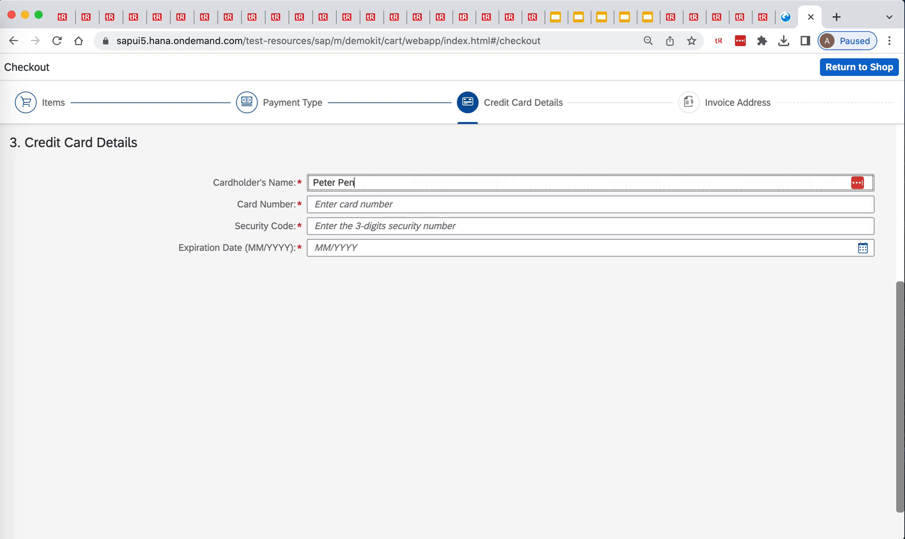
mouse_move(216, 183)
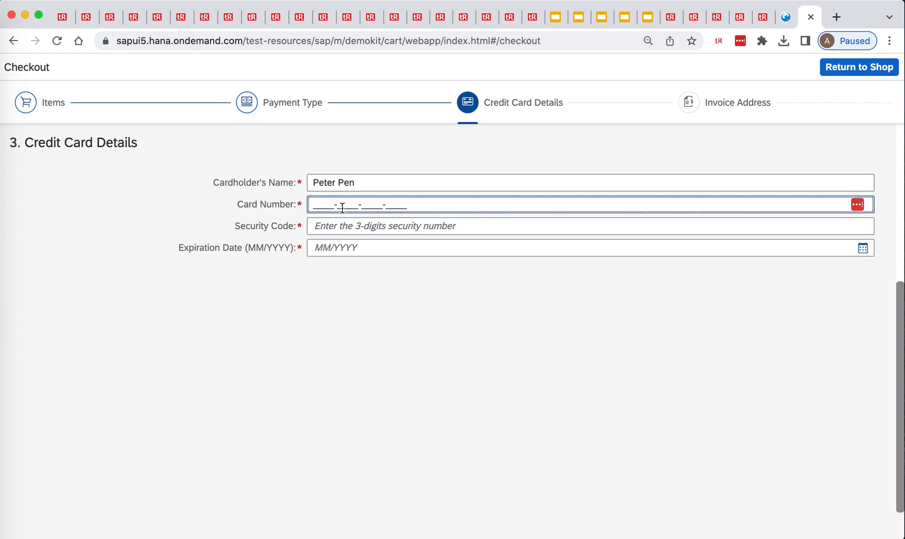
text(4111-1111-11__-____)
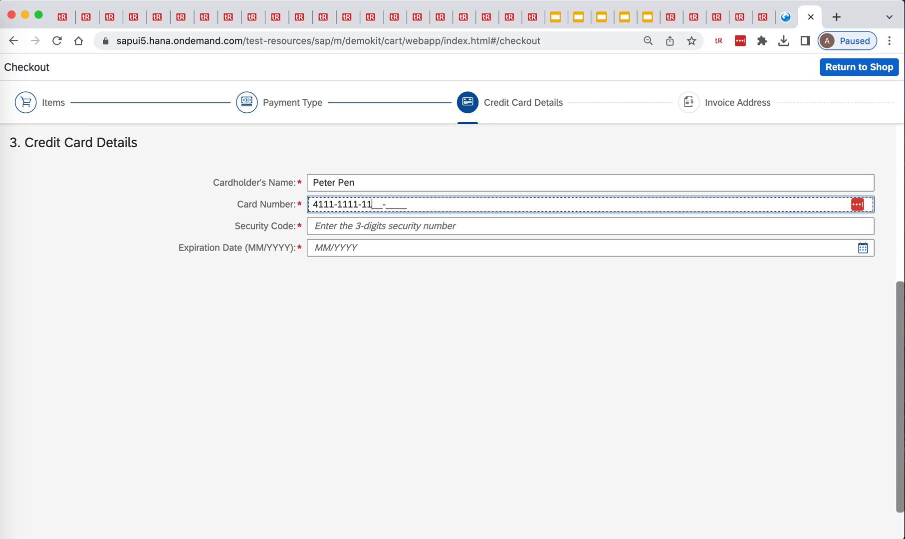
text(11-1111)
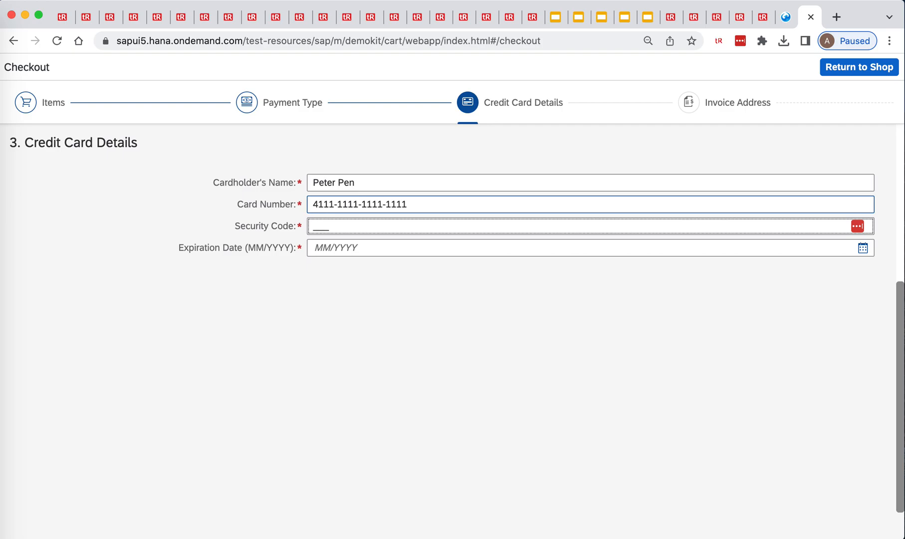
text(12)
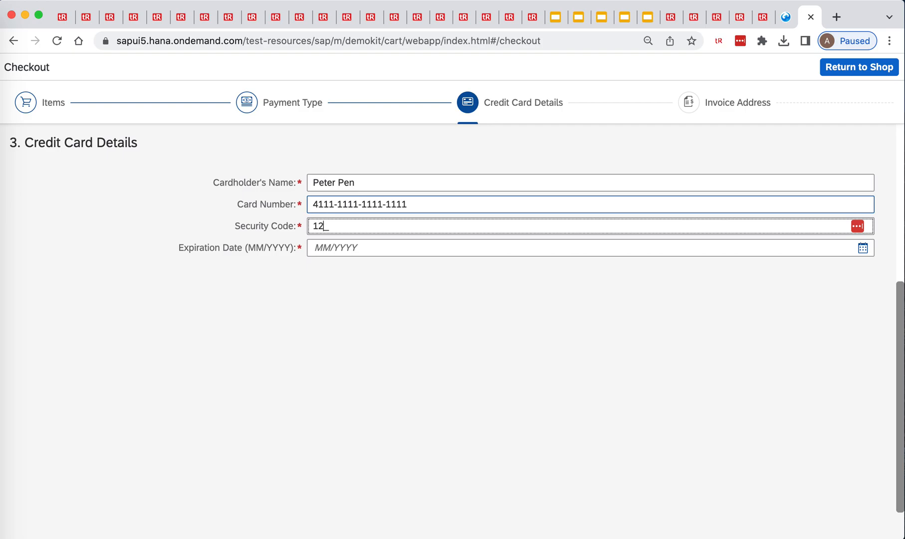
text(3)
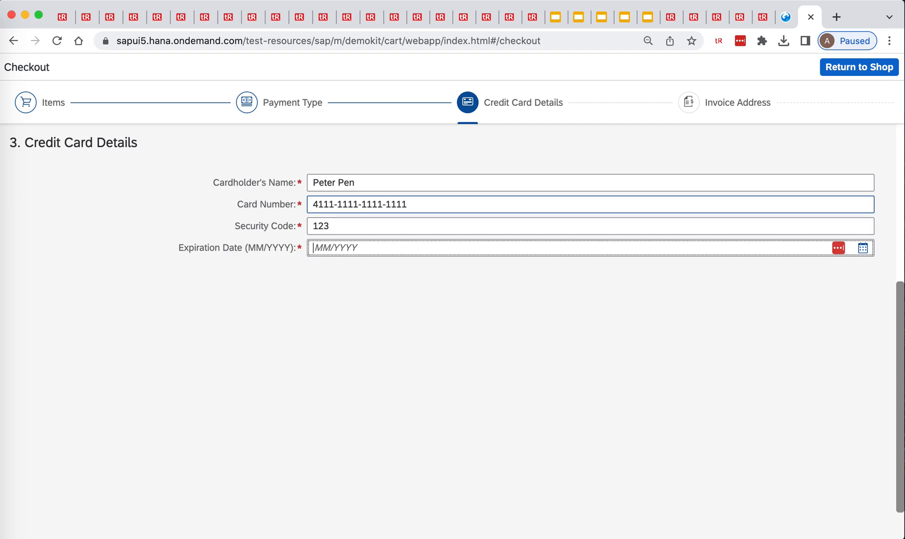
- Enter expiry 04/2029 and continue to the Invoice Address step
text(04)
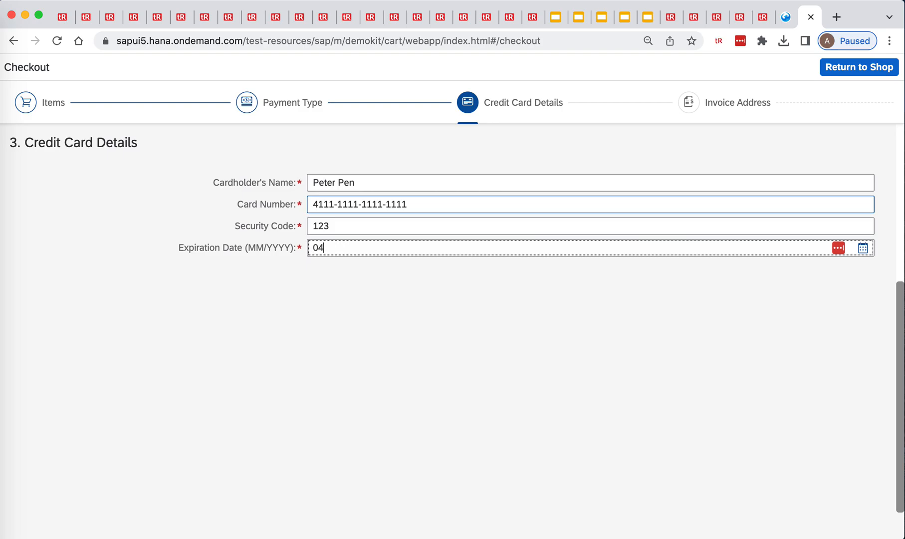
text(2)
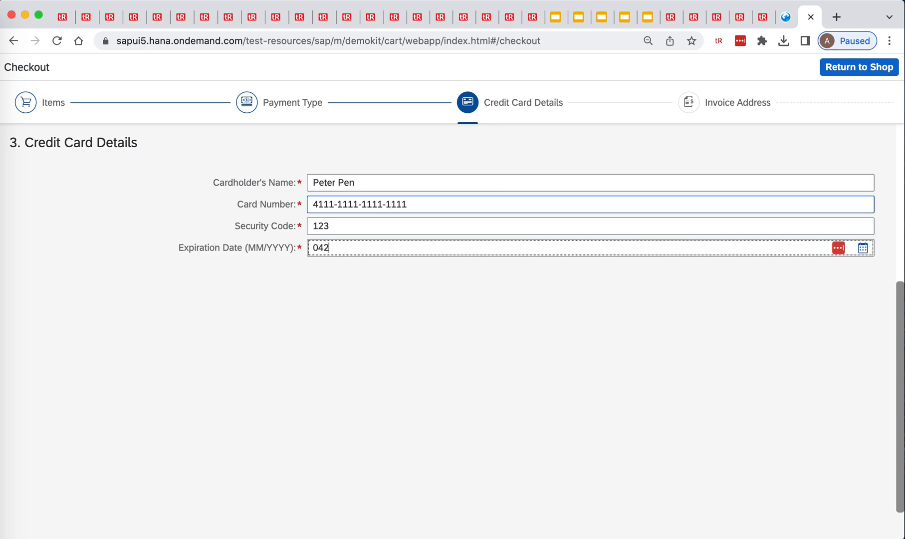
text(029)
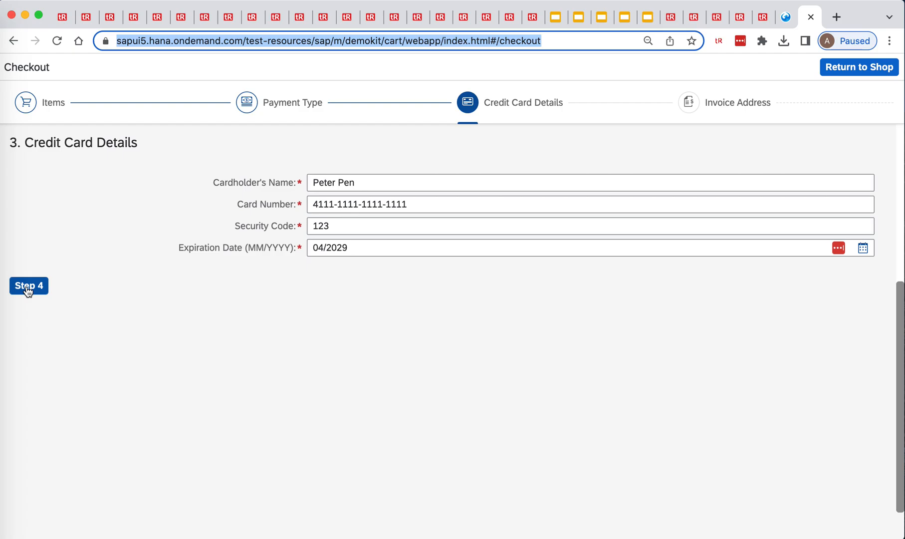
click(28, 285)
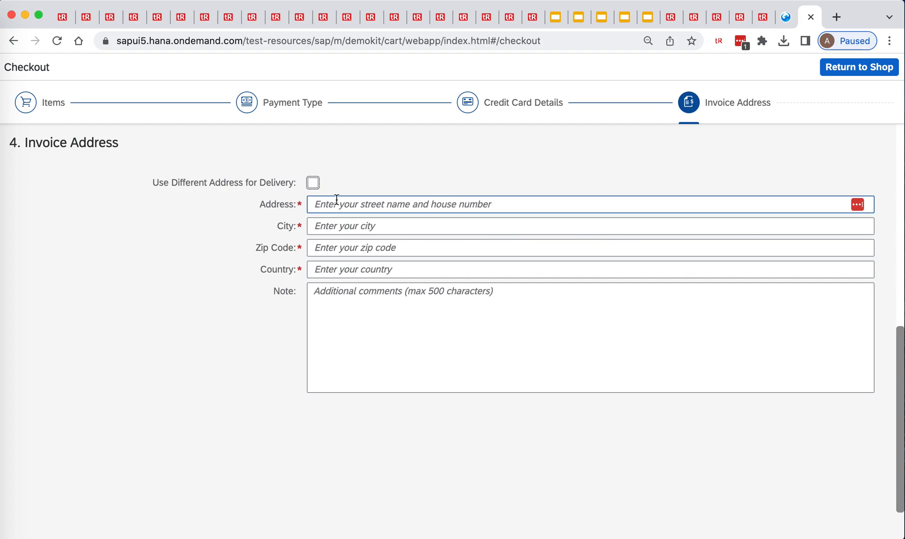
- Enter address New Montgomery, city San Francisco and zip code 94105
click(856, 203)
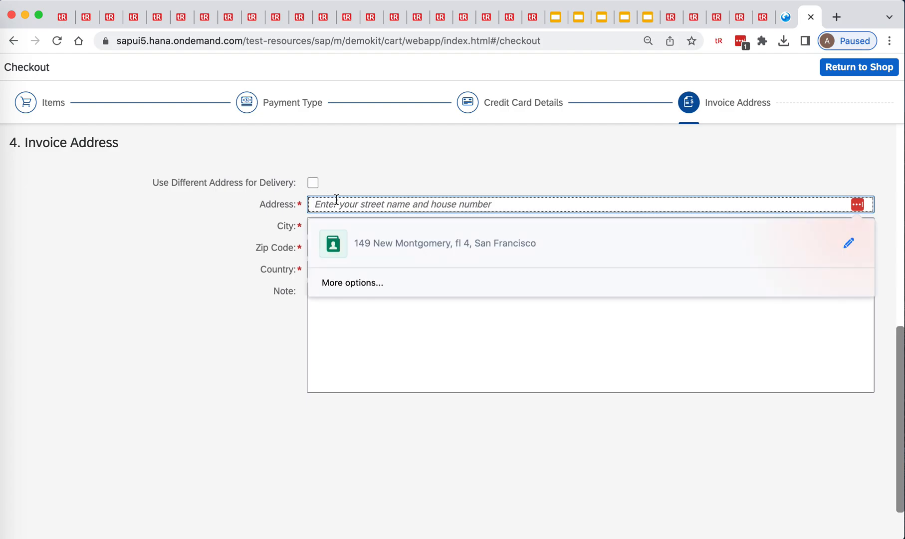
text(New MOn)
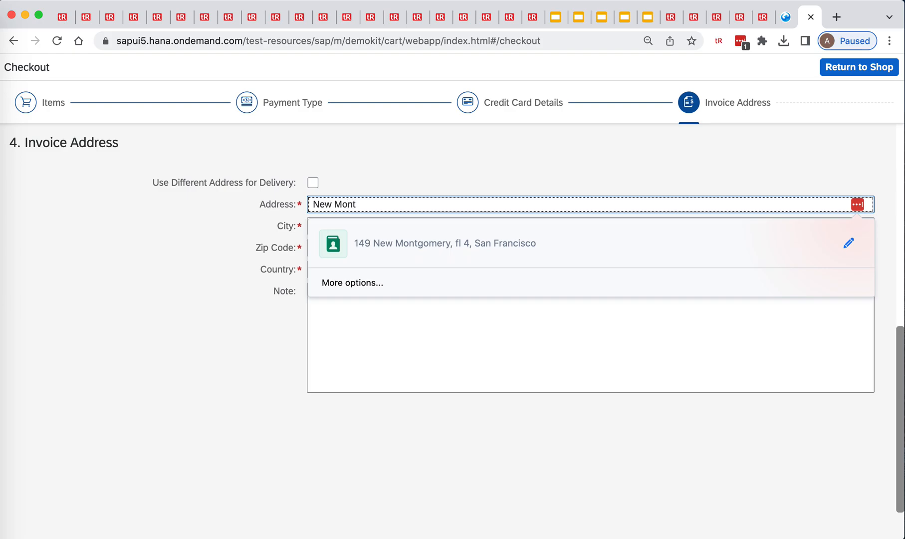
text(gomery)
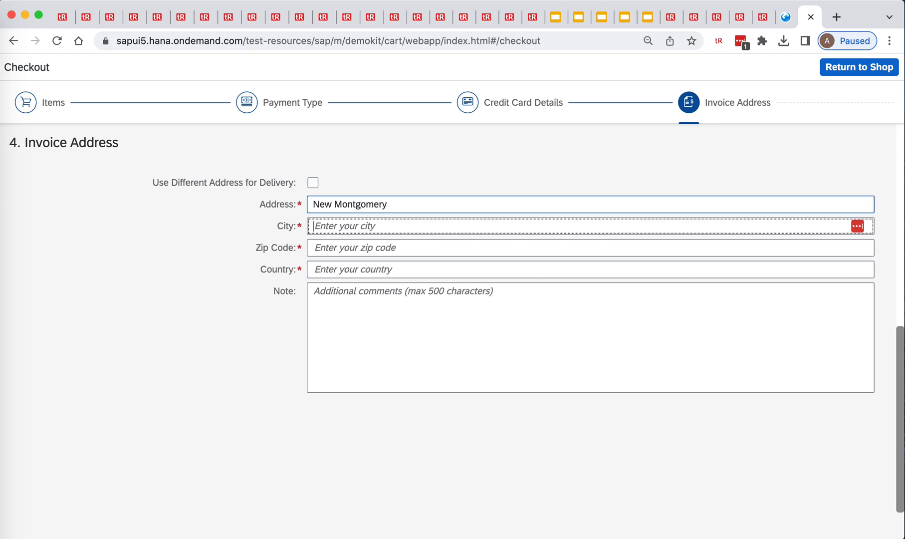
text(San Fra)
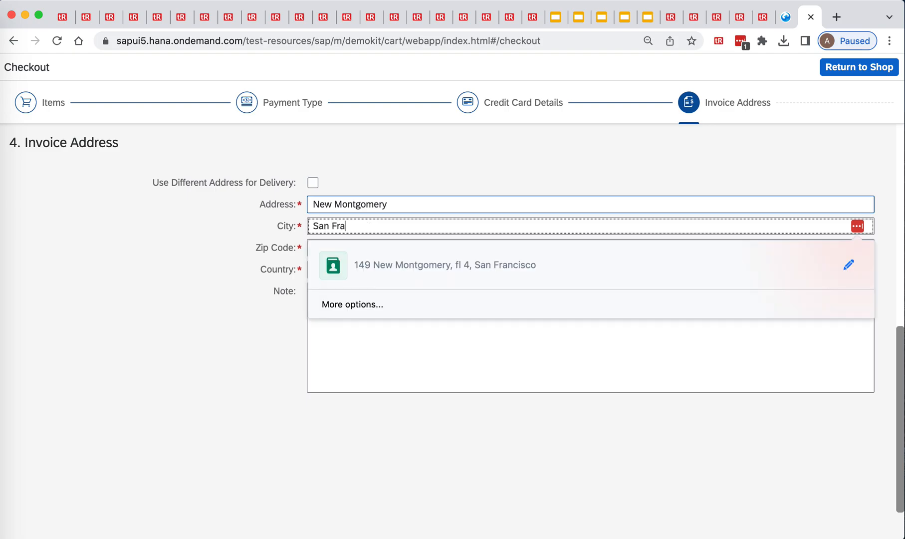
text(ncisco)
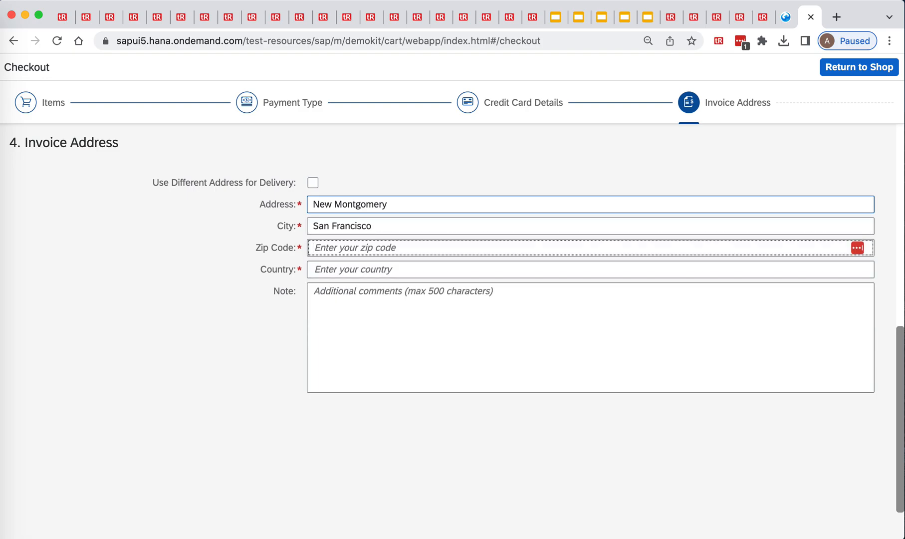
text(94105)
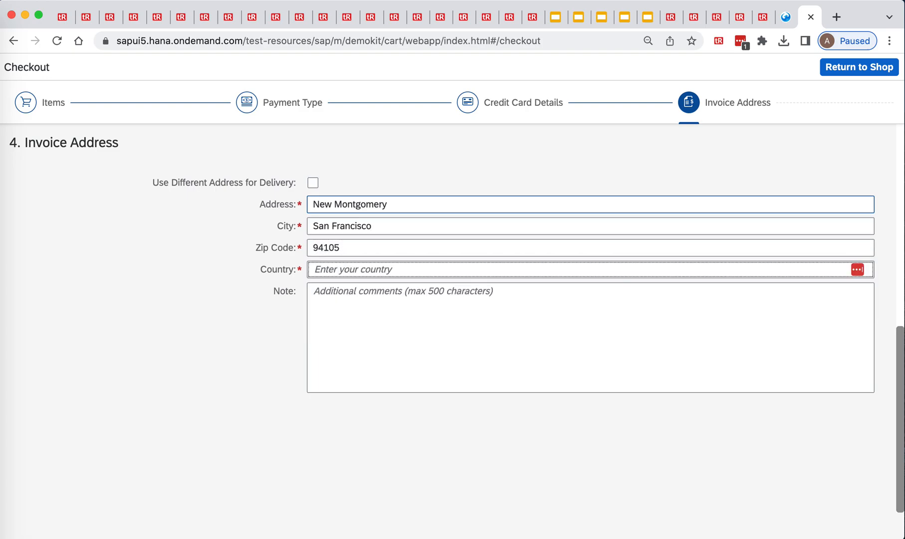
- Enter country USA and the note 'Hello, there'
text(USA)
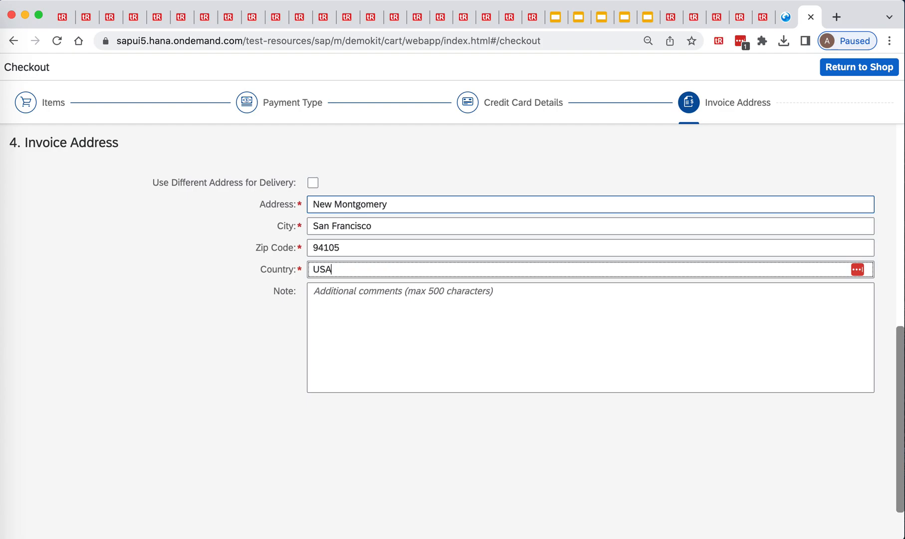
text(H)
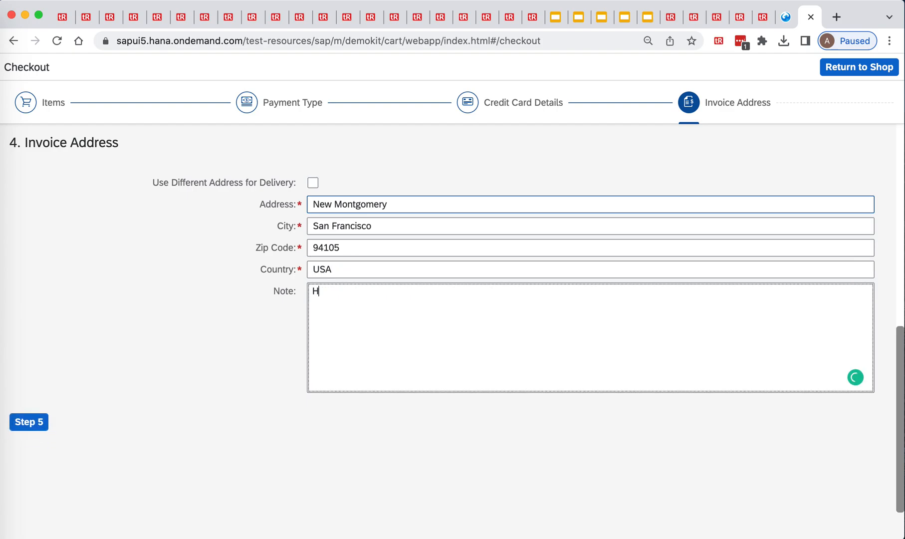
text(ello, there)
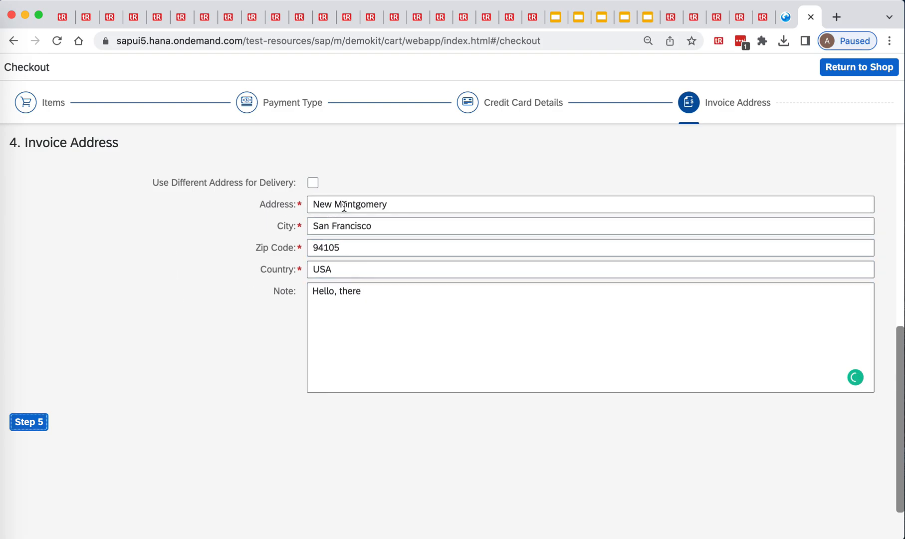
mouse_move(276, 221)
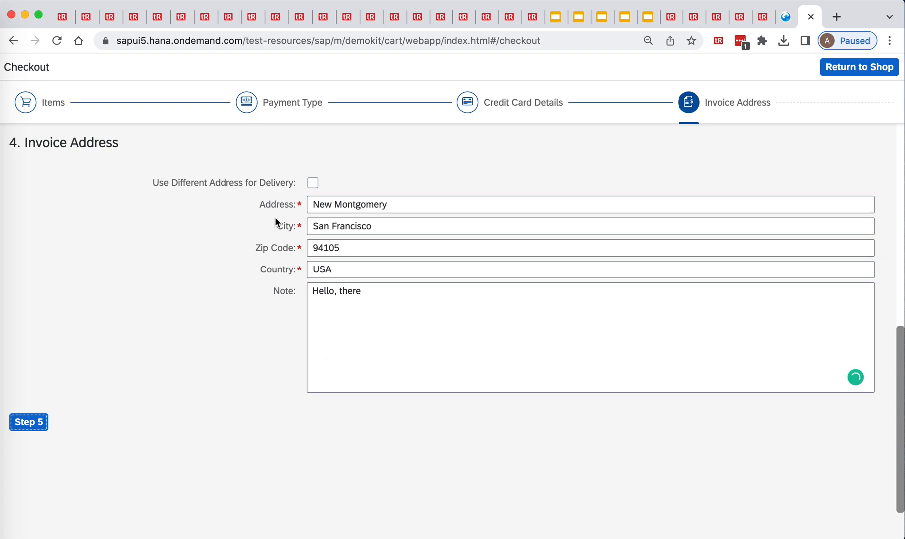
mouse_move(277, 290)
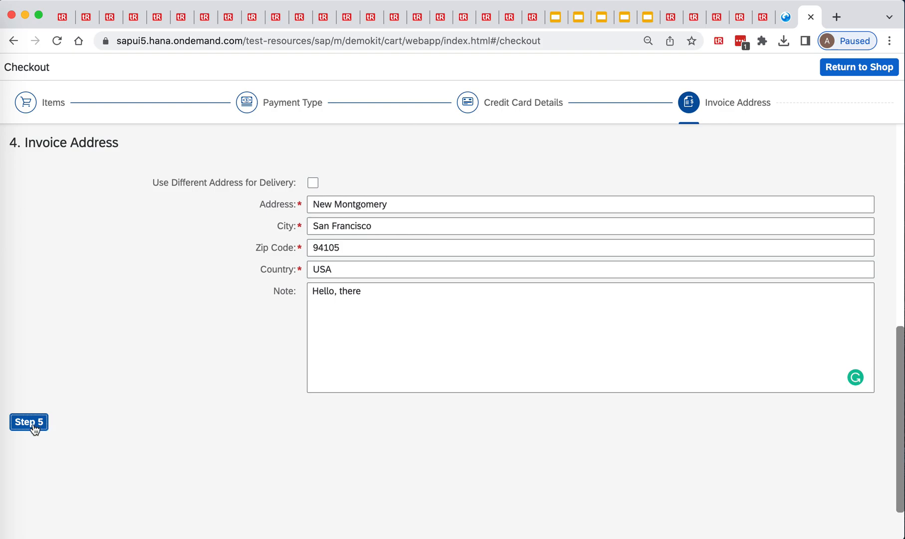
- Continue through delivery type to the order summary and submit the order
click(28, 421)
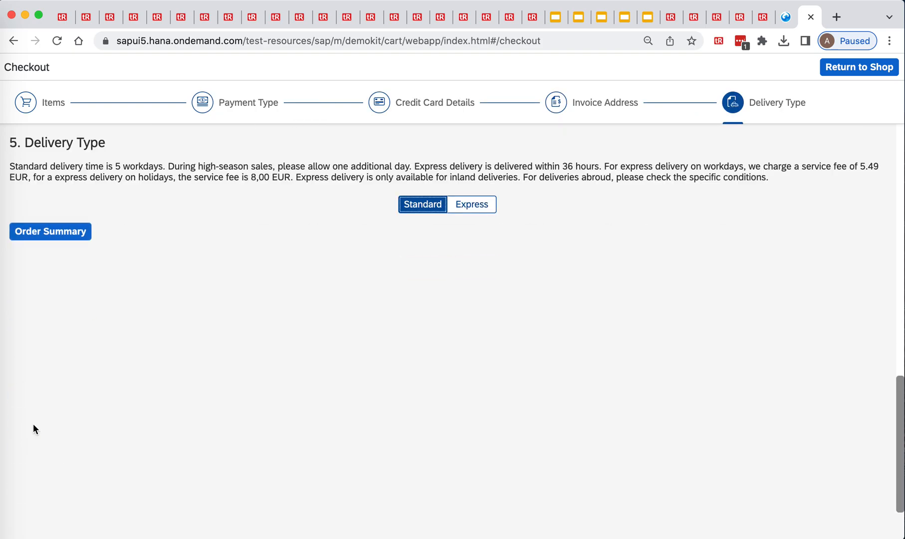
click(50, 231)
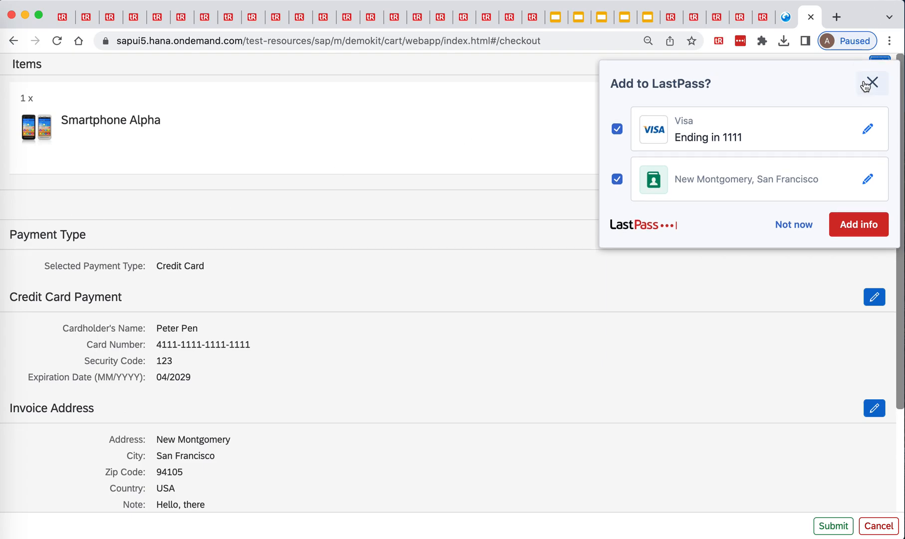
click(871, 84)
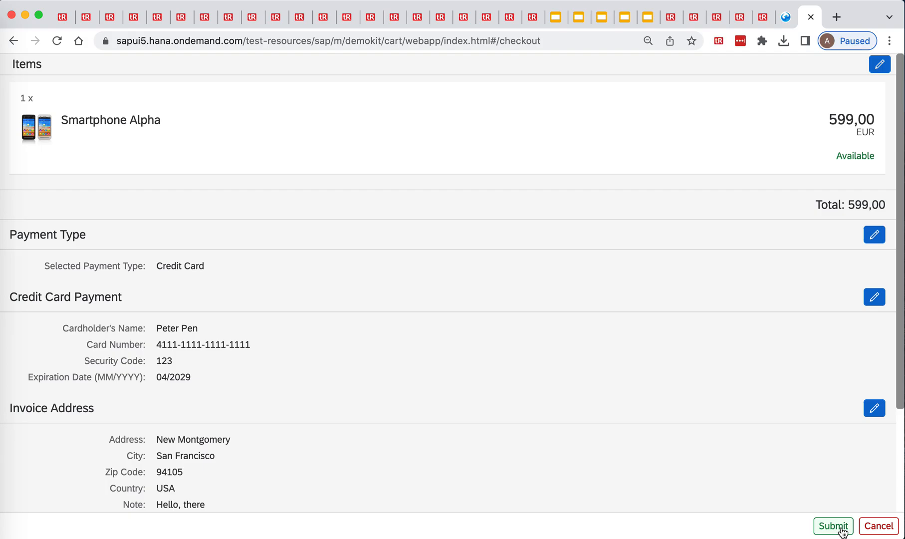
click(832, 525)
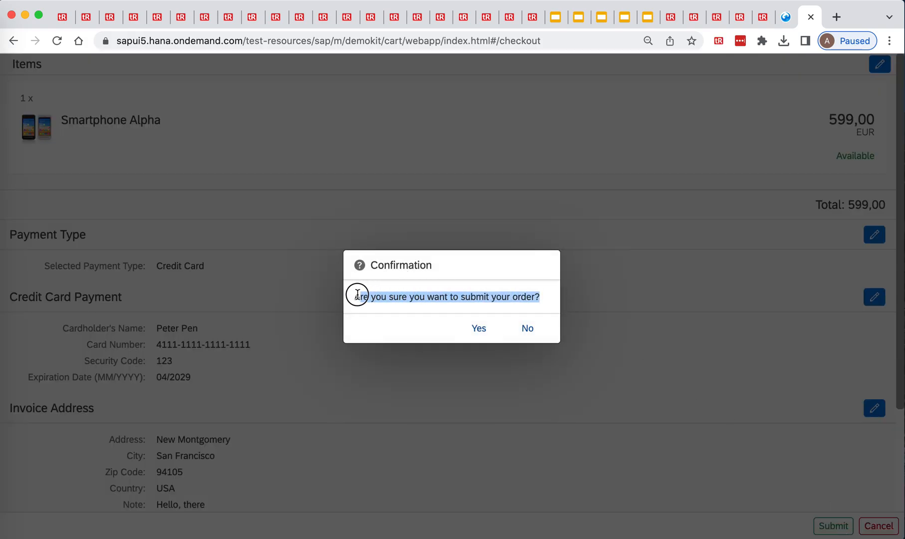
mouse_move(565, 286)
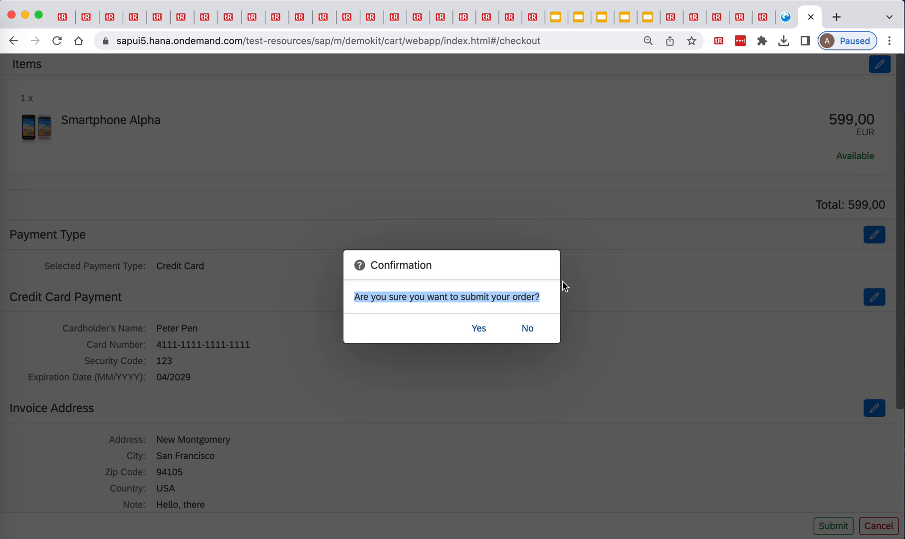
mouse_move(479, 328)
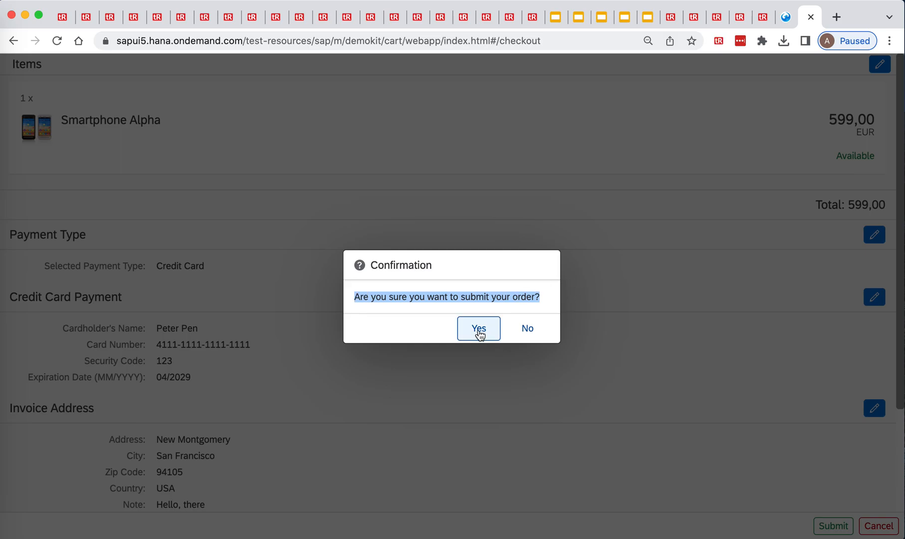
- Confirm the order (number 20171941) and return to the shop's welcome page
click(477, 328)
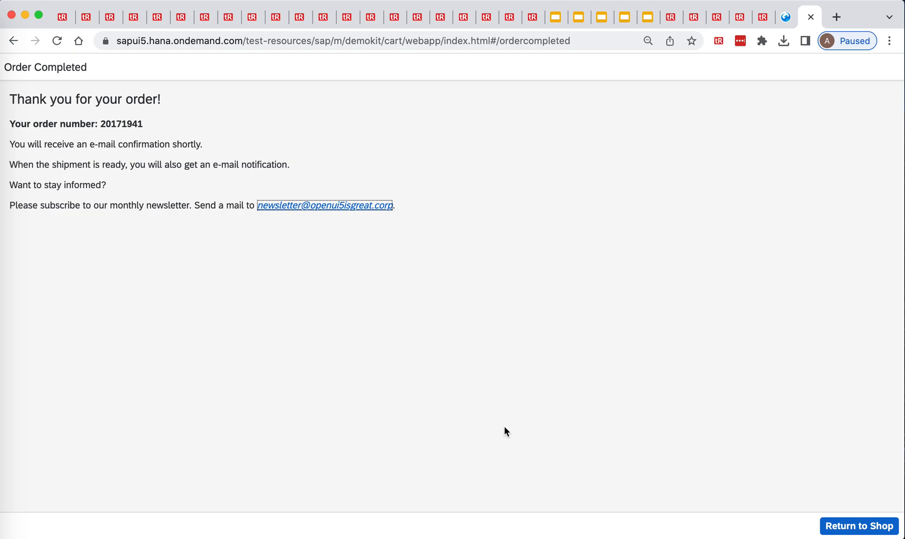
mouse_move(176, 103)
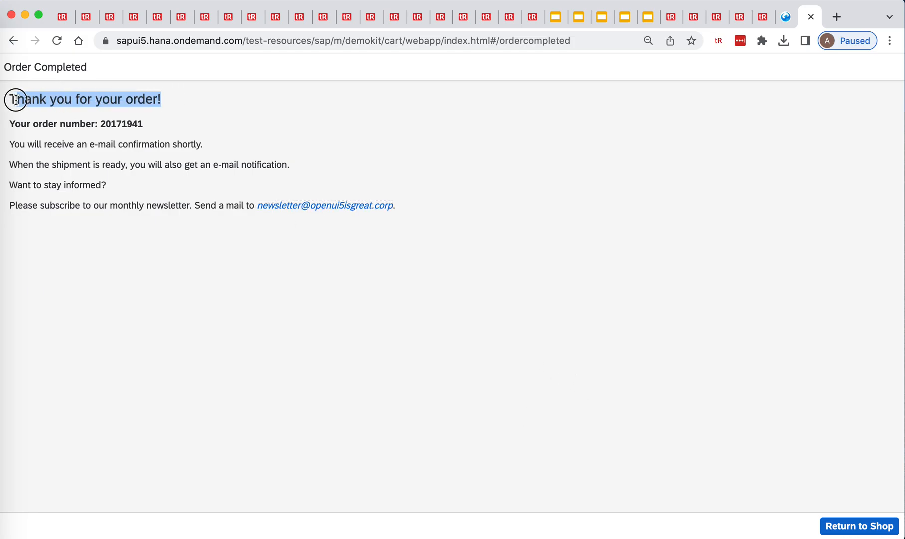
mouse_move(256, 295)
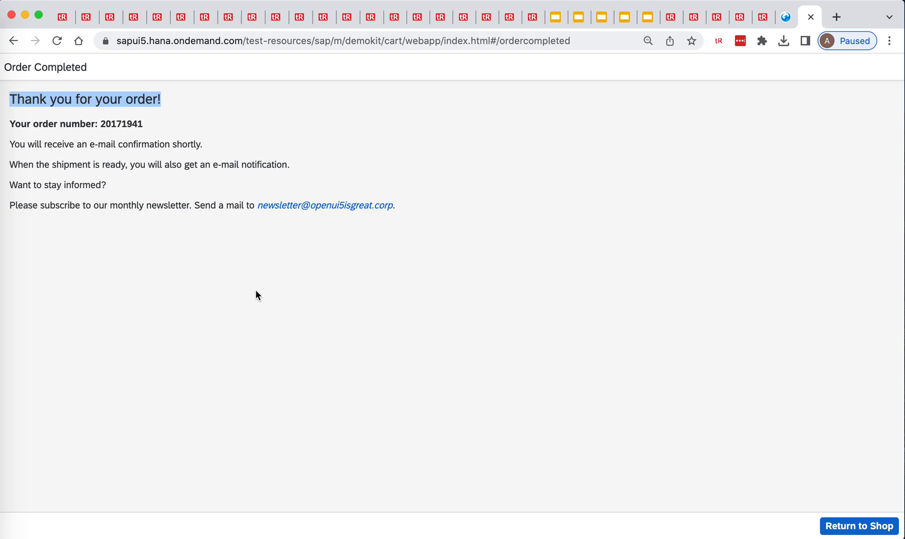
mouse_move(858, 525)
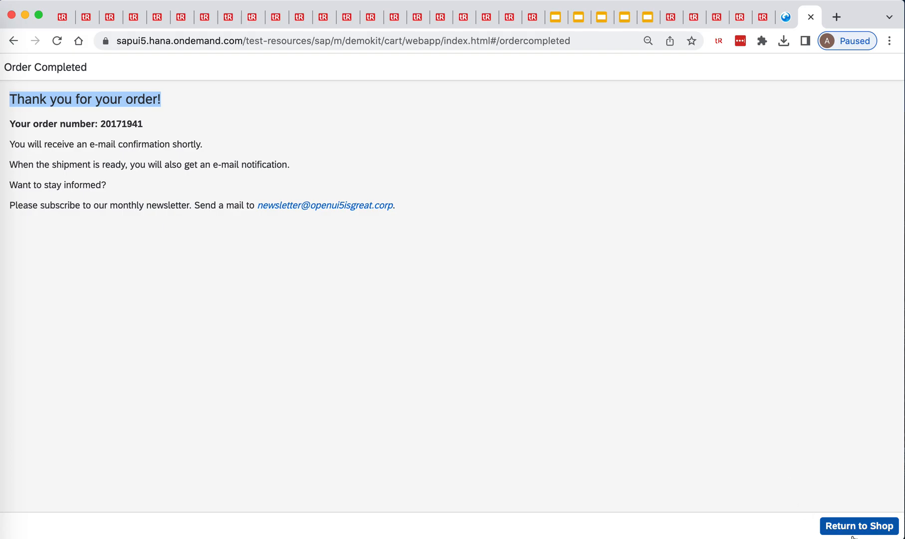
click(858, 526)
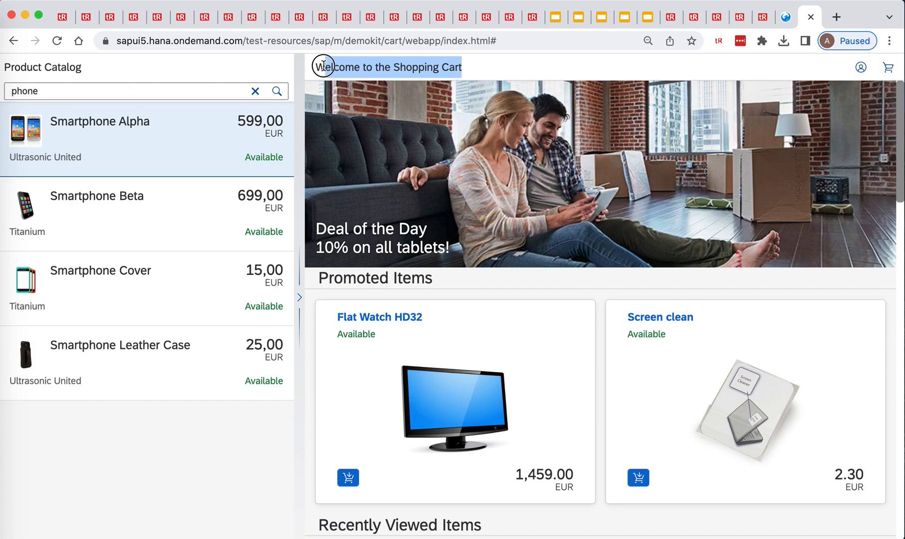
mouse_move(545, 153)
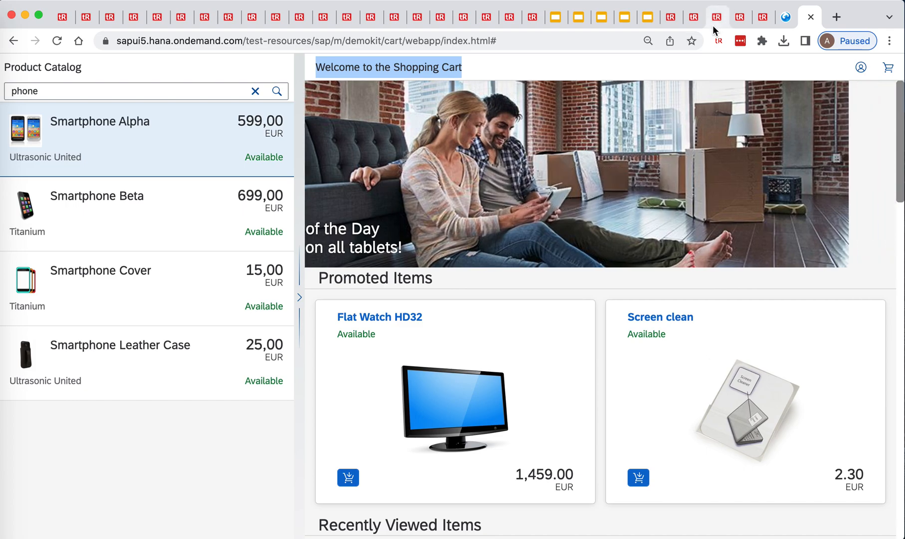
- Stop the testRigor recording to show the captured Purchase steps
click(718, 41)
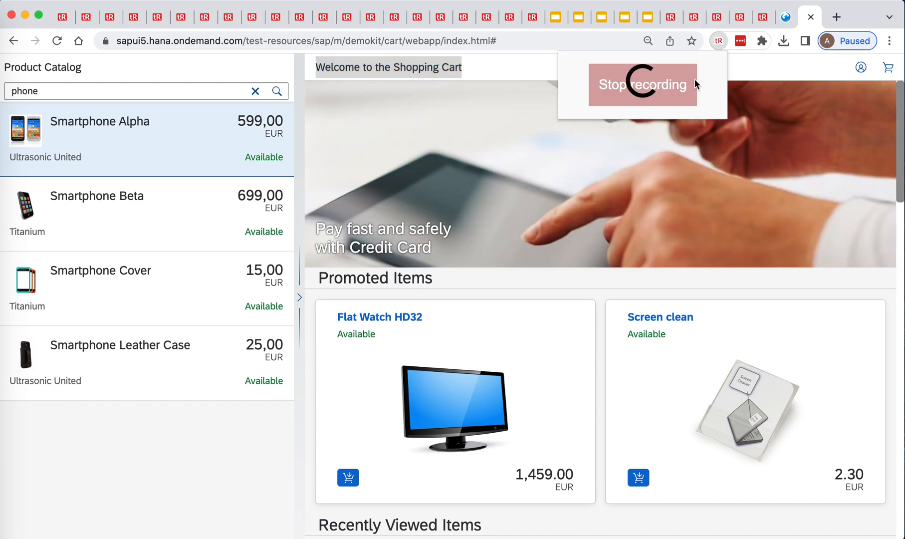
click(640, 84)
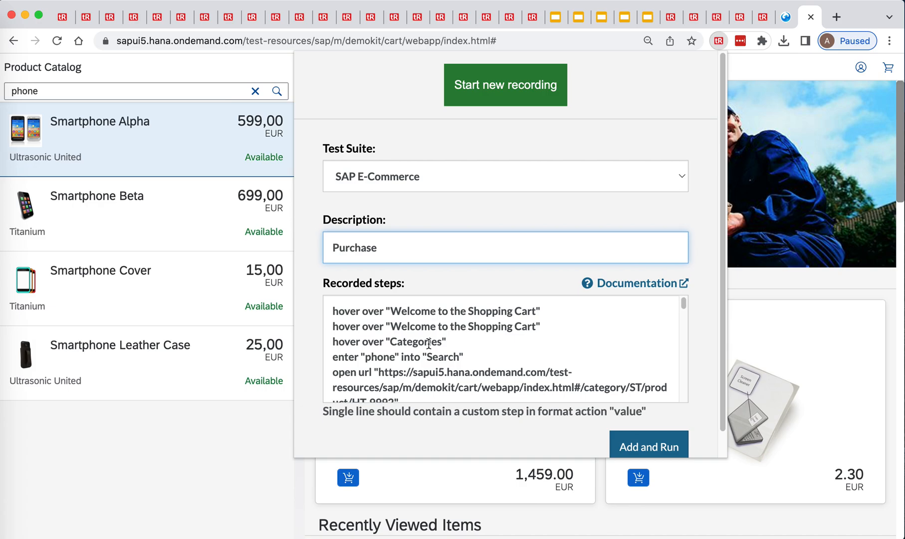
mouse_move(332, 356)
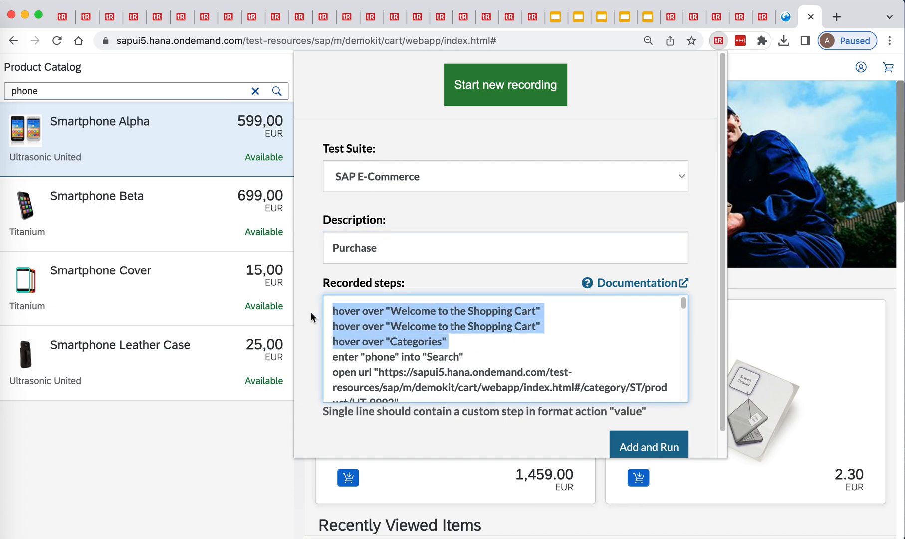
- Add a click "Smartphone Alpha" line after the phone search step
scroll(down, 3)
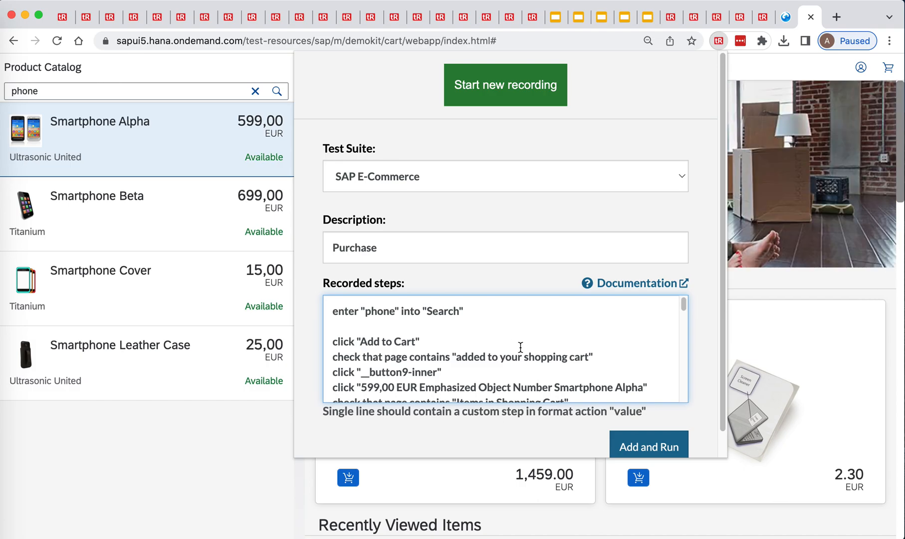
scroll(down, 3)
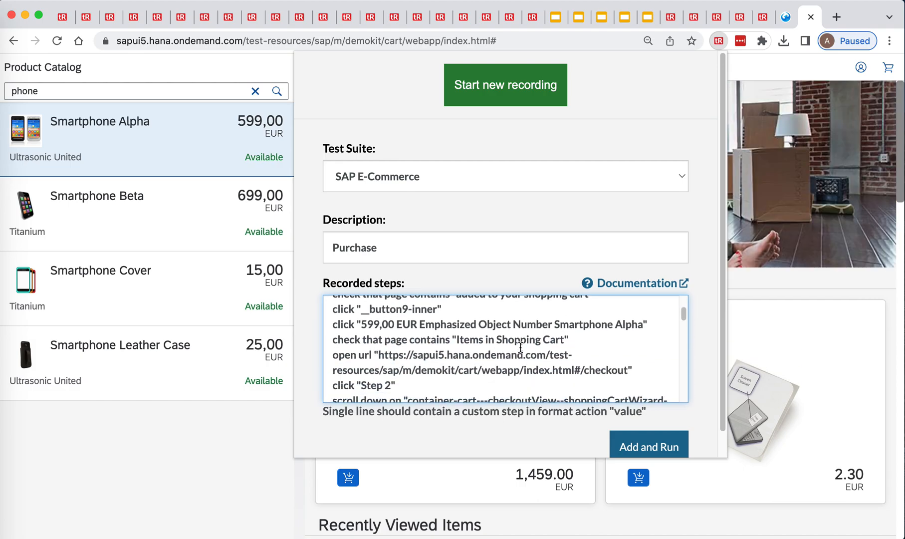
scroll(down, 3)
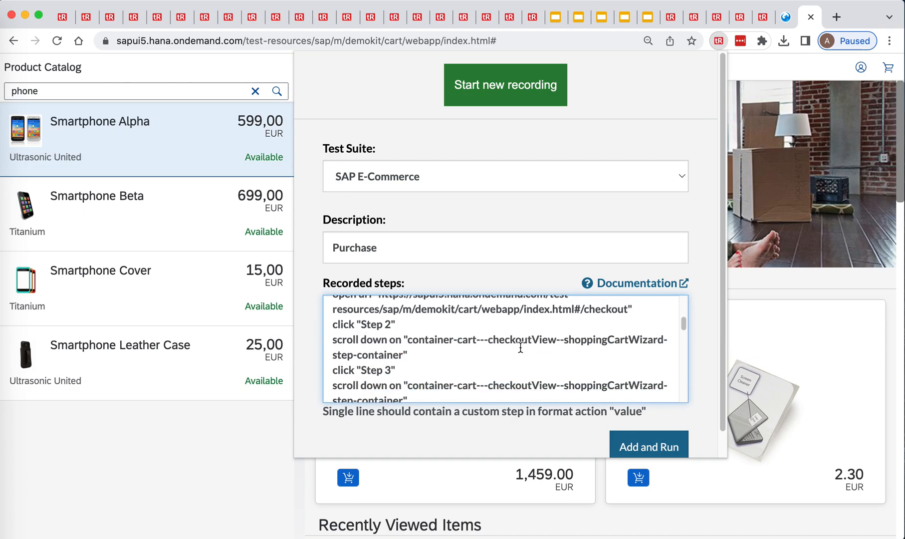
scroll(up, 3)
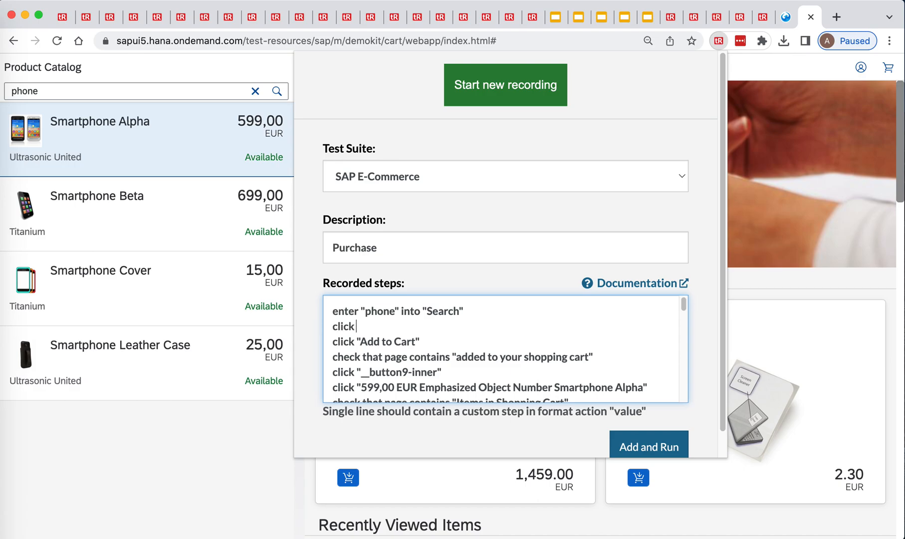
text("Sma)
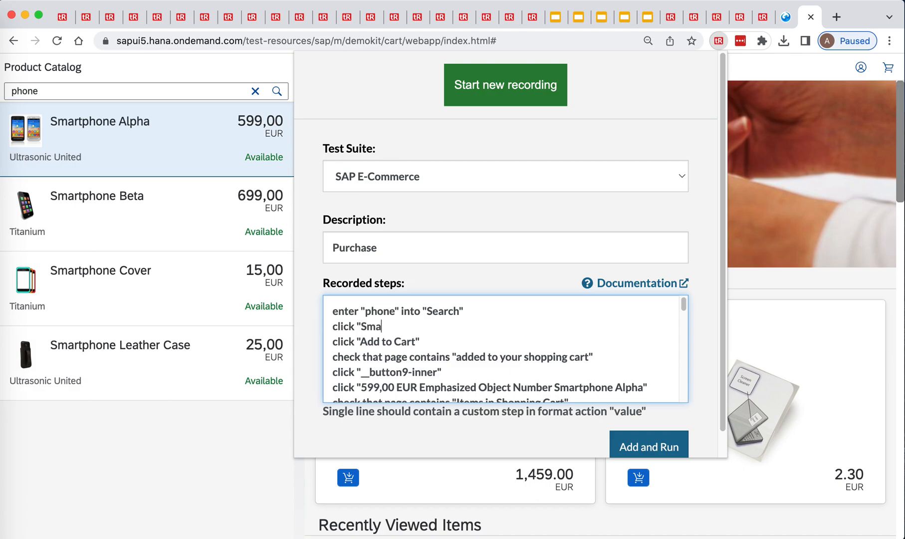
text(rtphone A)
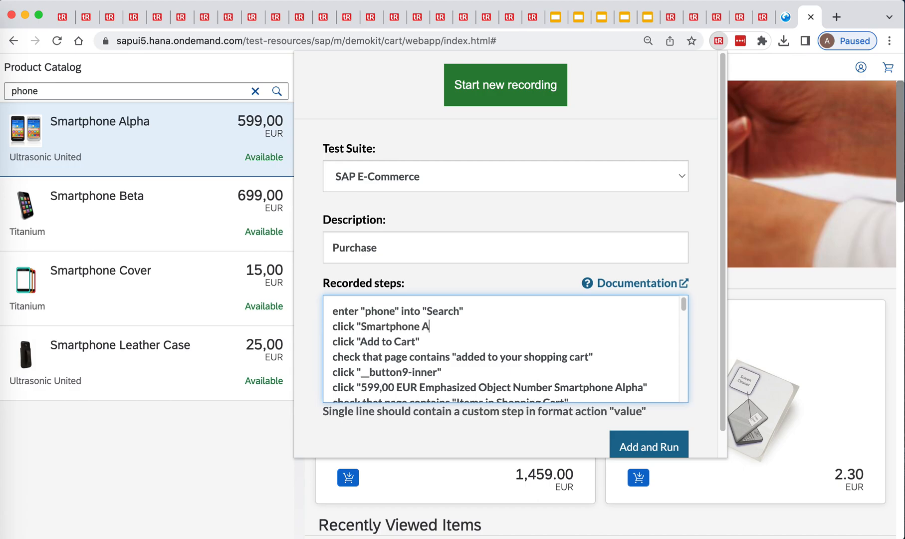
text(lpha)
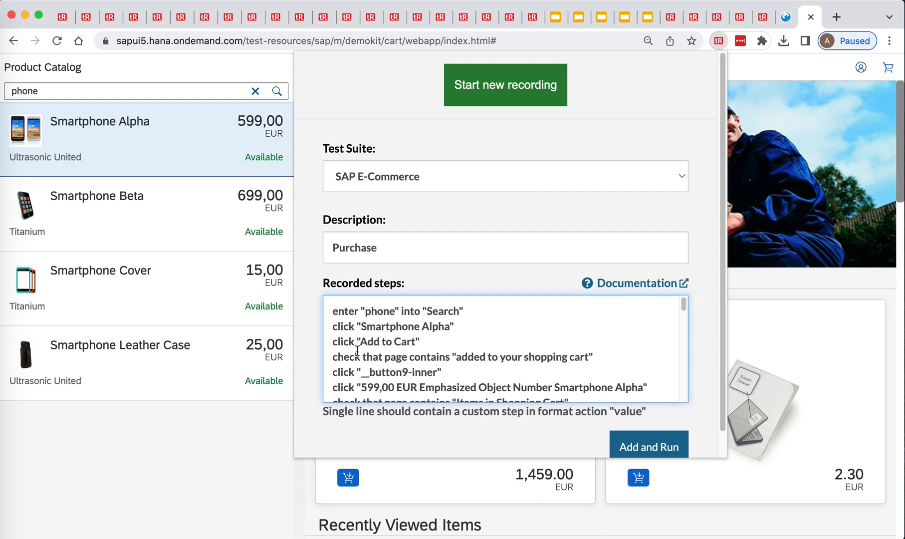
mouse_move(480, 356)
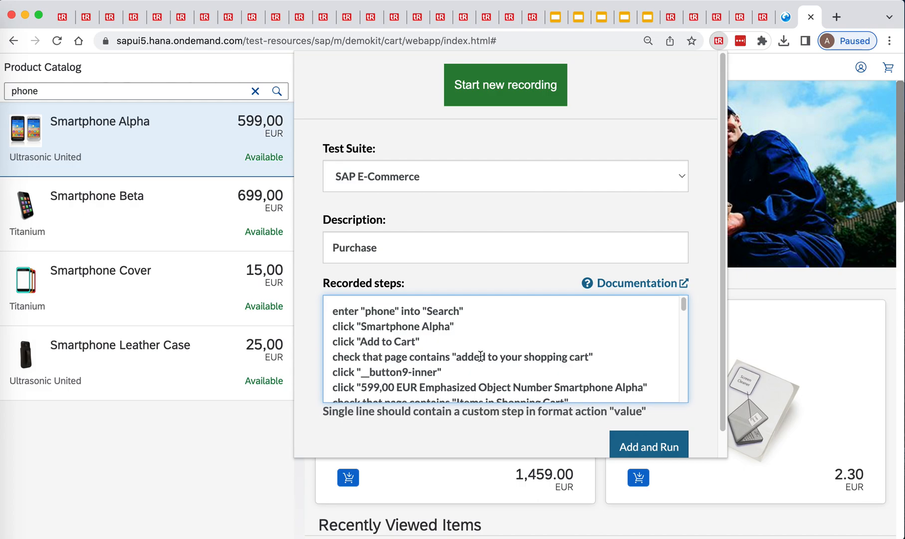
- Remove the open url checkout line from the recorded steps
scroll(down, 3)
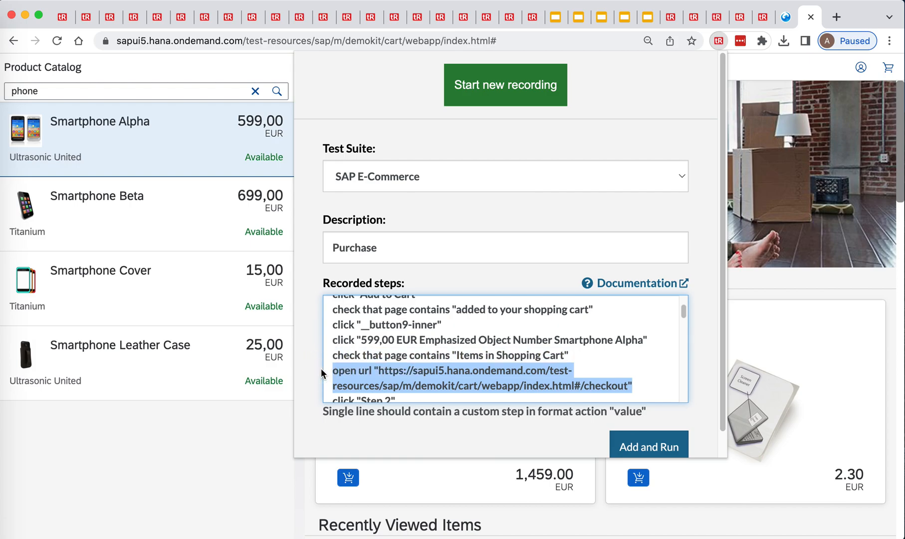
scroll(down, 3)
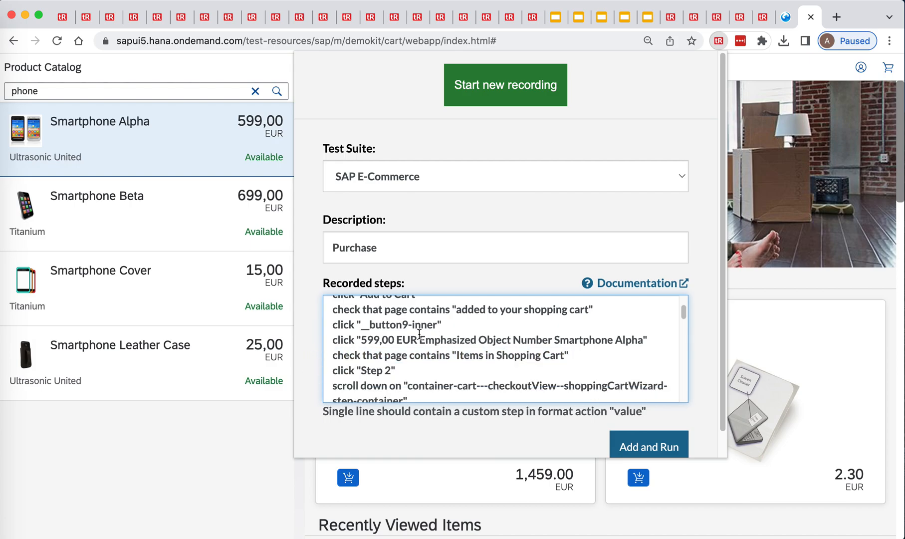
scroll(up, 3)
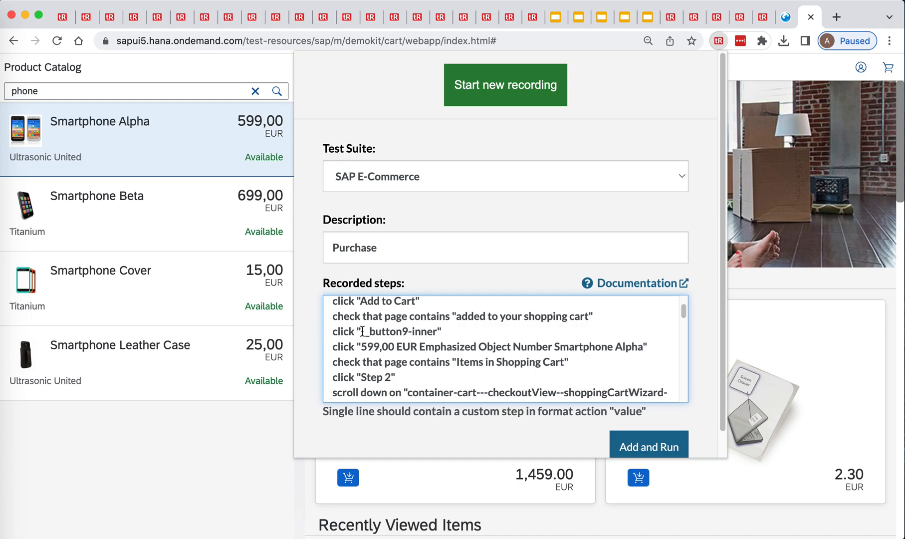
- Retype the __button9-inner step as click "Show Shopping Cart" and the price step as click "Smartphone Alpha"
double_click(392, 331)
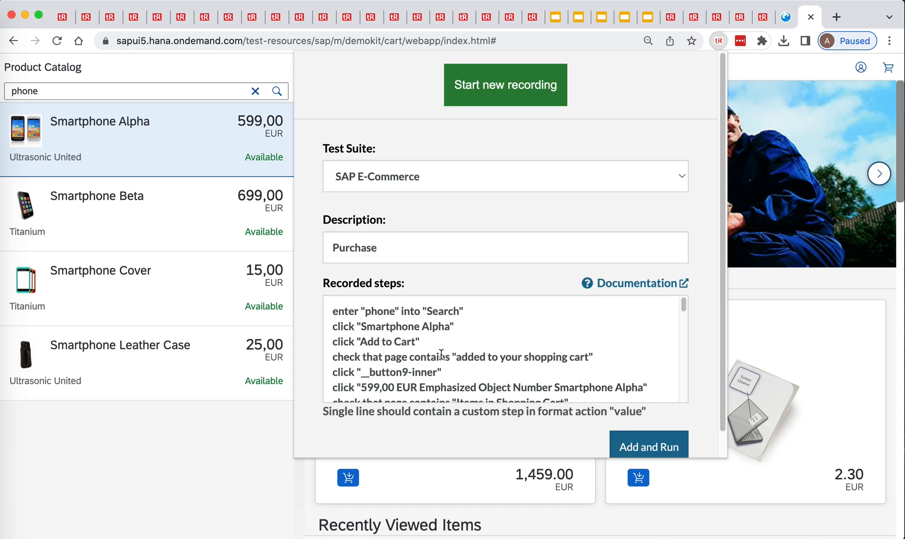
double_click(387, 371)
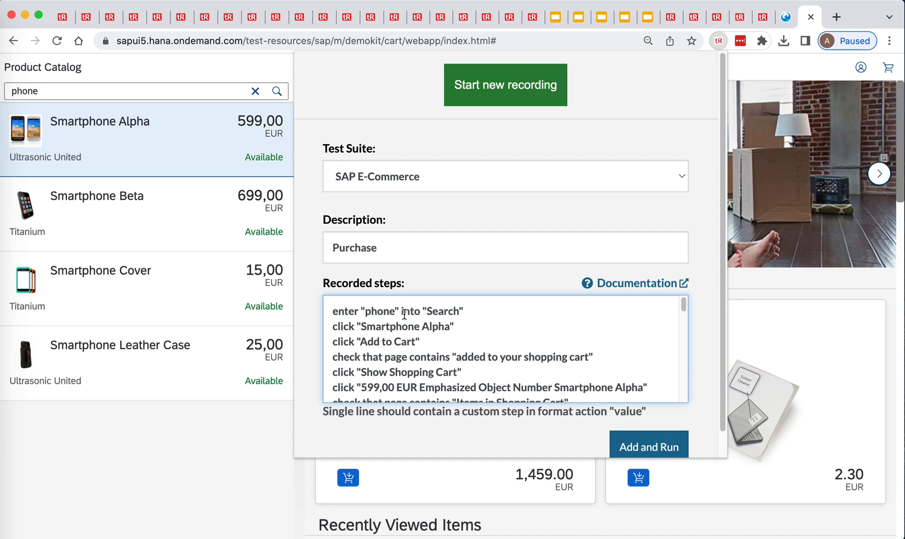
scroll(down, 3)
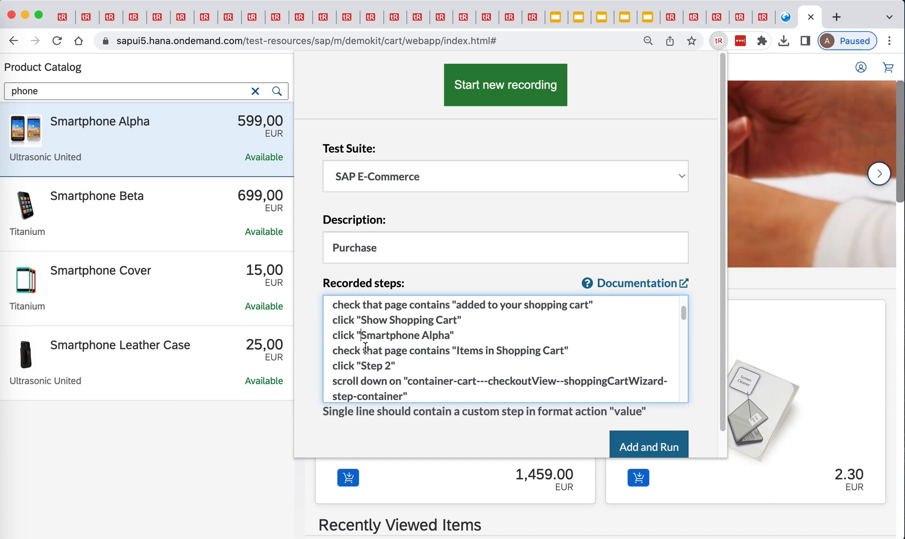
- Clean up the Smartphone Alpha step and remove the leftover click line and scroll-down step
double_click(404, 336)
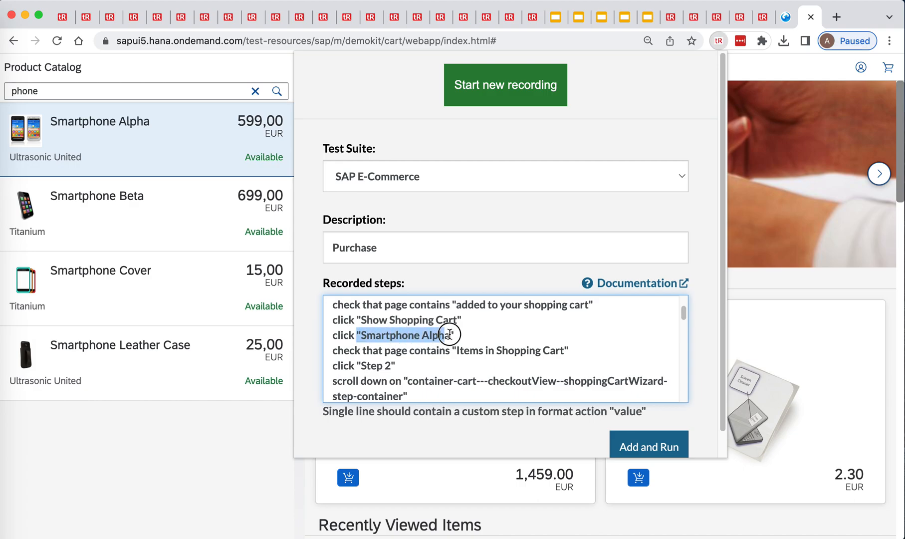
mouse_move(455, 334)
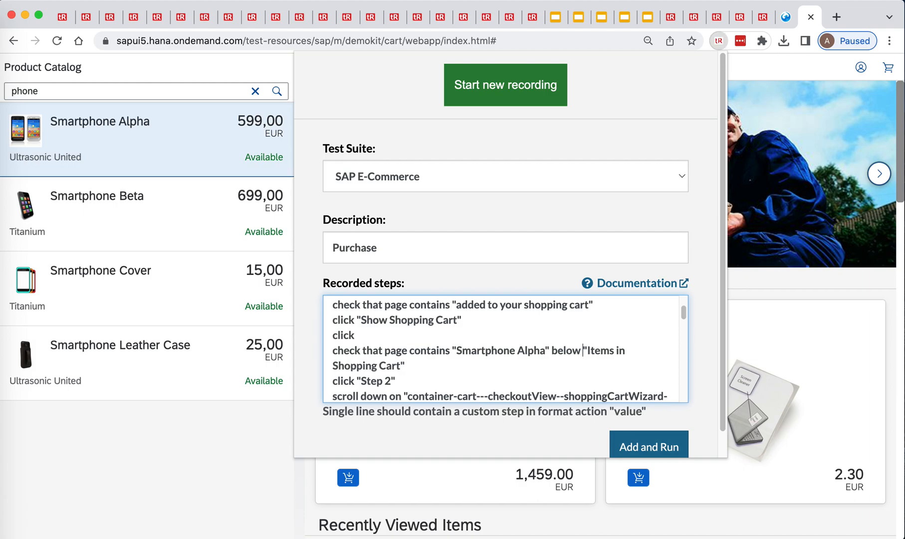
double_click(343, 335)
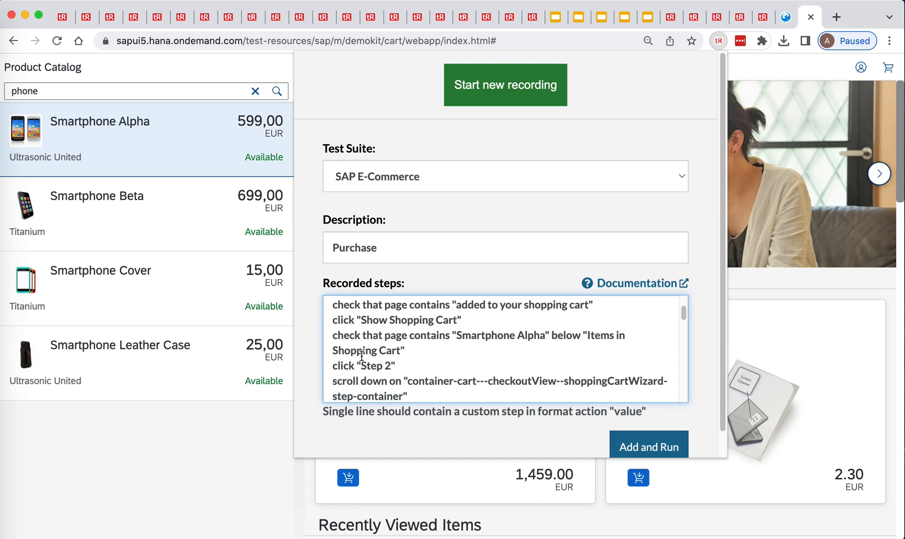
mouse_move(439, 352)
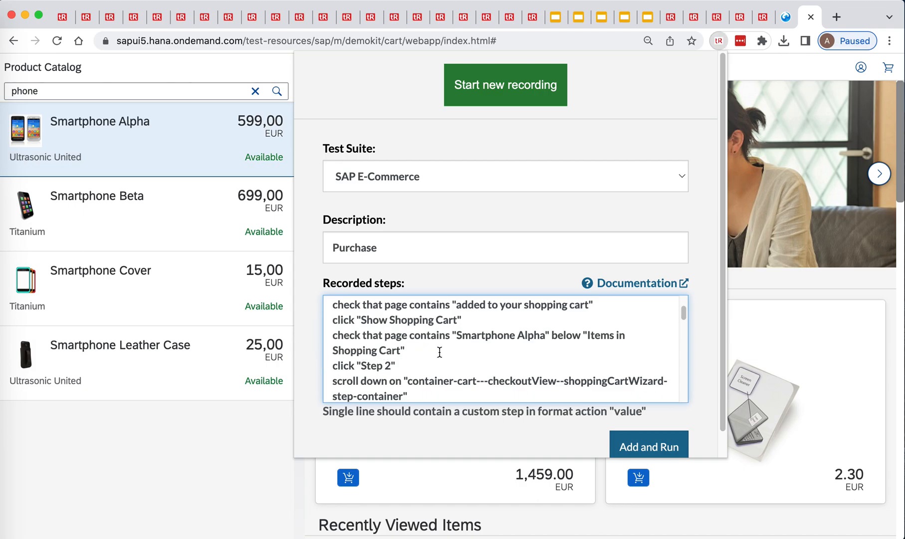
scroll(down, 3)
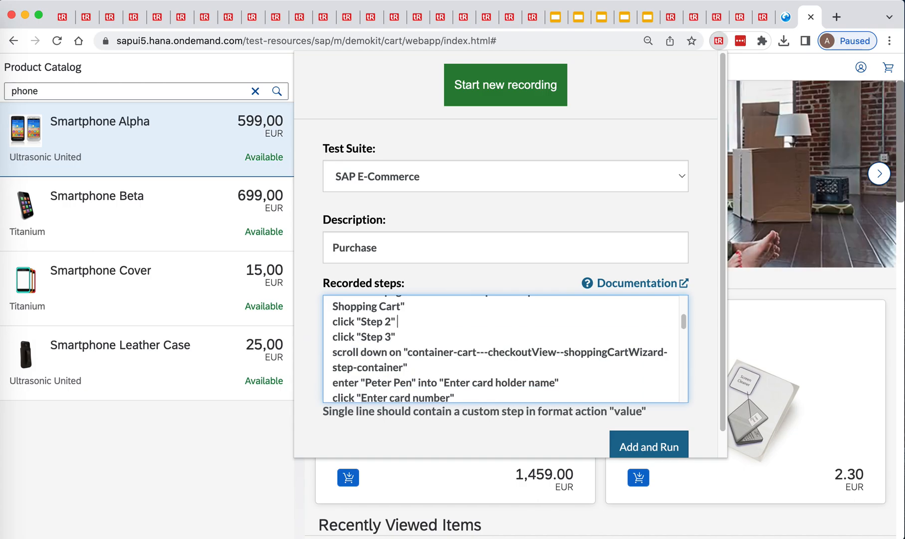
scroll(up, 3)
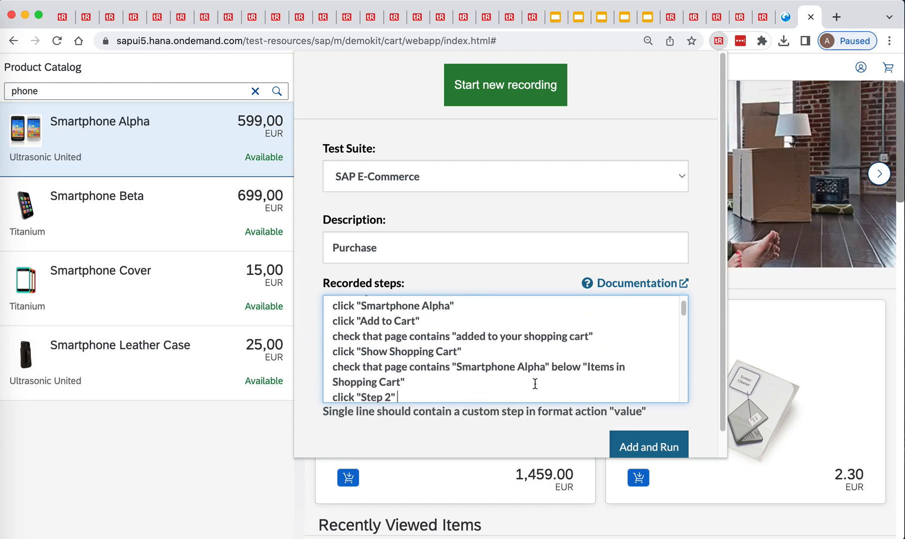
scroll(down, 3)
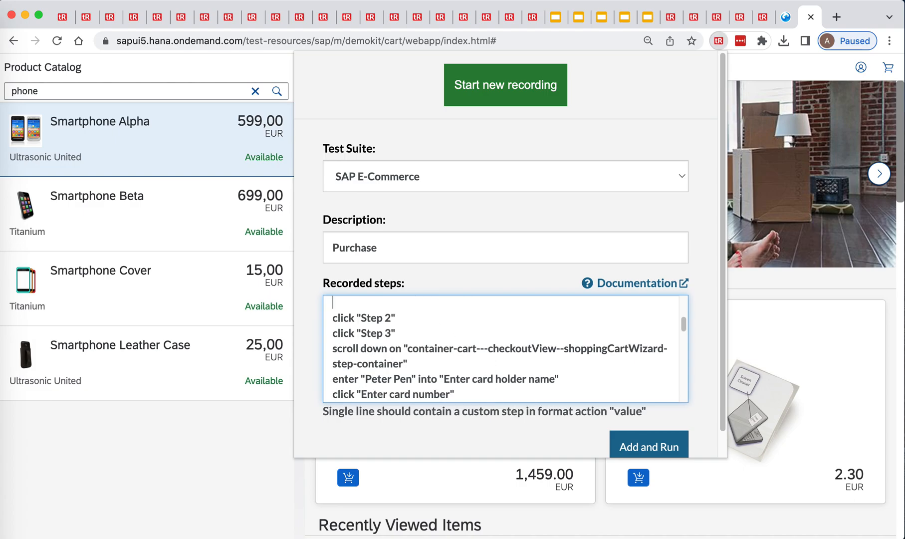
- Add a new step click "Proceed" above click "Step 2"
text(clic)
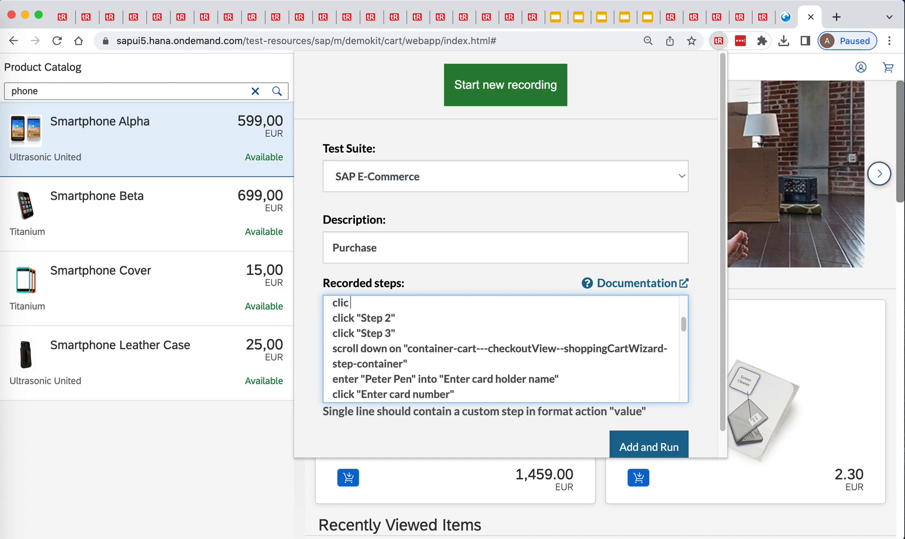
text(k)
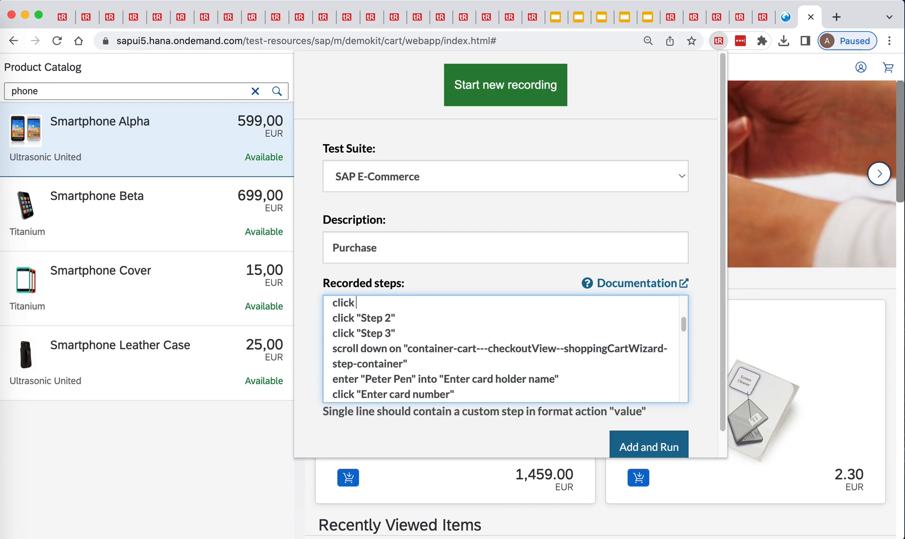
text("Proceed)
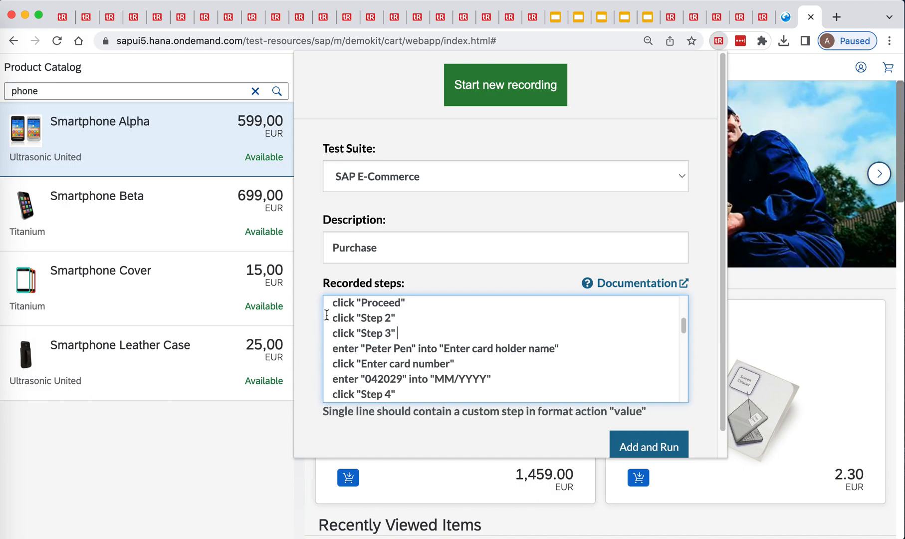
mouse_move(472, 348)
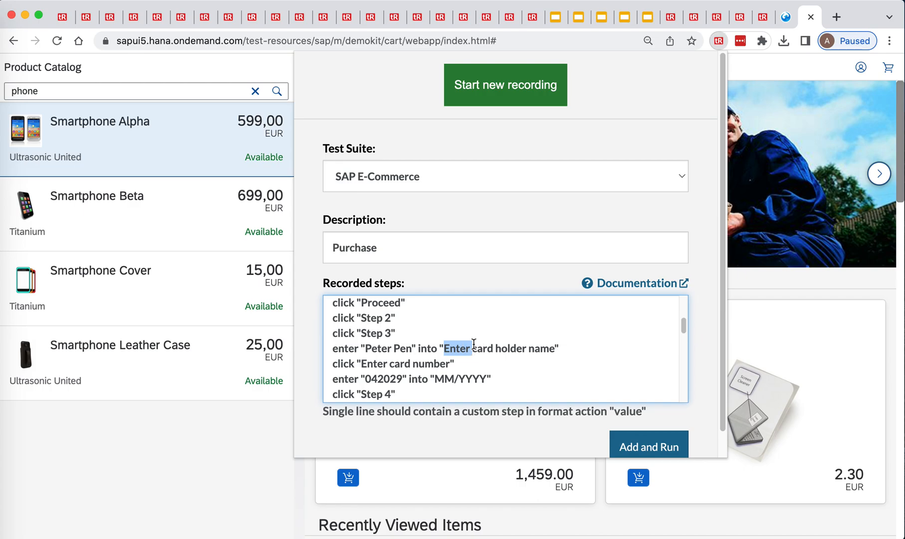
- Rename the holder-name target to "Cardholder's name" and remove the extra scroll step
scroll(down, 3)
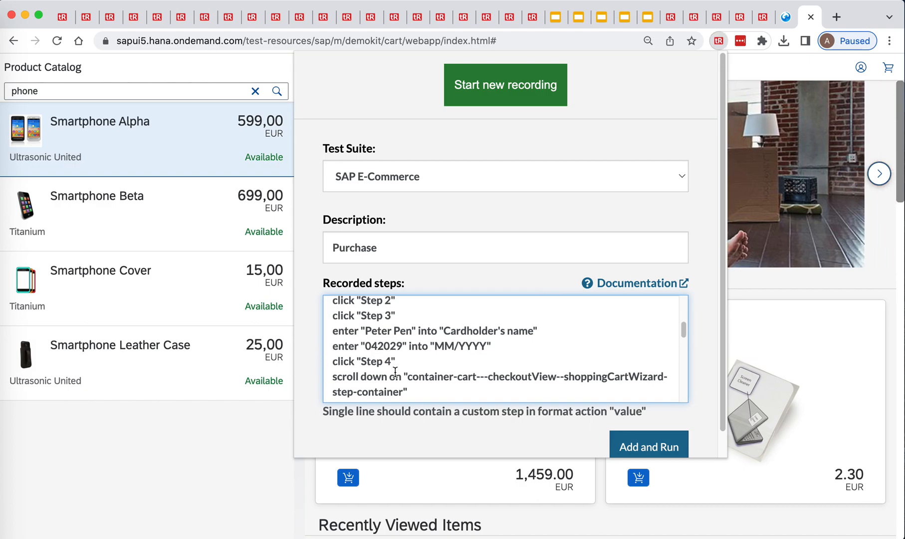
scroll(down, 3)
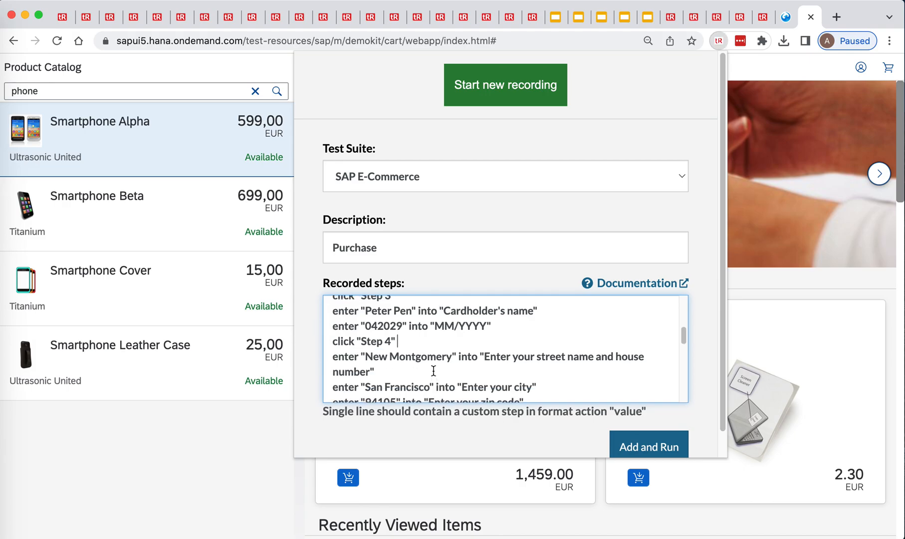
scroll(up, 3)
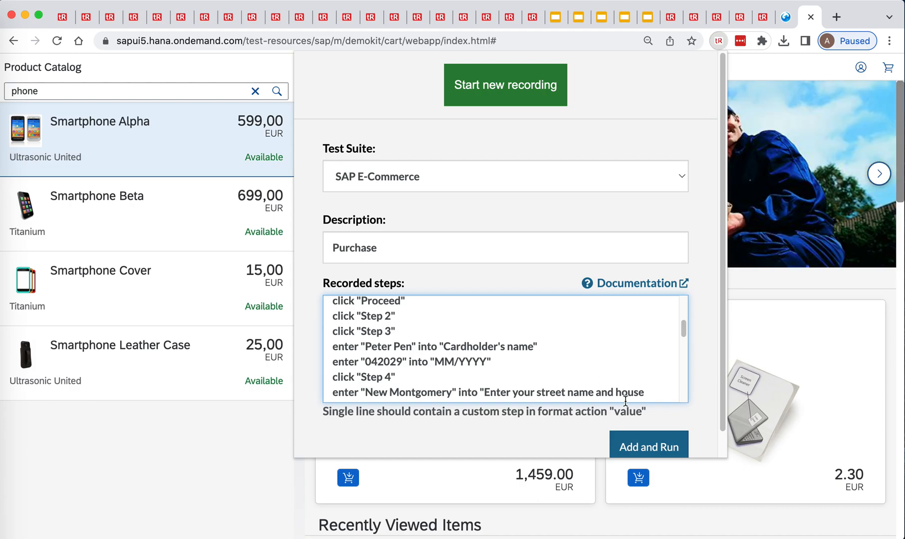
scroll(down, 3)
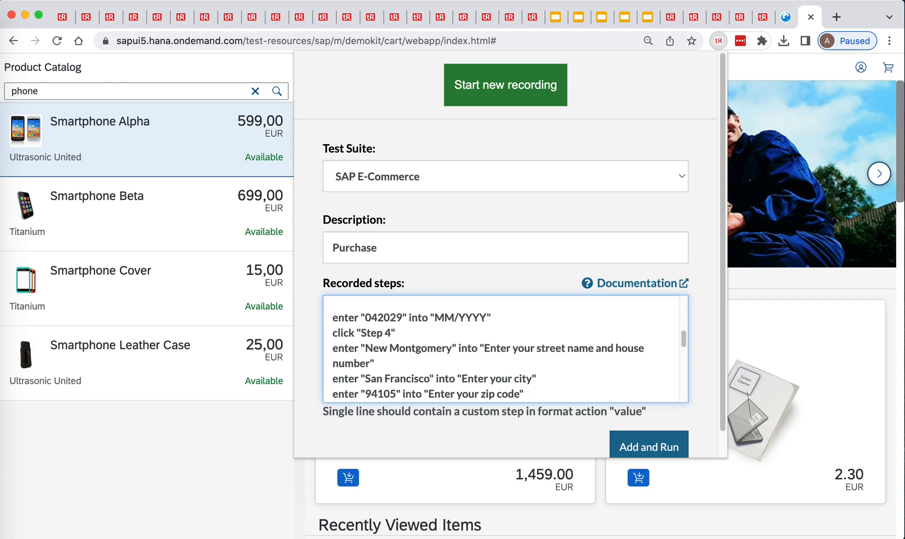
text(enter ")
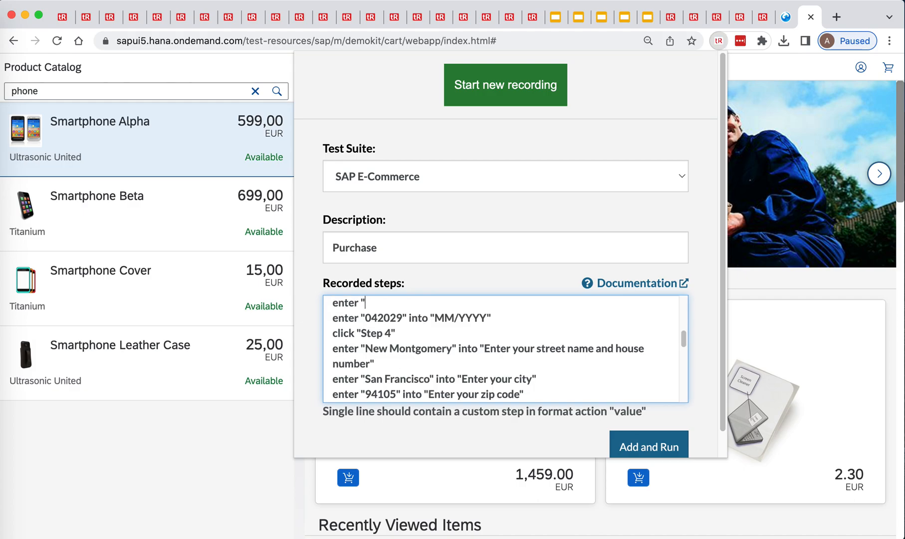
text(4111)
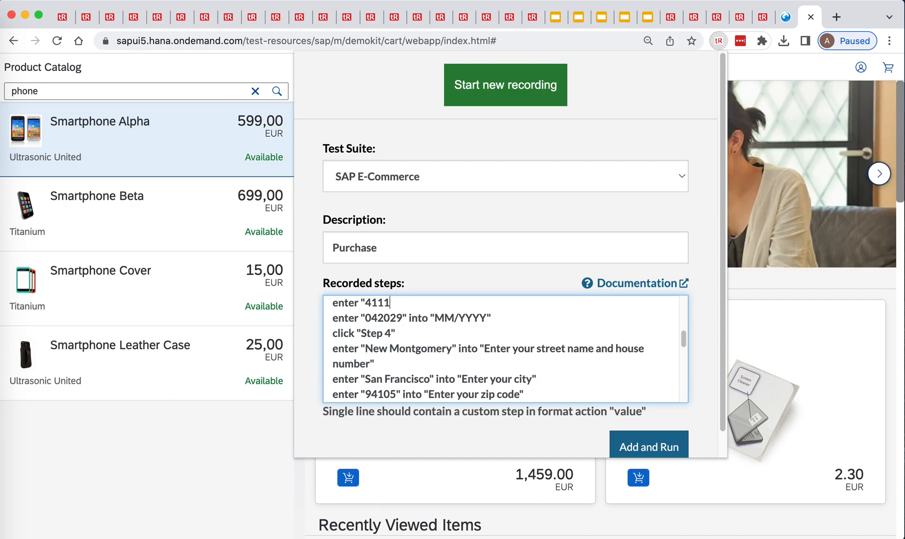
text(111111)
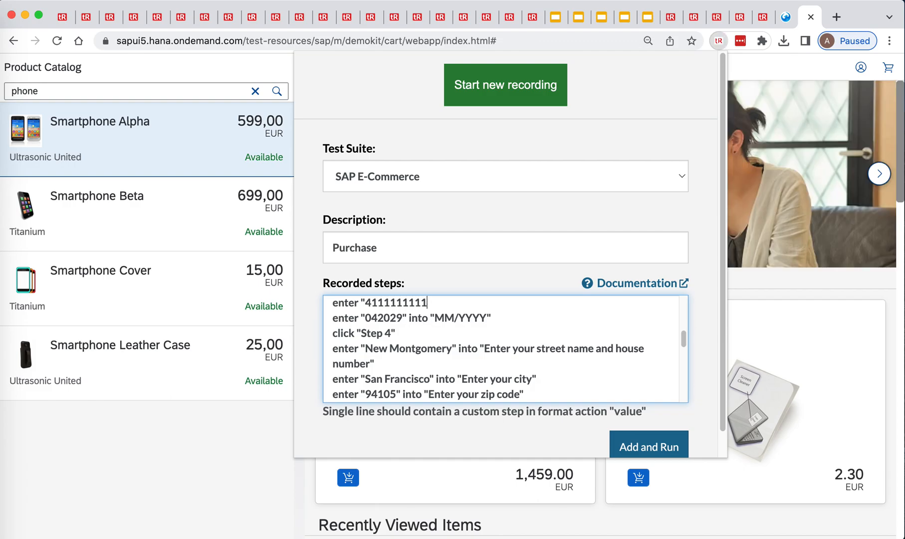
text(111111)
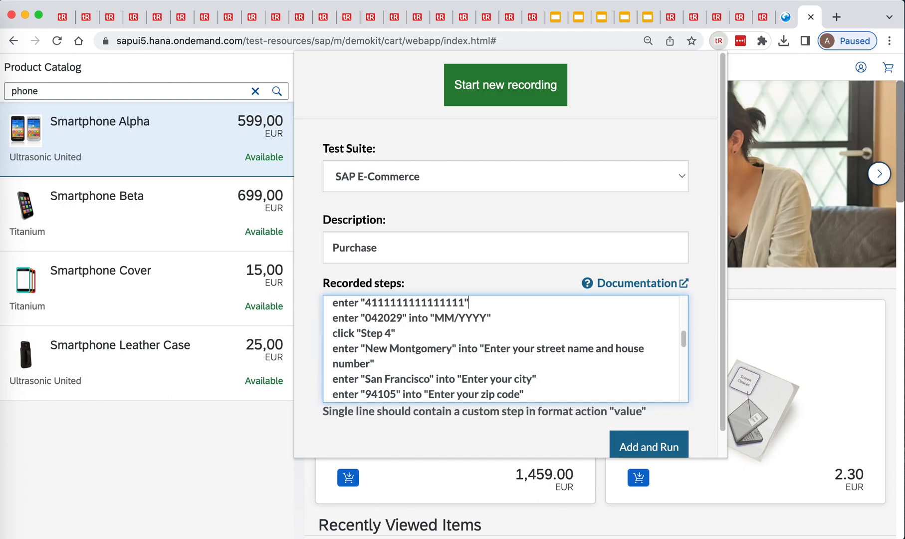
text(into "card")
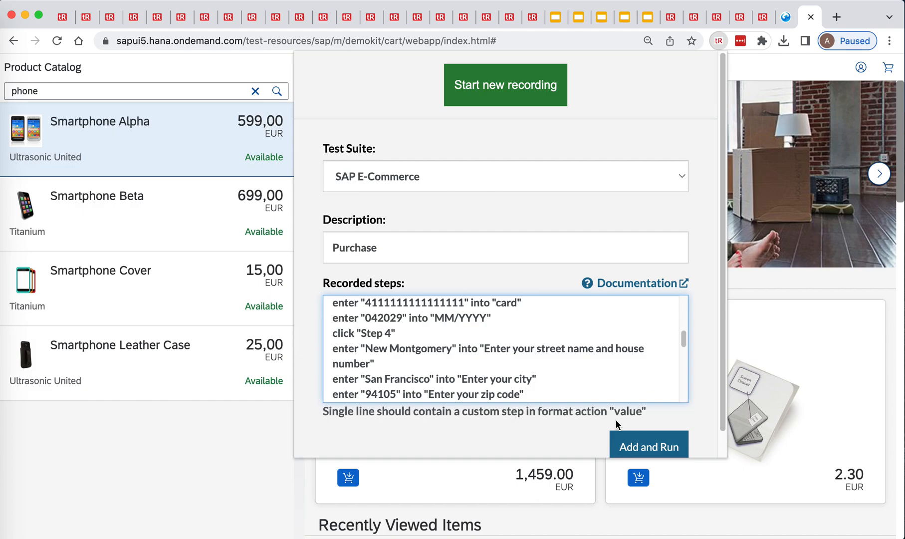
- Shorten the address field targets to "Address", "city" and "zip code"
scroll(up, 3)
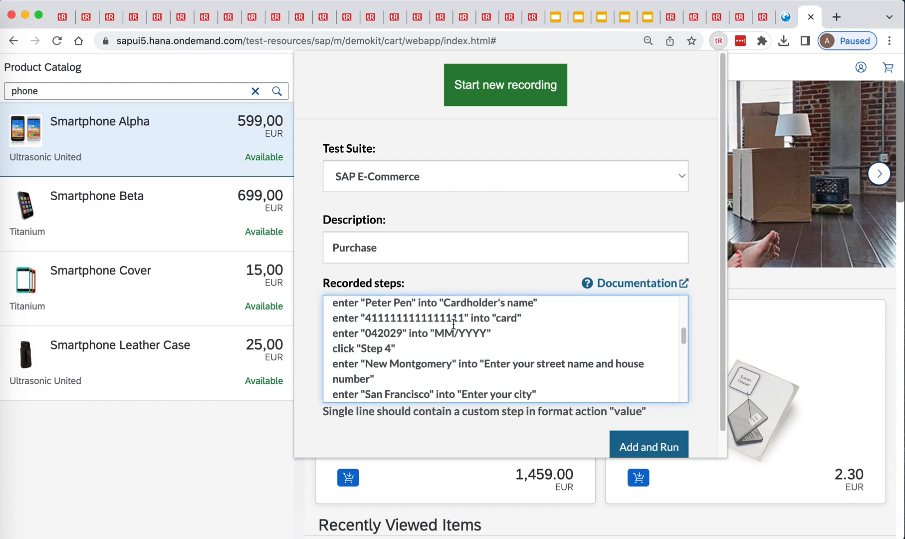
mouse_move(476, 356)
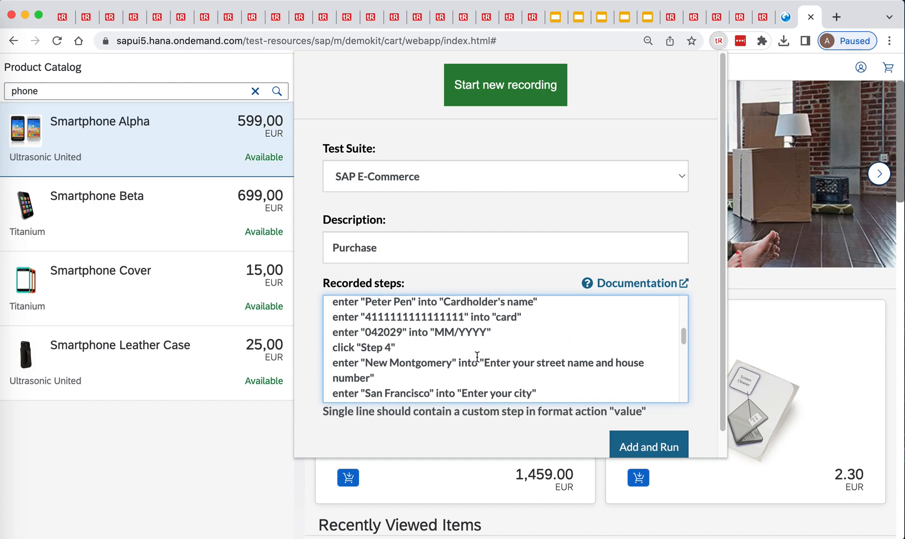
scroll(down, 3)
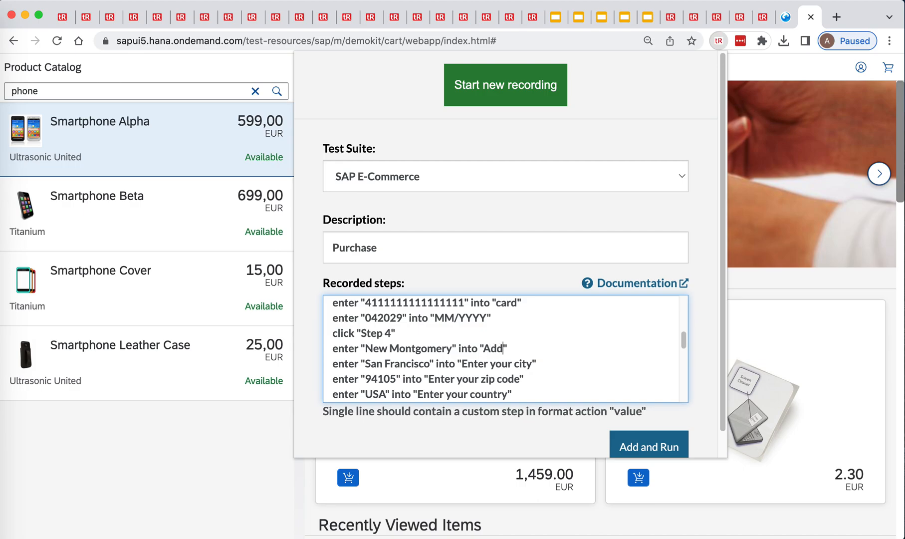
text(ress)
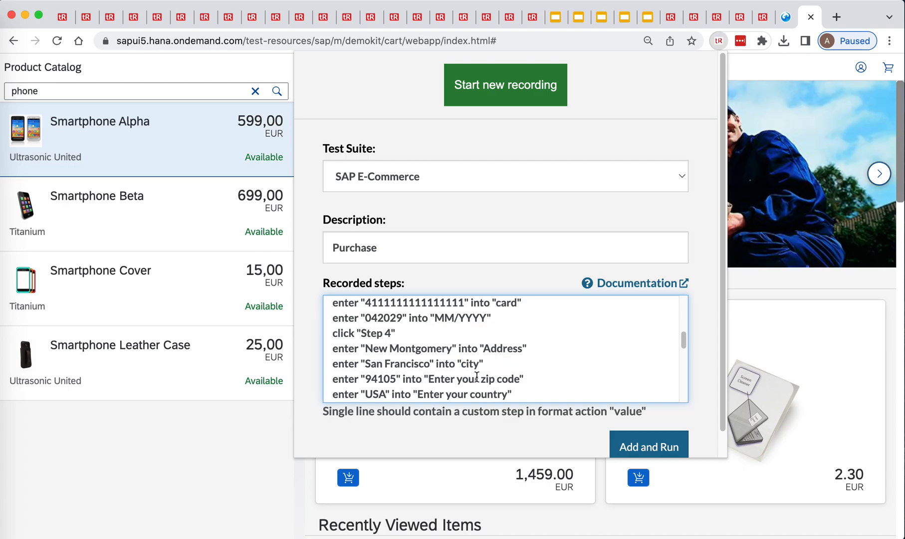
double_click(450, 379)
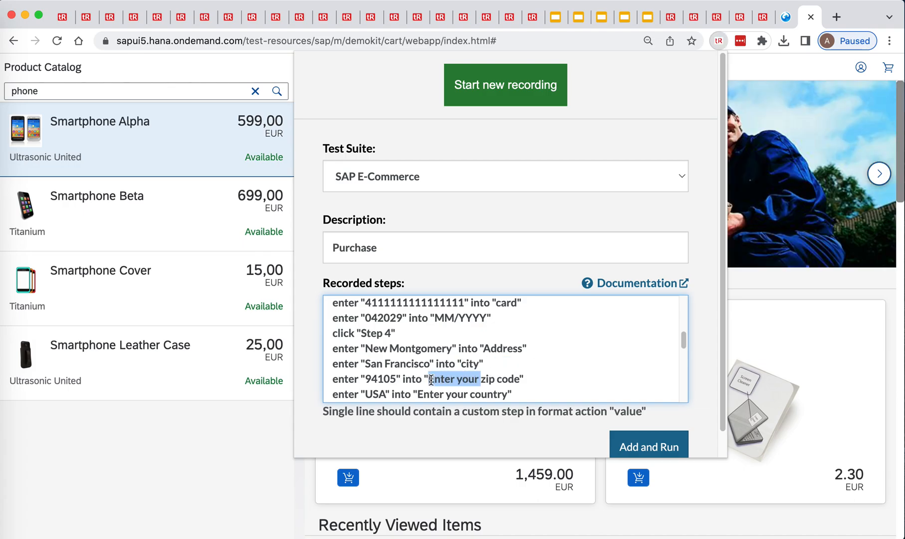
- Shorten the remaining targets to "country" and "Note"
scroll(down, 3)
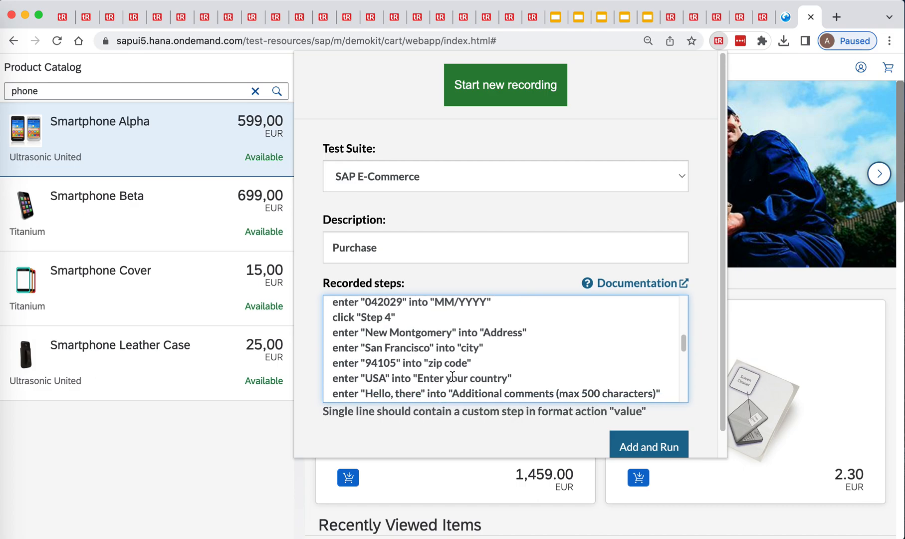
scroll(down, 3)
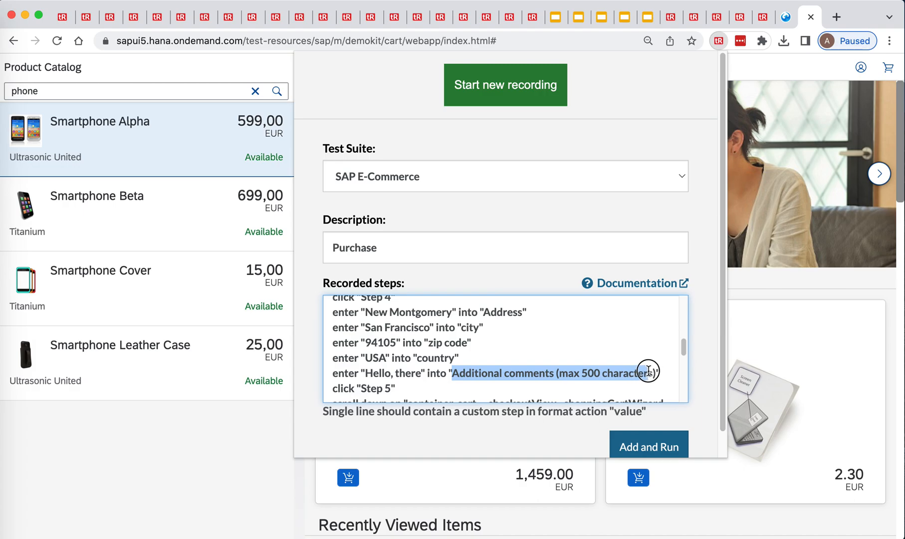
text(Not")
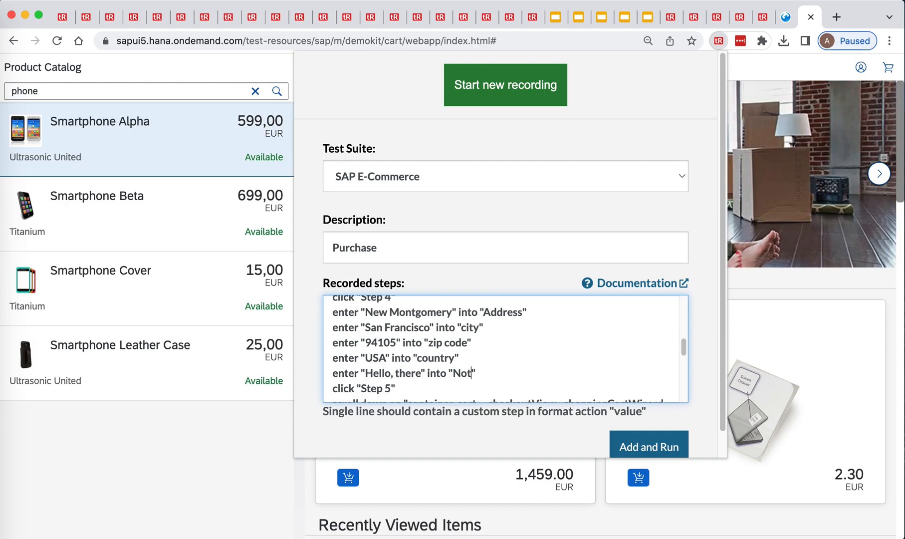
scroll(down, 3)
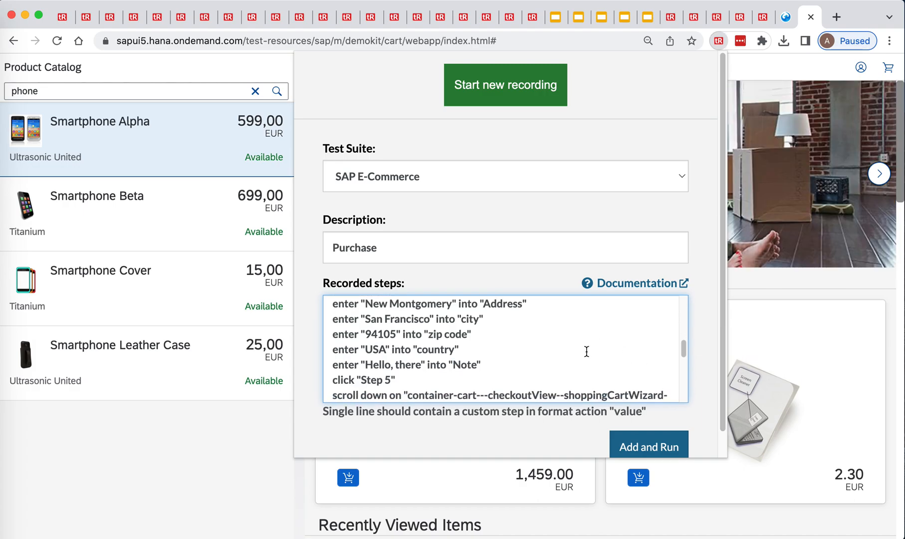
scroll(up, 3)
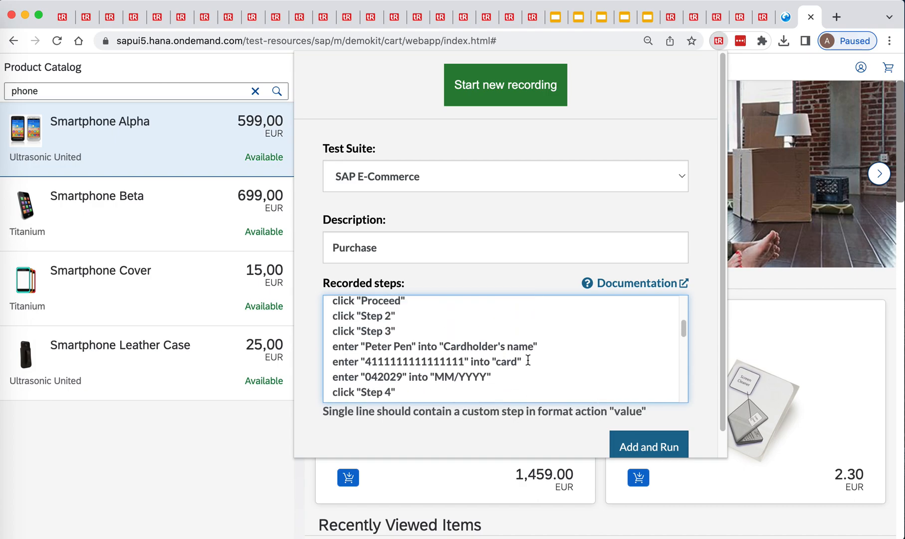
- Add a type tab step after the expiry date and drop the scroll before "Order Summary"
key(Backspace)
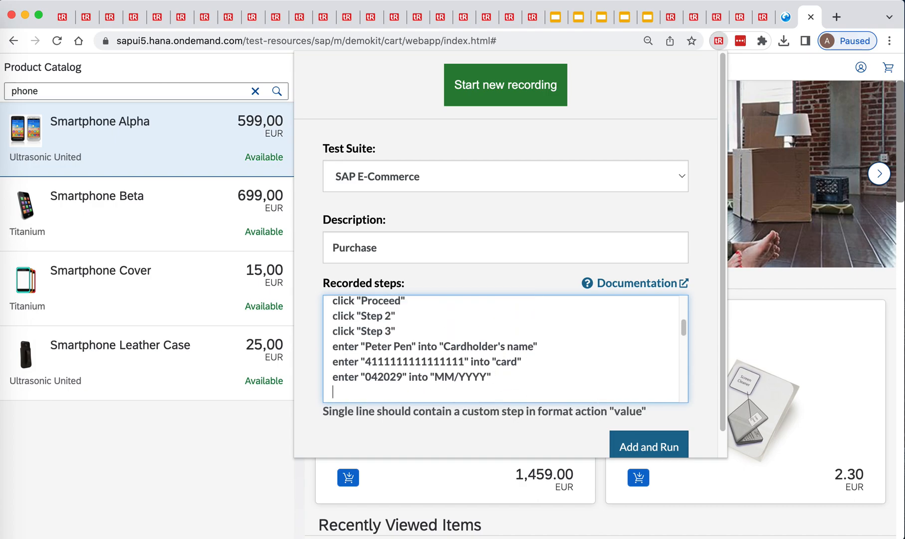
text(type tab)
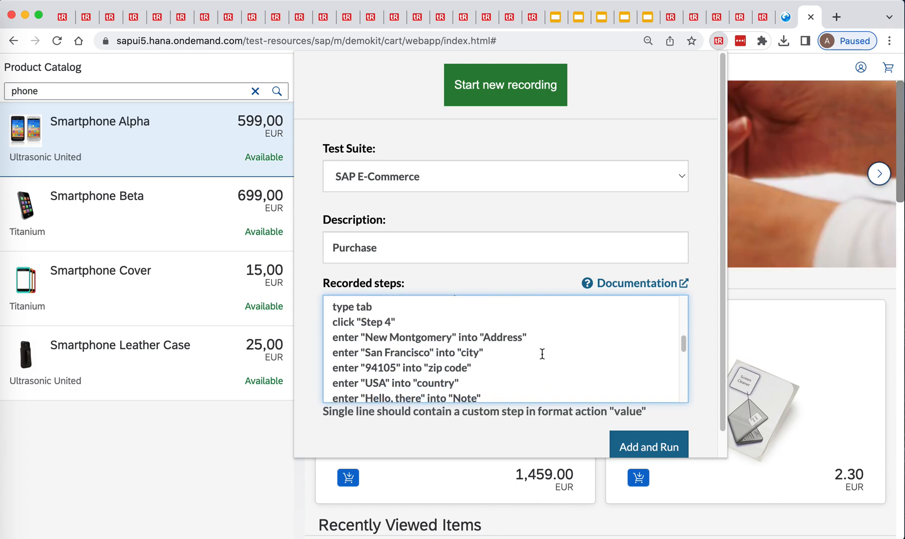
scroll(down, 3)
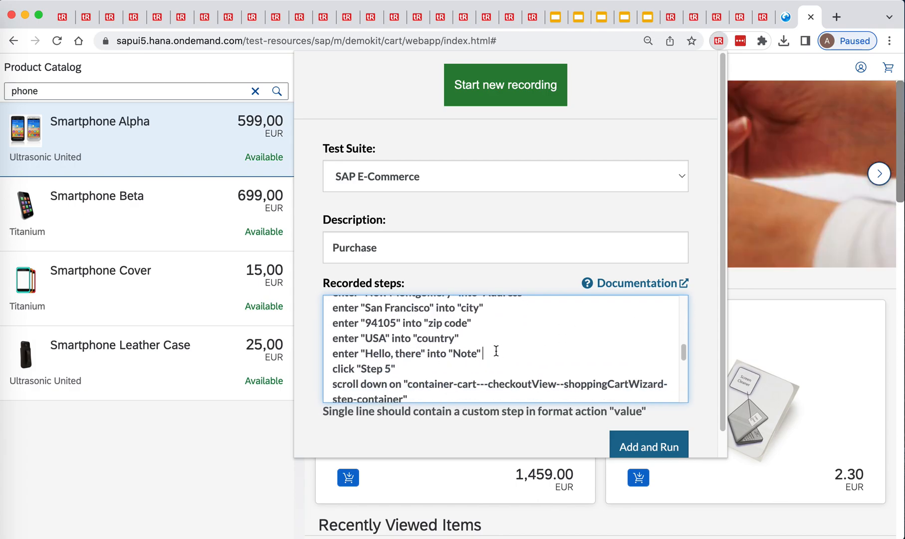
scroll(down, 3)
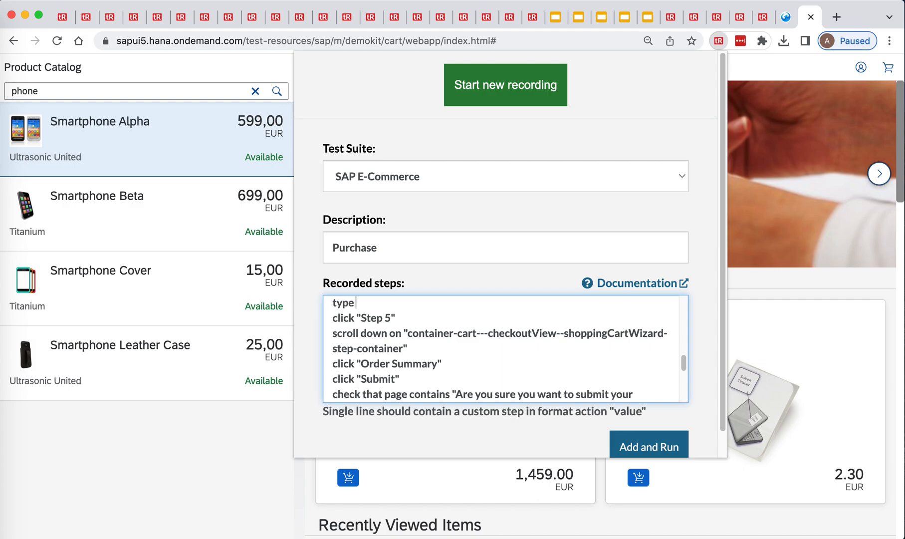
text(tab)
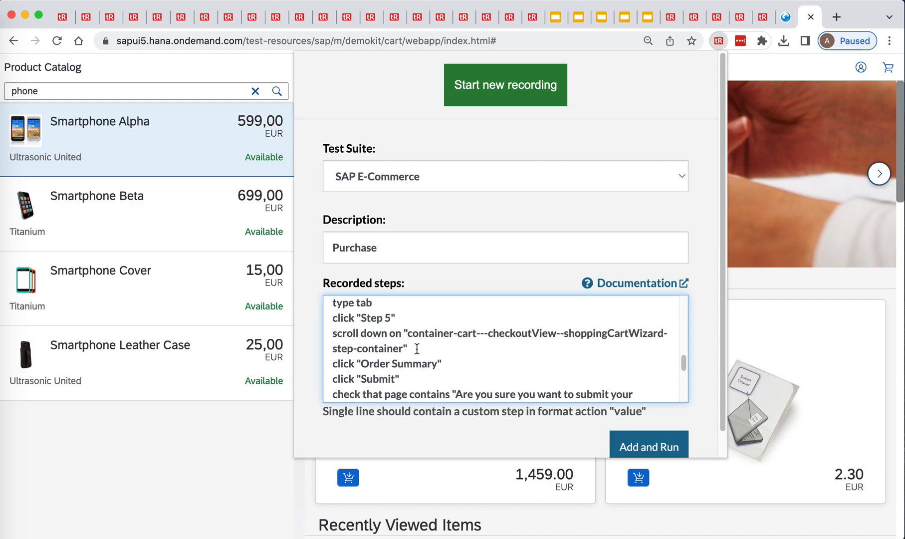
scroll(down, 3)
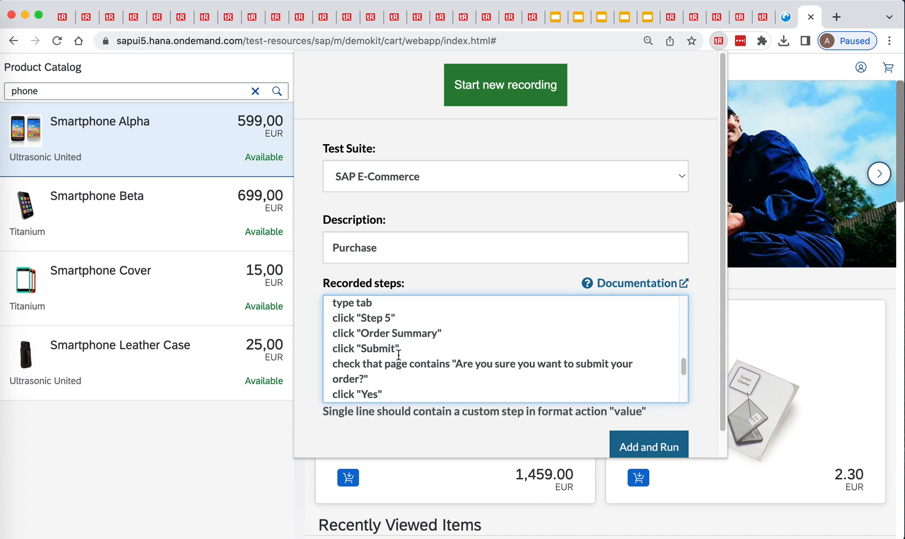
mouse_move(407, 367)
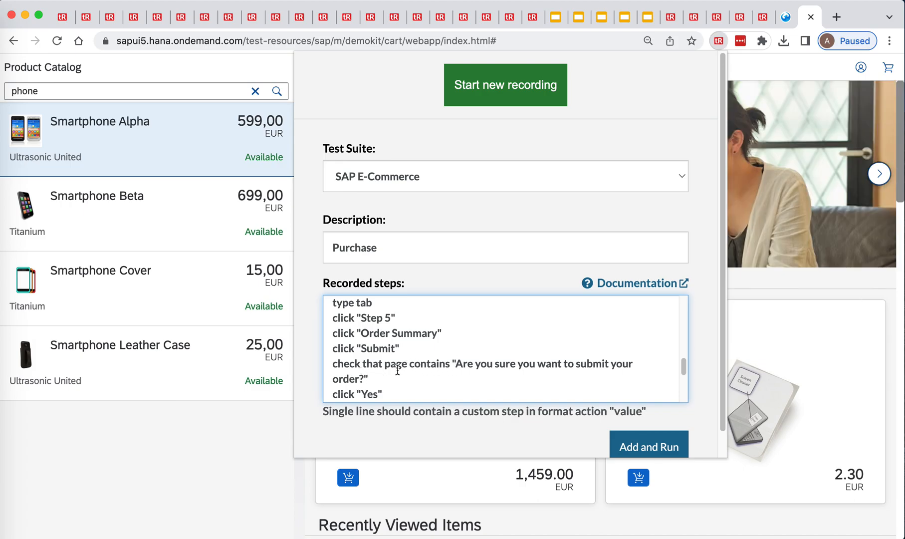
scroll(down, 3)
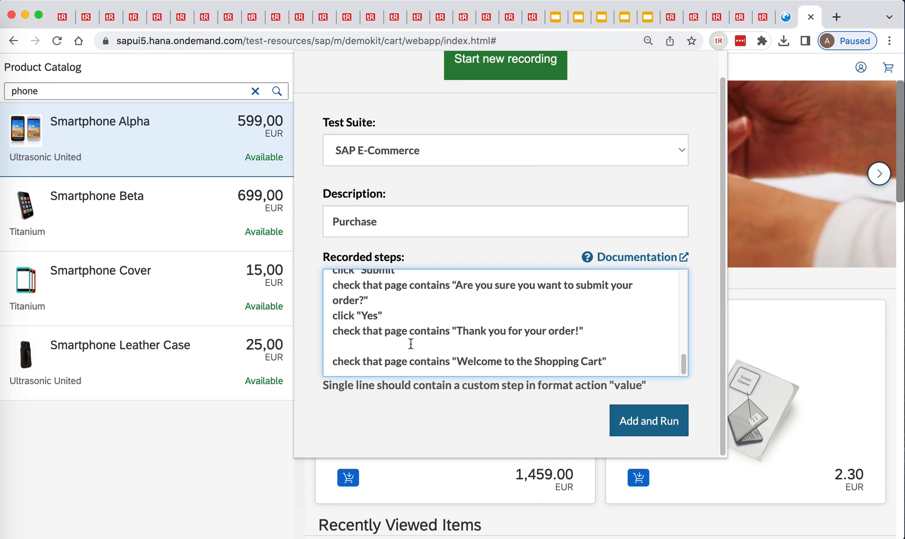
mouse_move(405, 343)
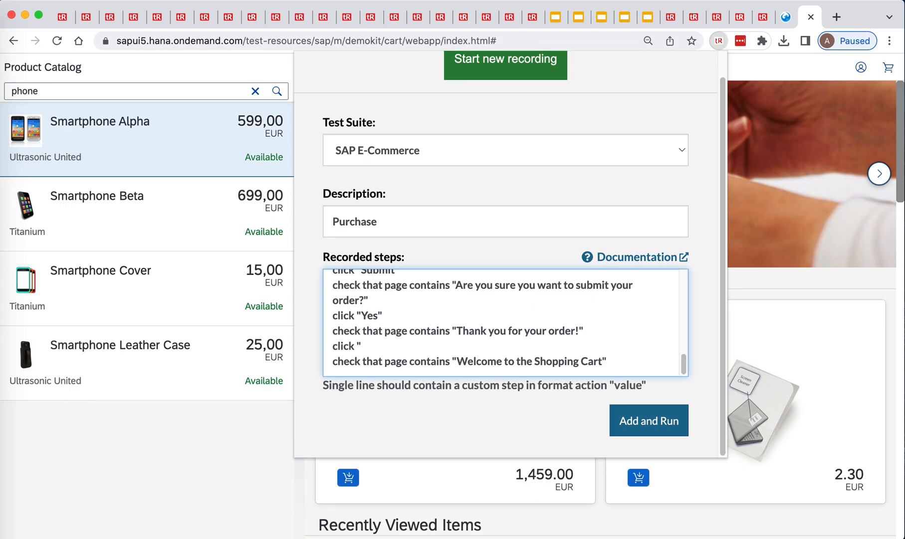
- Add click "Return" after the thank-you check, then Add and Run the Purchase test
text(Return")
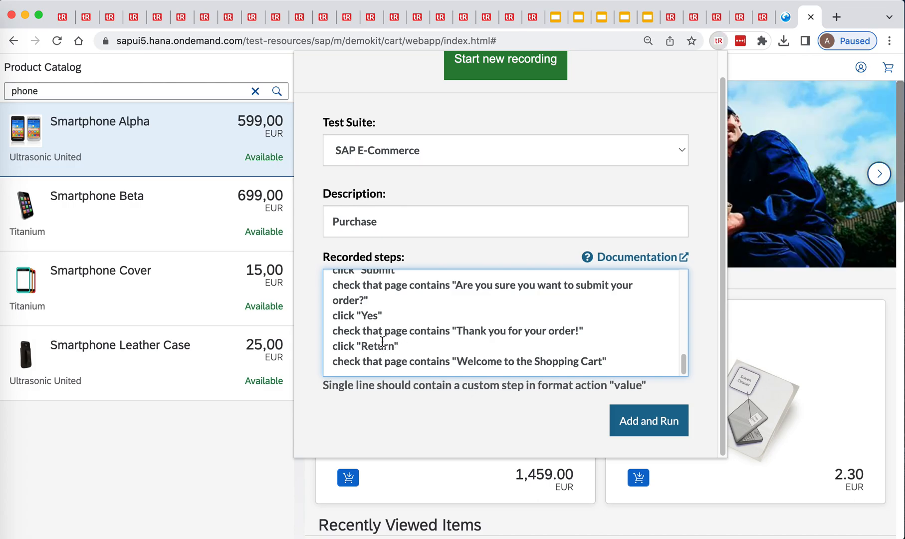
scroll(up, 3)
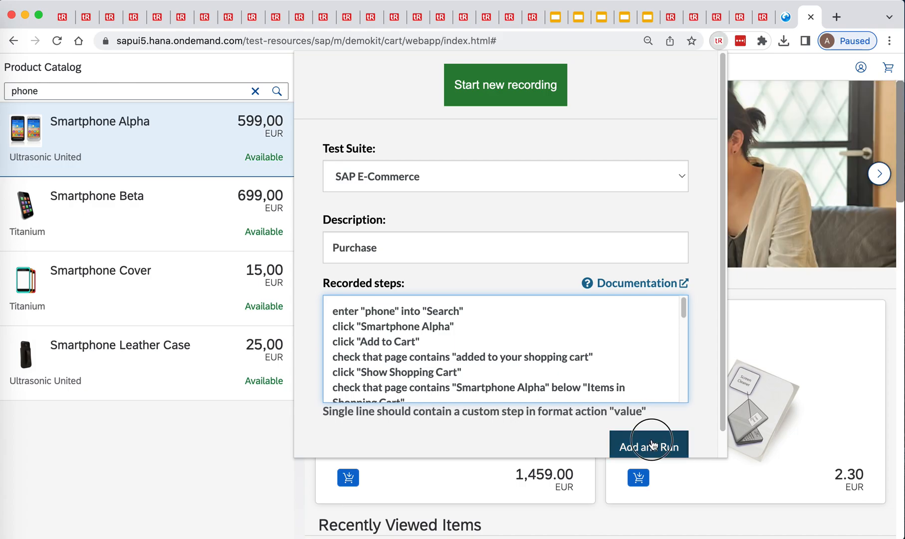
click(649, 445)
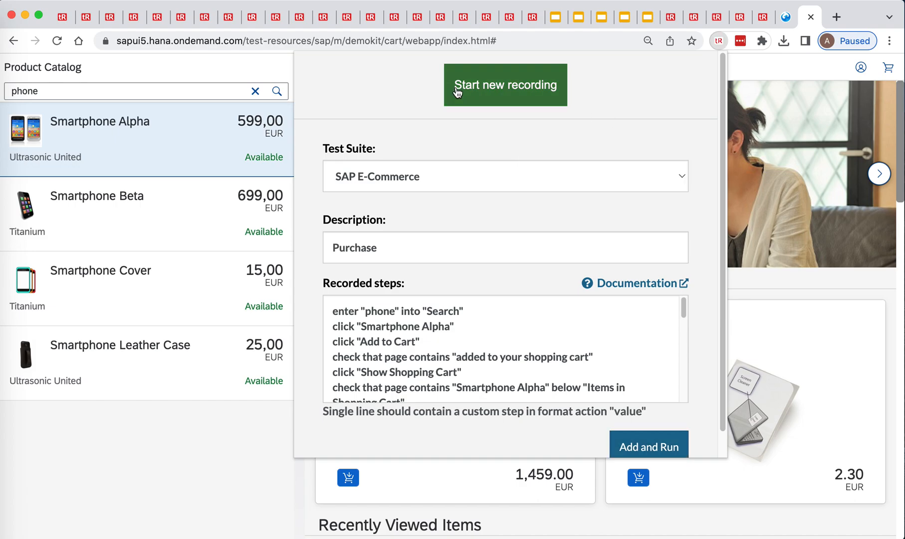
mouse_move(61, 16)
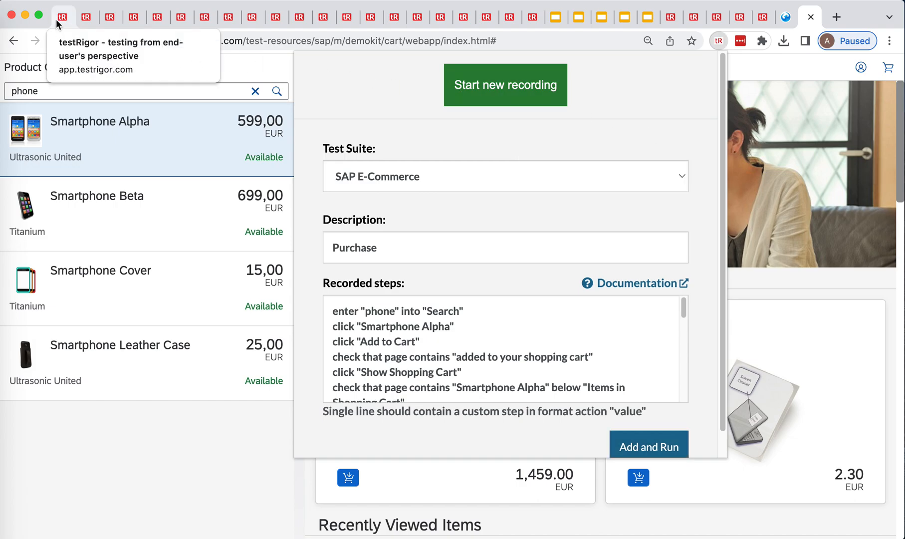
- Expand the Purchase test case on the suite page and scroll through its run's step screenshots
click(647, 445)
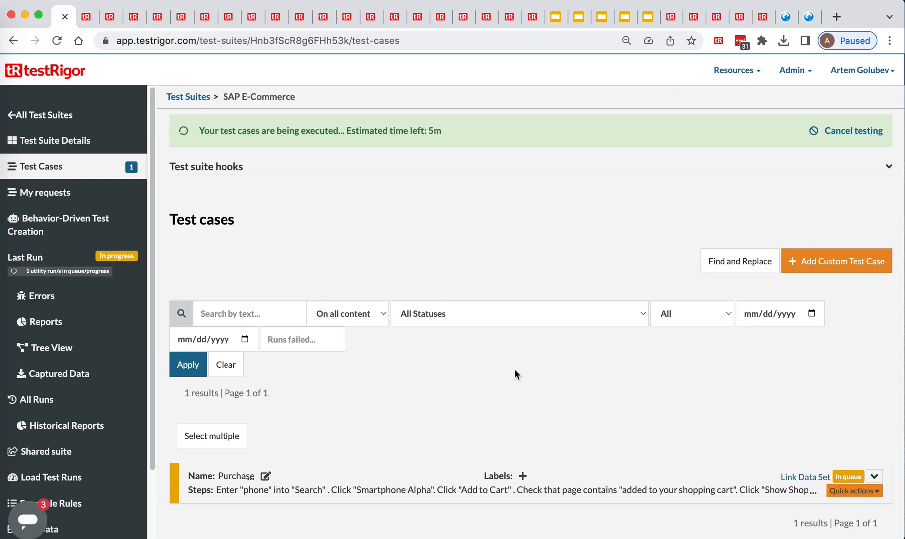
click(874, 476)
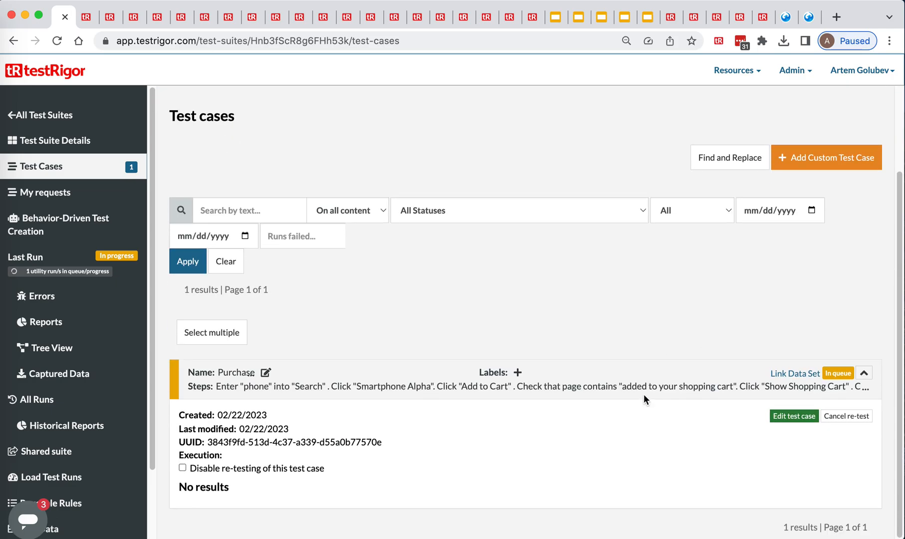
mouse_move(506, 389)
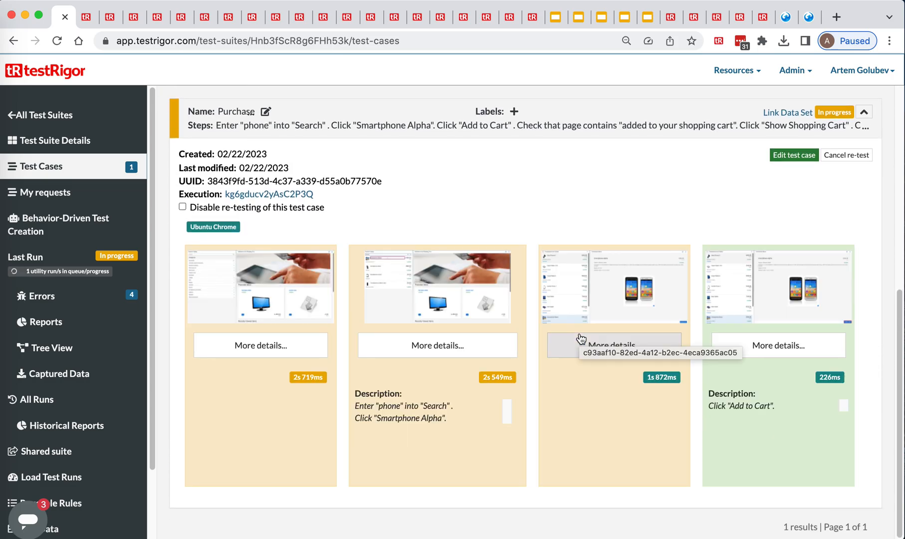
scroll(right, 3)
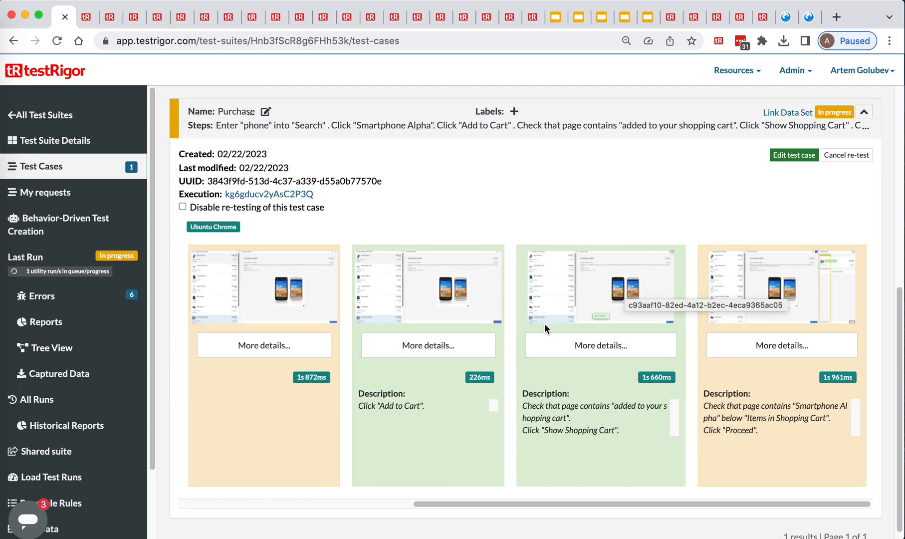
scroll(right, 3)
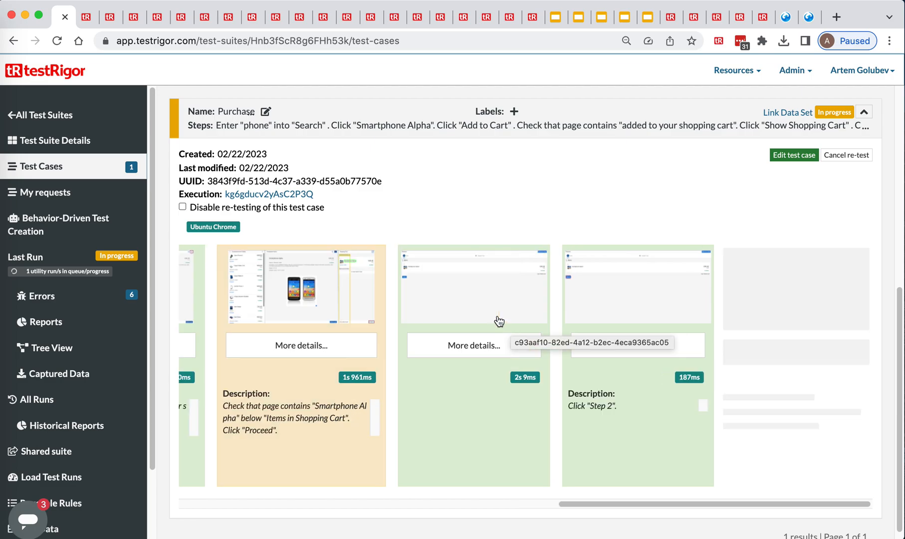
scroll(right, 3)
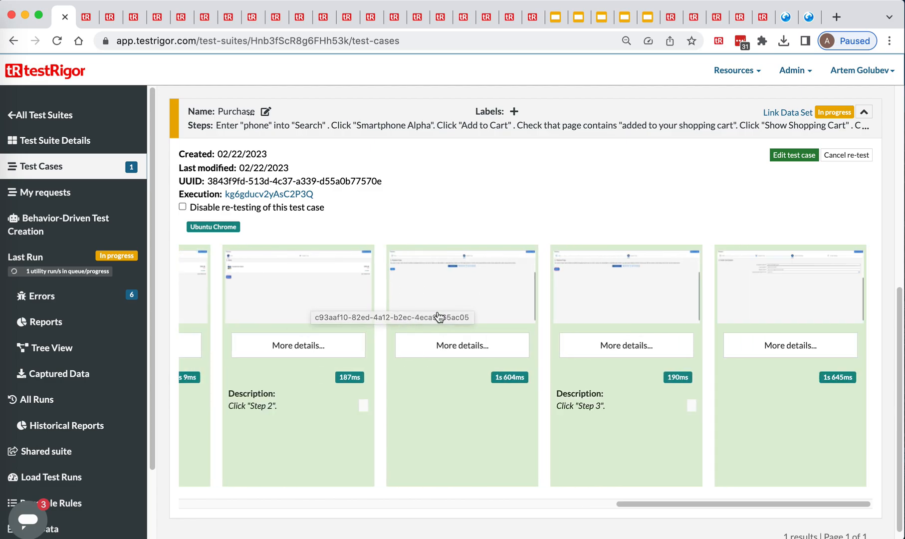
mouse_move(648, 315)
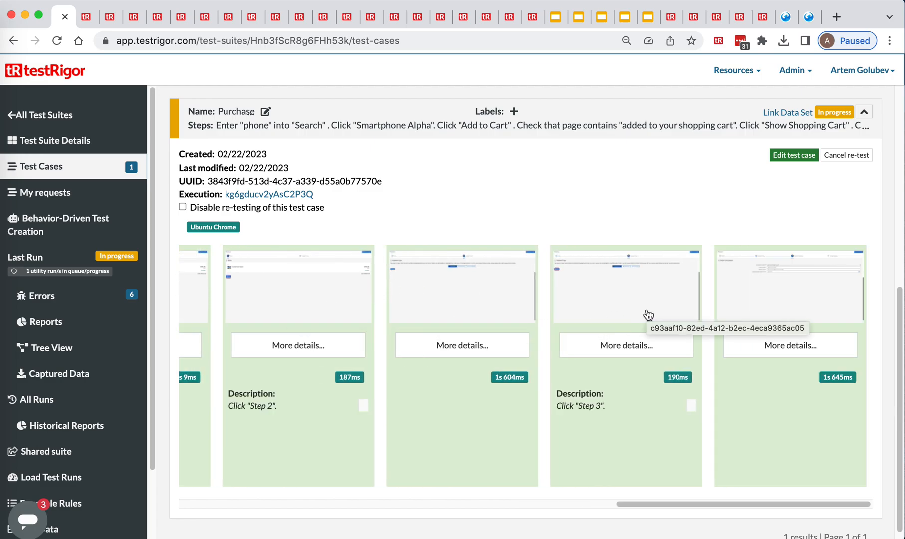
scroll(right, 3)
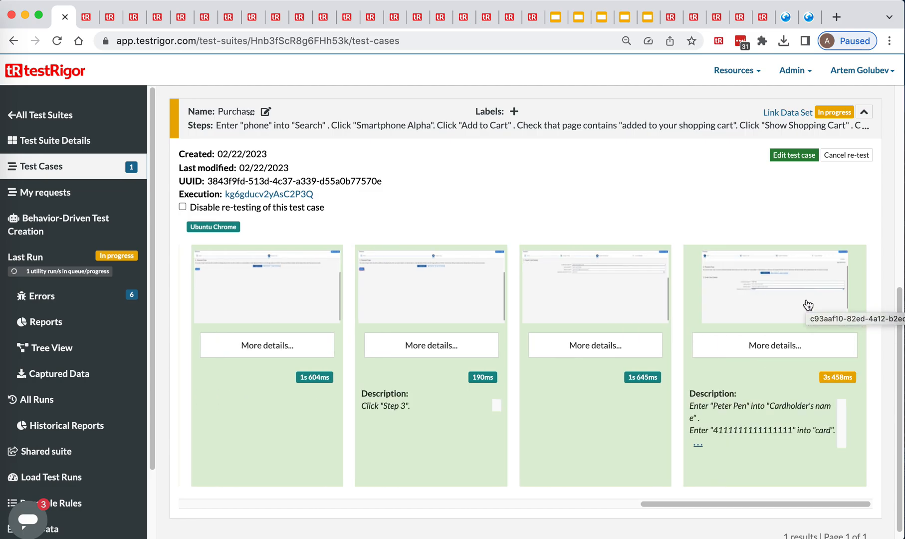
click(774, 345)
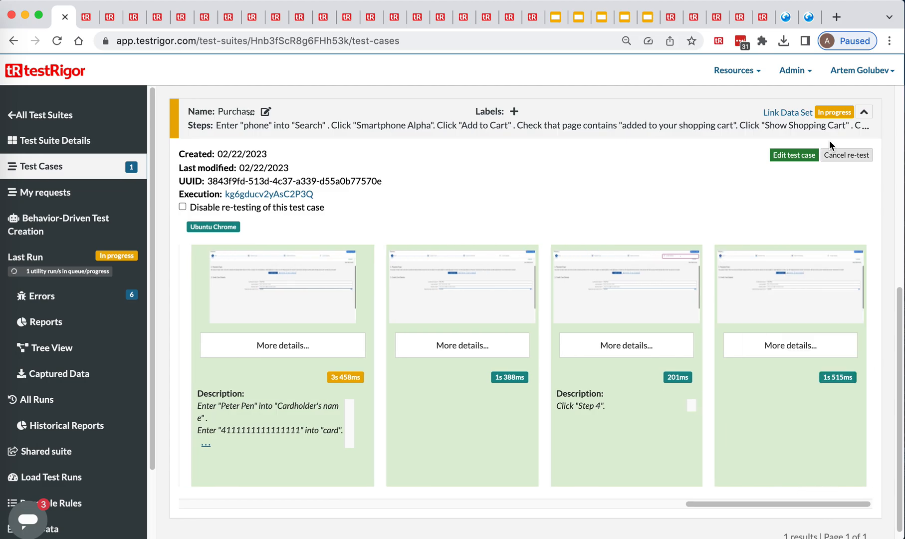
- Cancel the running re-test and open the Purchase test case for editing
click(846, 154)
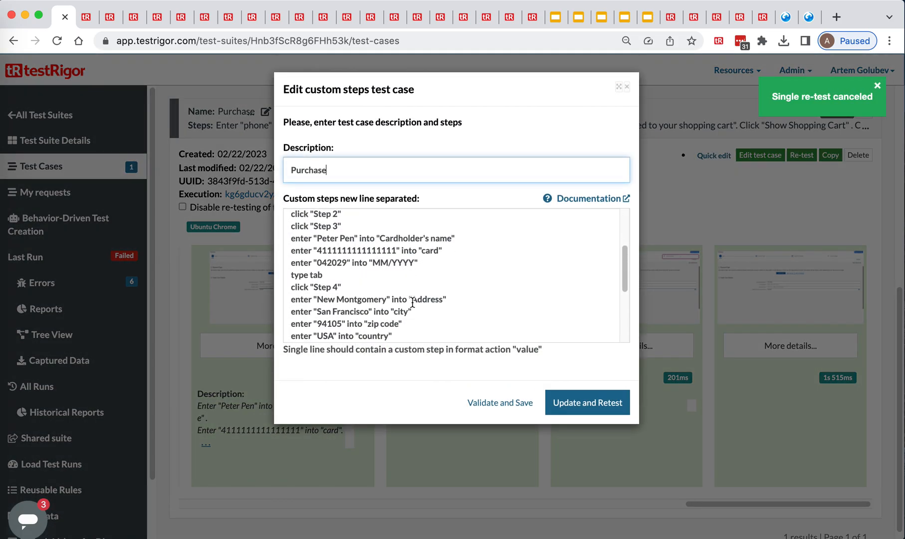
scroll(down, 3)
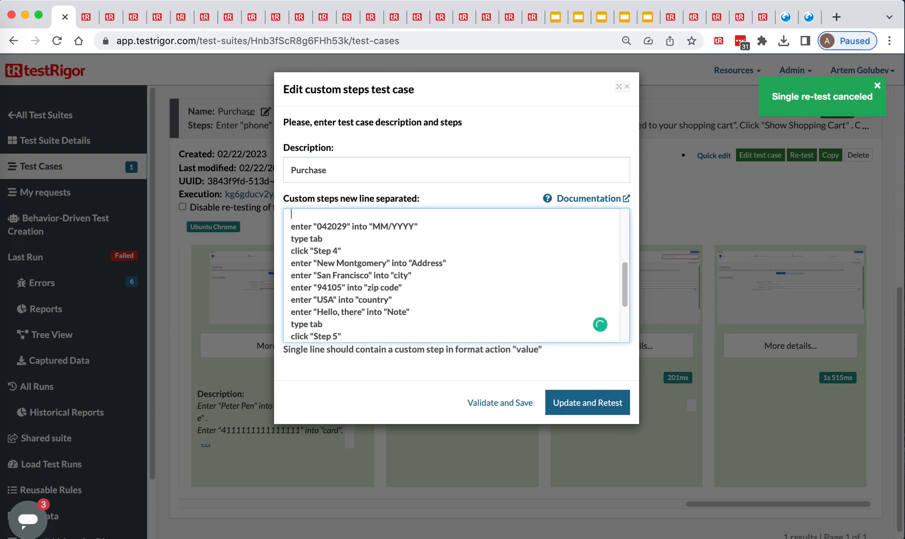
- Add enter "123" into "Security code" before the expiry date, then Update and Retest
text(enter)
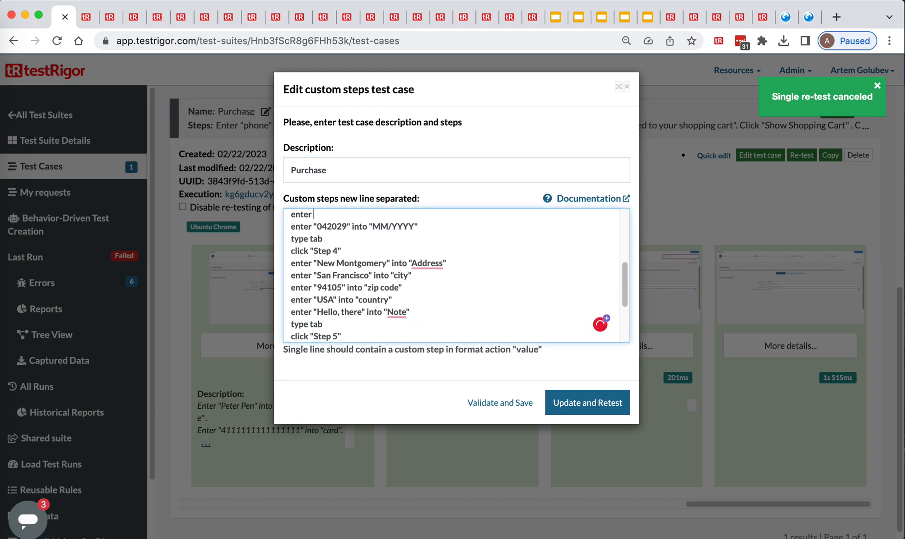
text("12")
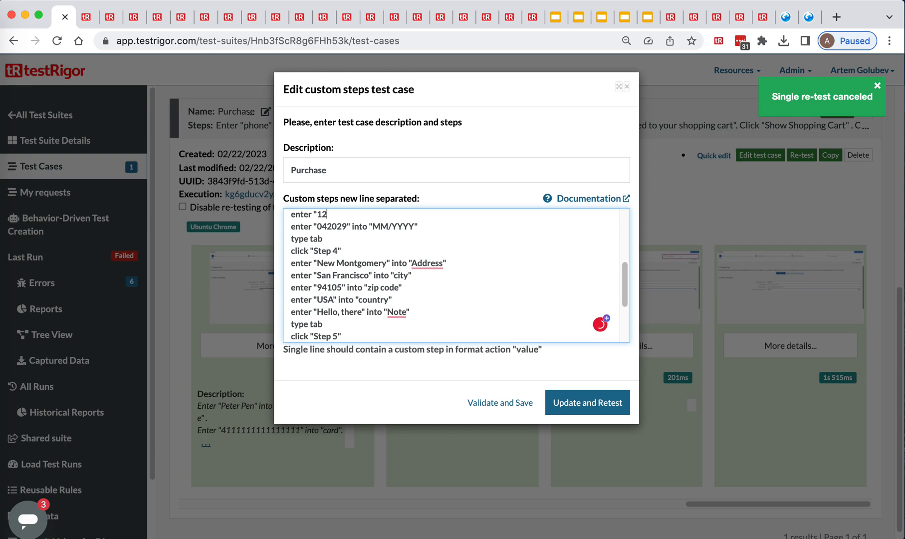
text(3" into "S)
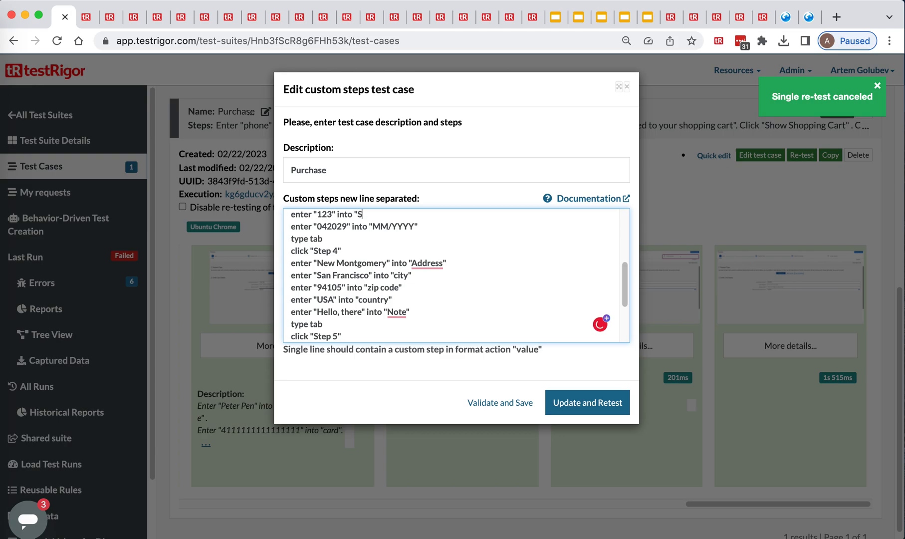
text(ecurity c)
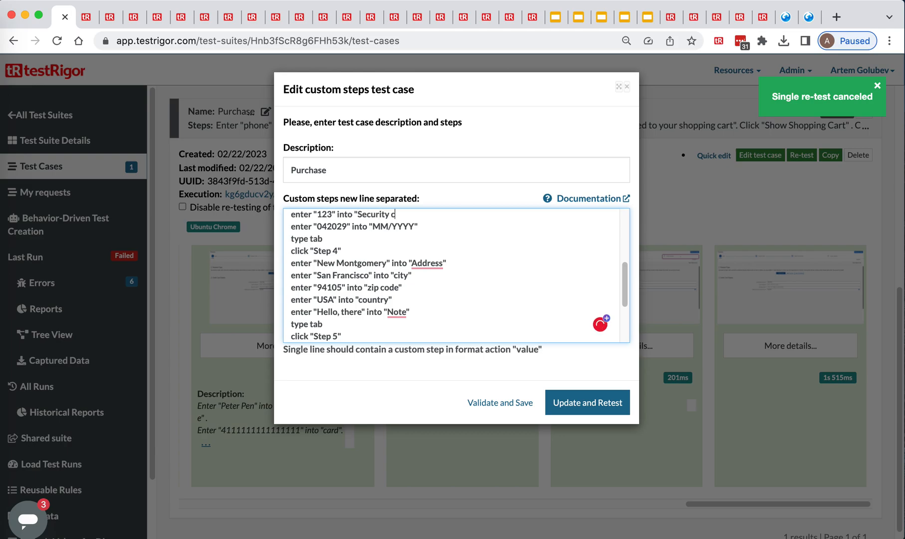
text(ode")
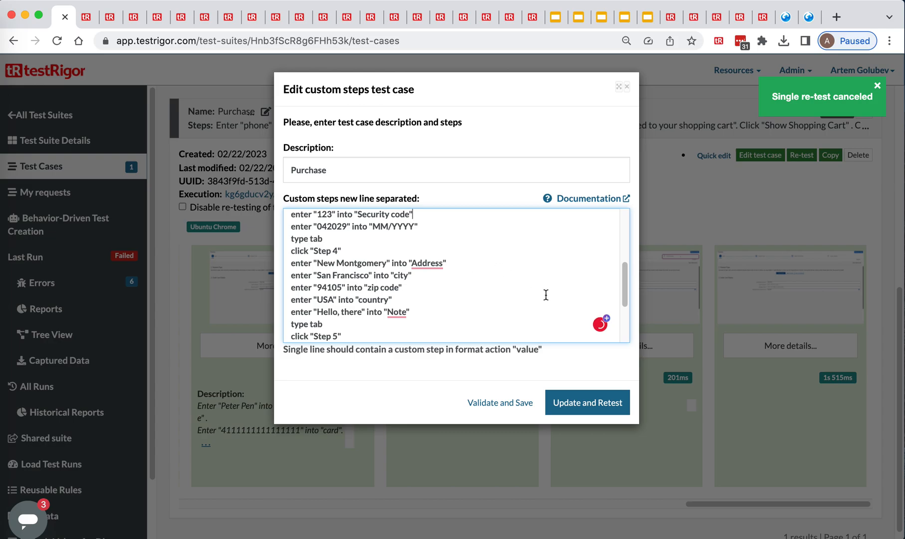
click(587, 402)
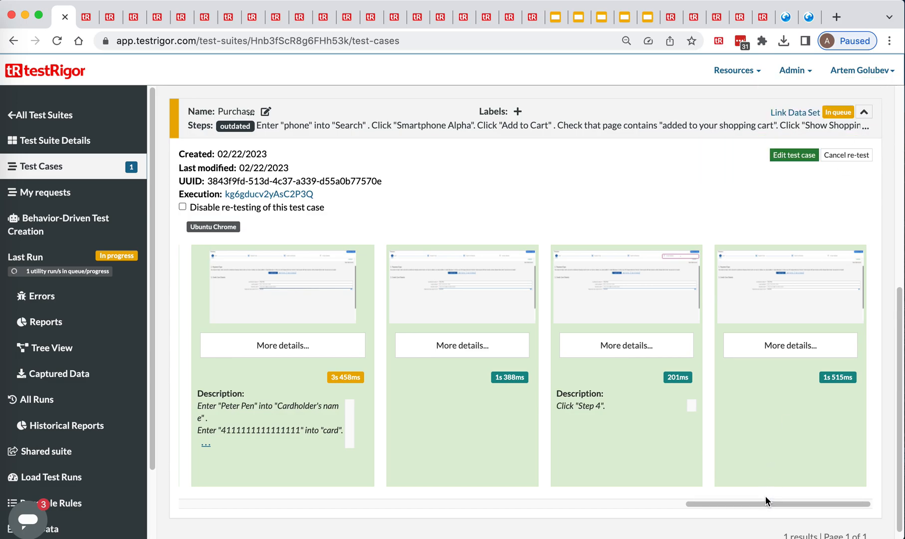
mouse_move(824, 225)
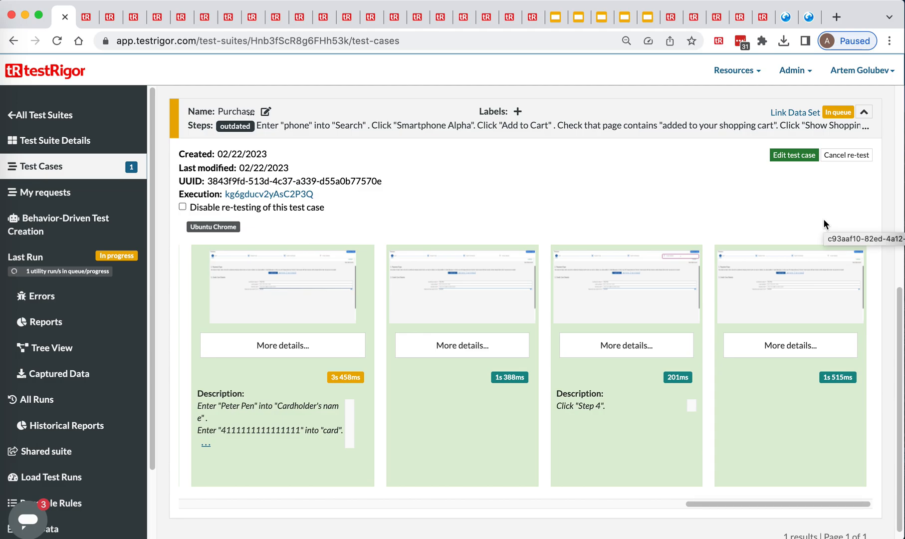
- Scroll to the new execution's screenshot cards and enlarge the Step 2 screenshot
scroll(up, 3)
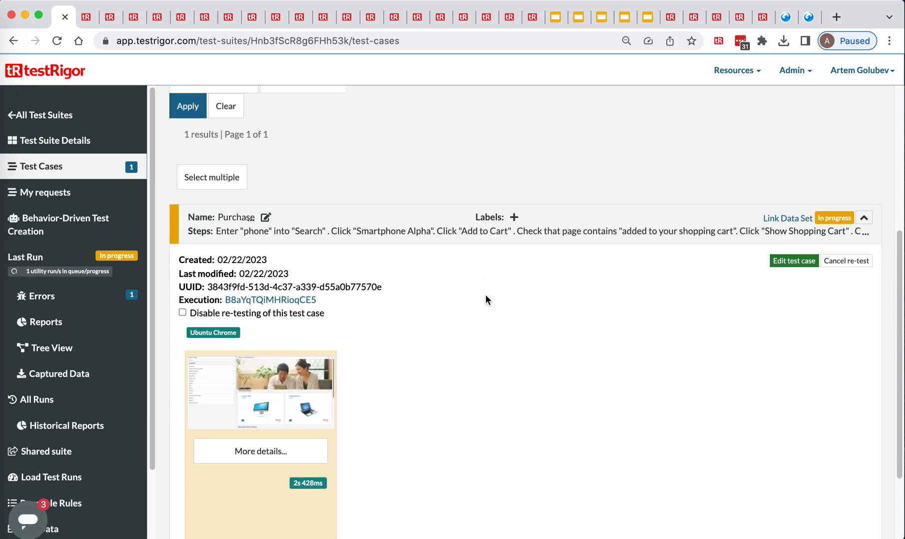
scroll(down, 3)
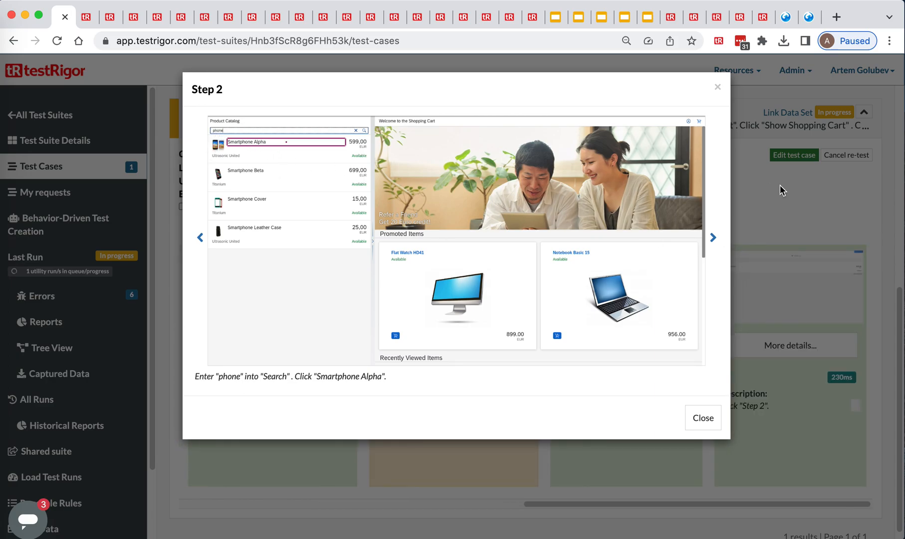
- Browse the first step screenshots and open the credit card details step's screenshot
click(712, 237)
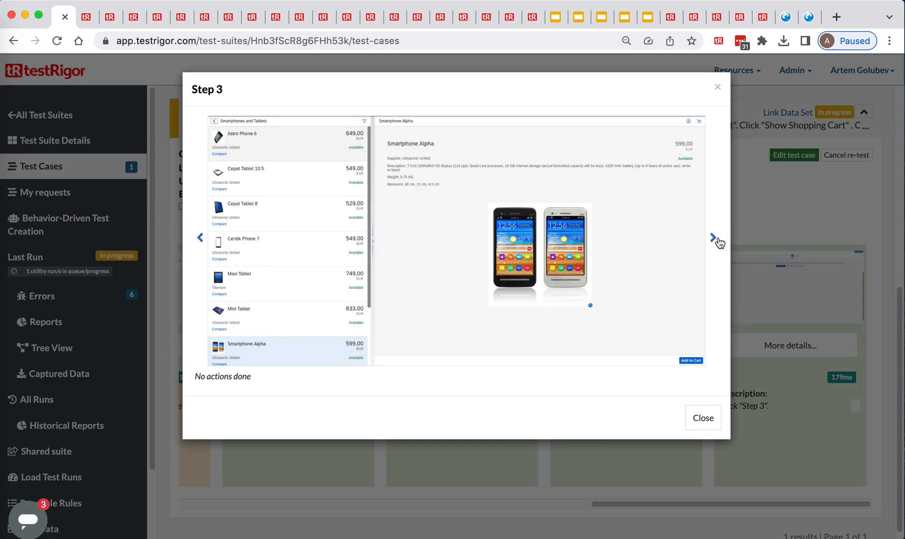
click(714, 239)
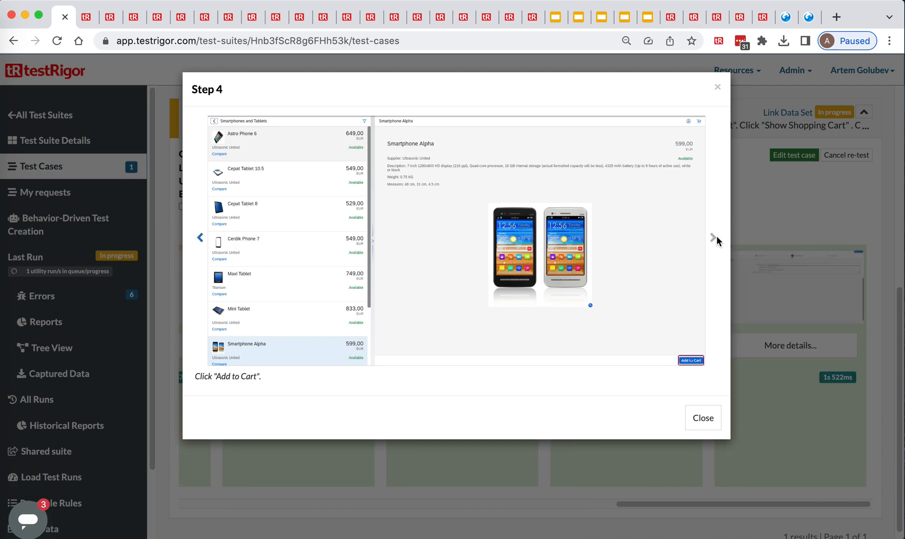
mouse_move(715, 237)
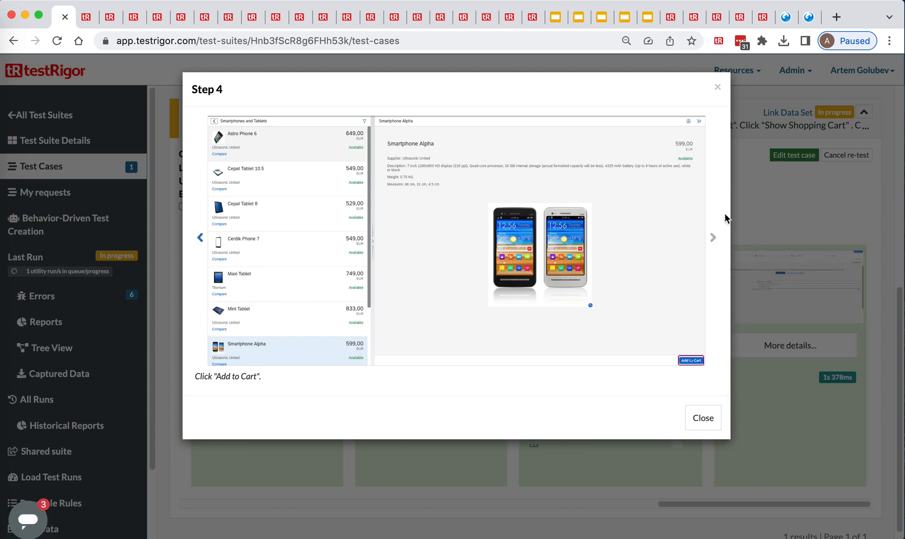
click(702, 417)
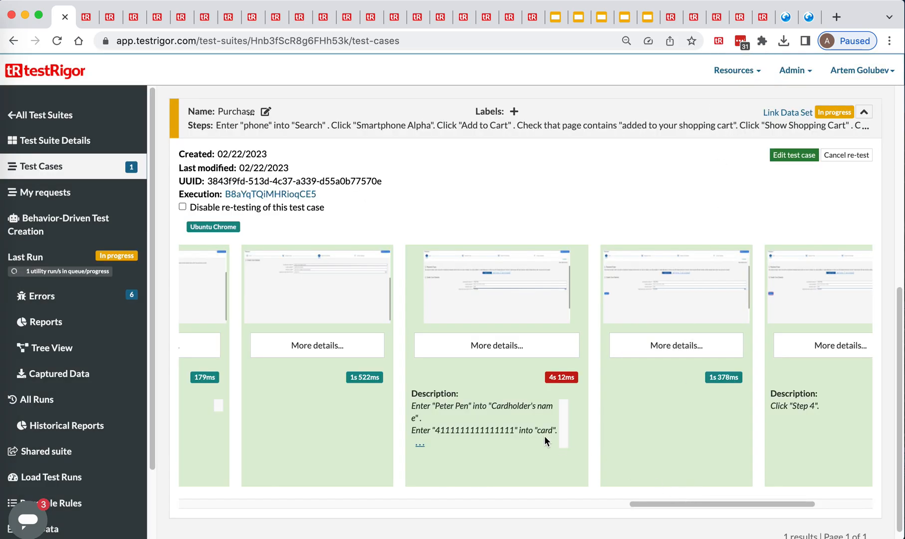
click(496, 346)
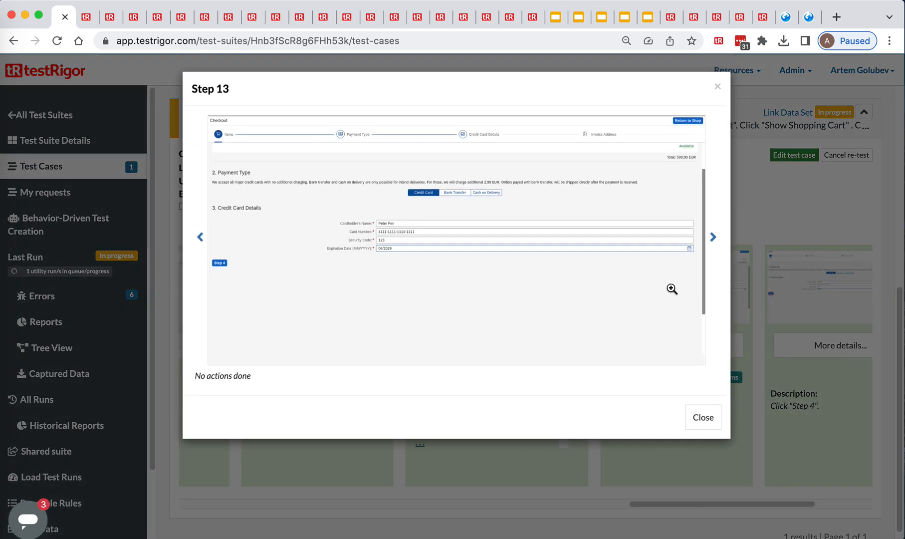
mouse_move(559, 236)
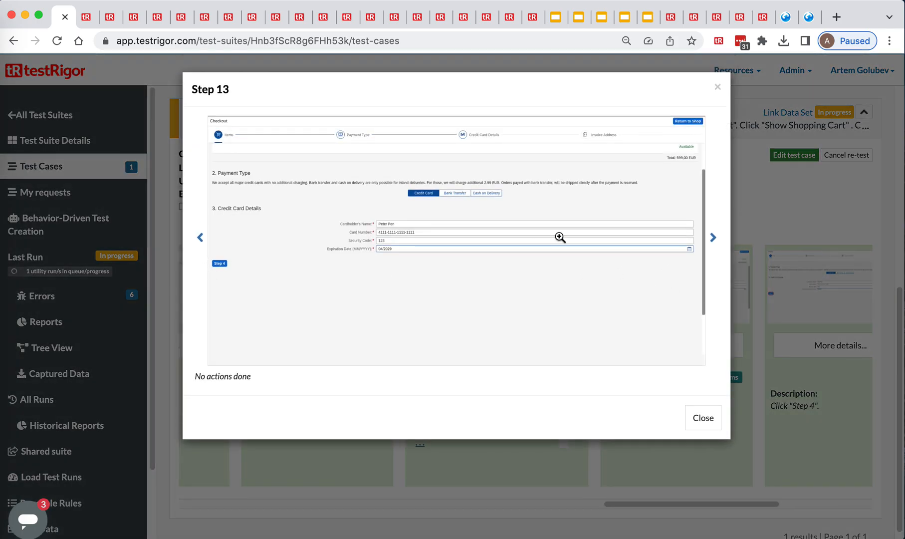
mouse_move(313, 245)
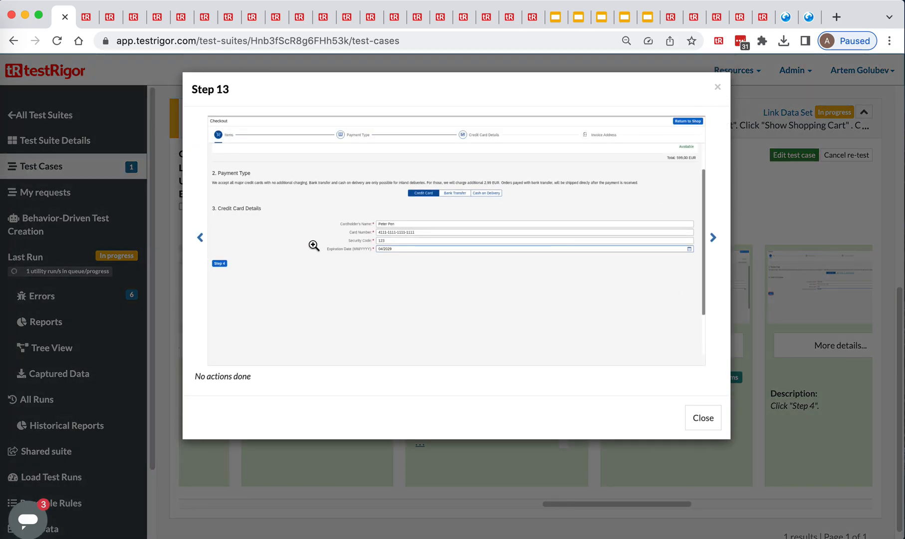
- Browse from the Step 5 click screenshot on to the order submission confirmation
click(701, 416)
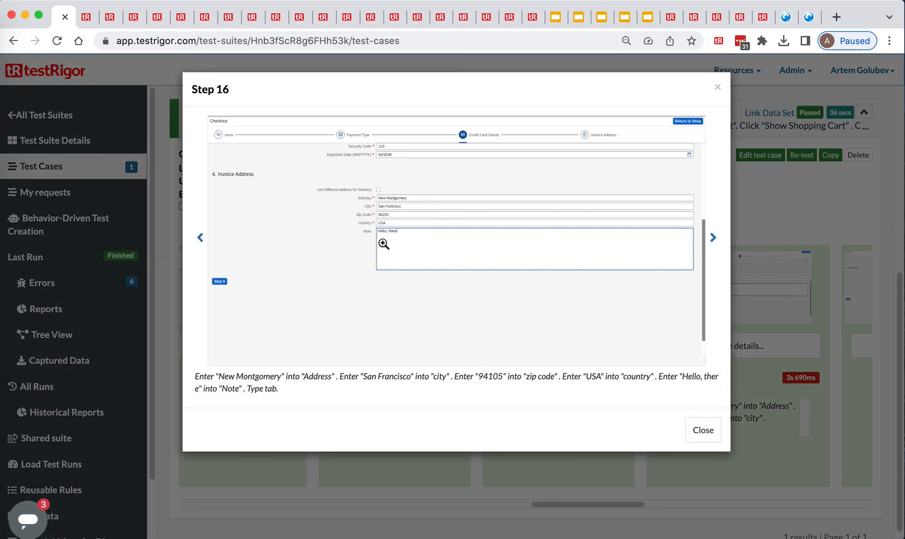
click(383, 245)
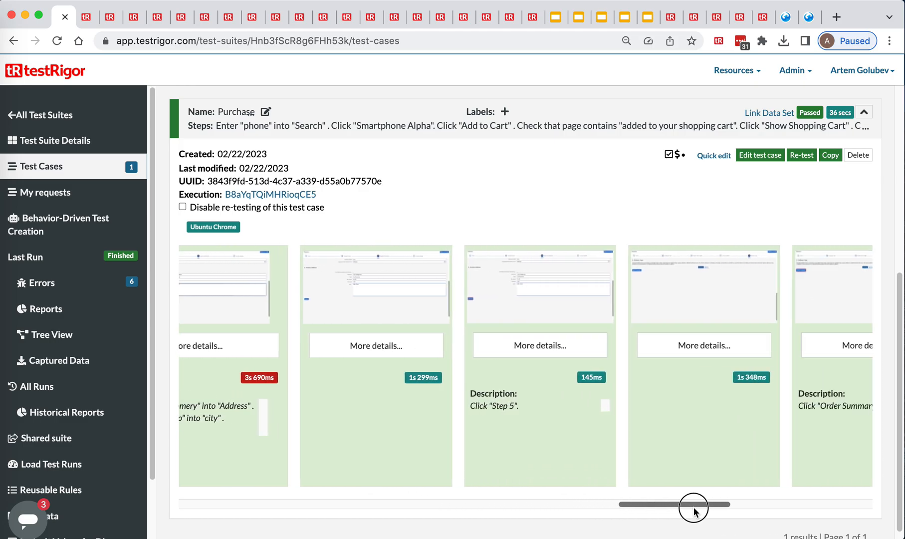
click(538, 345)
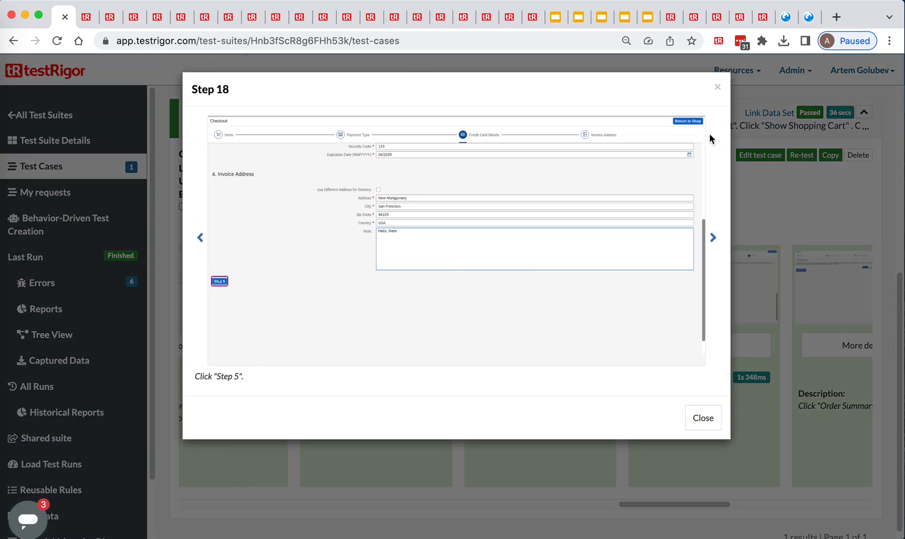
click(712, 237)
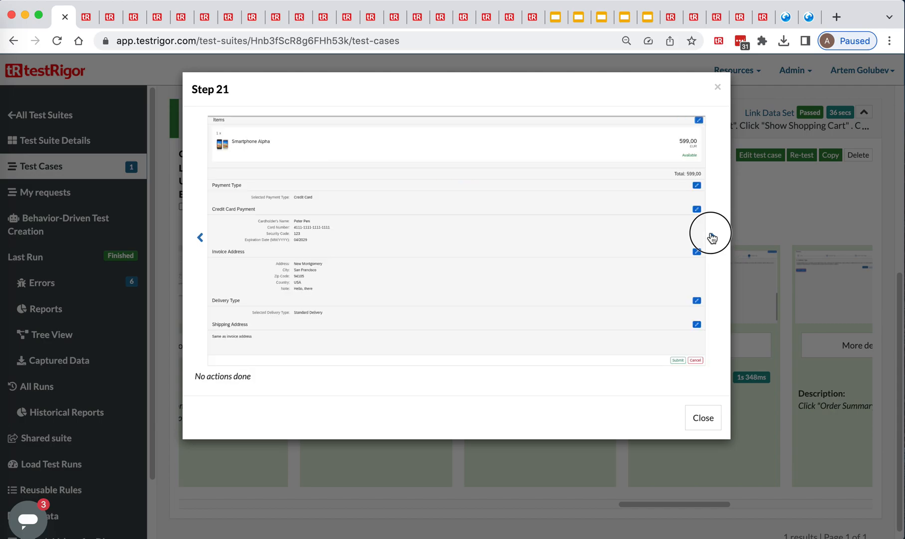
click(712, 237)
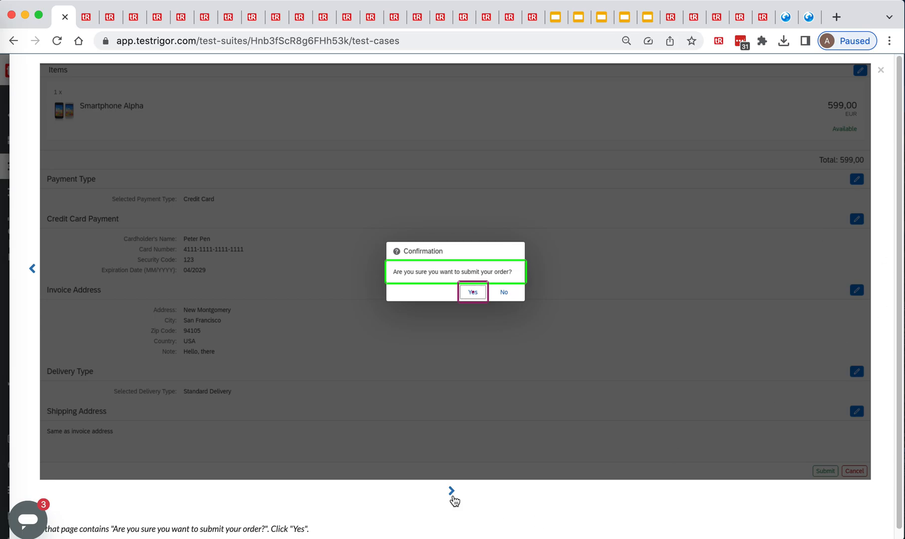
- Step through the order 20171941 completed and welcome page screenshots, then close the viewer
click(472, 292)
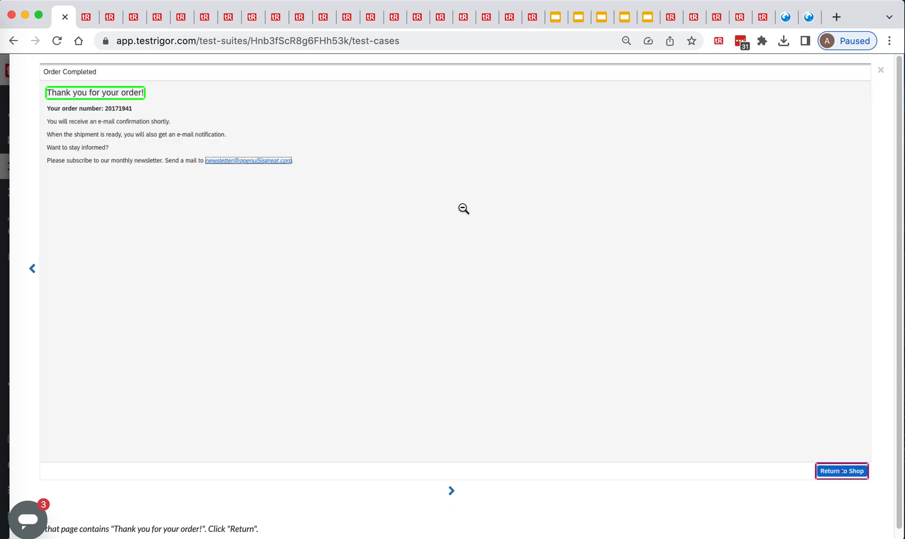
mouse_move(841, 471)
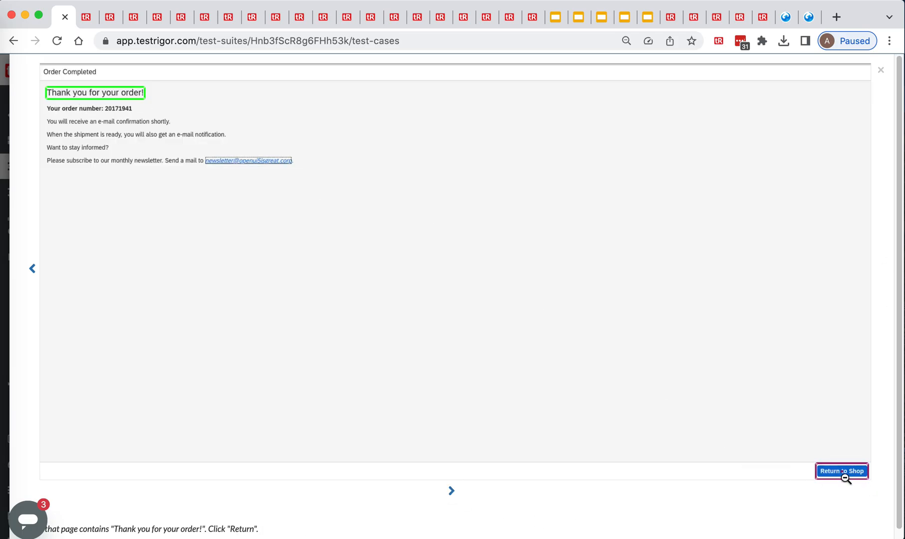
mouse_move(448, 491)
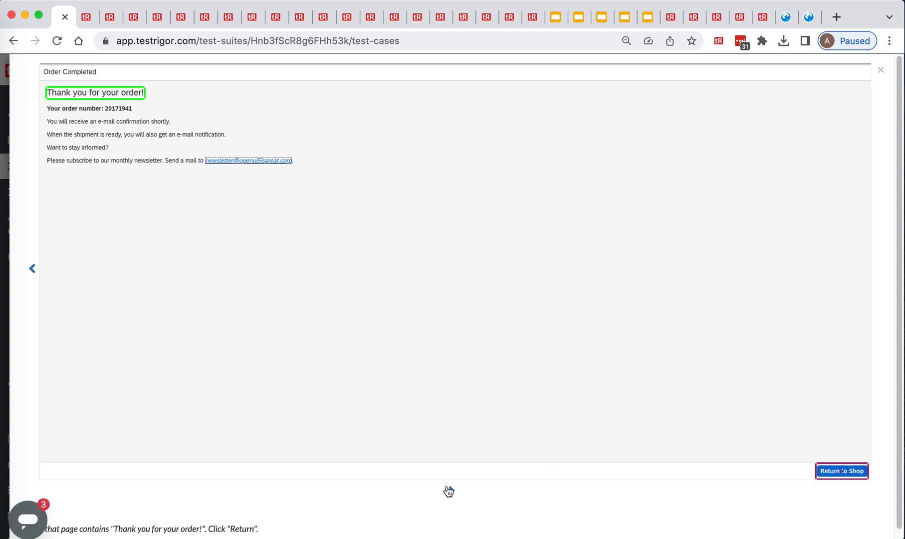
click(841, 471)
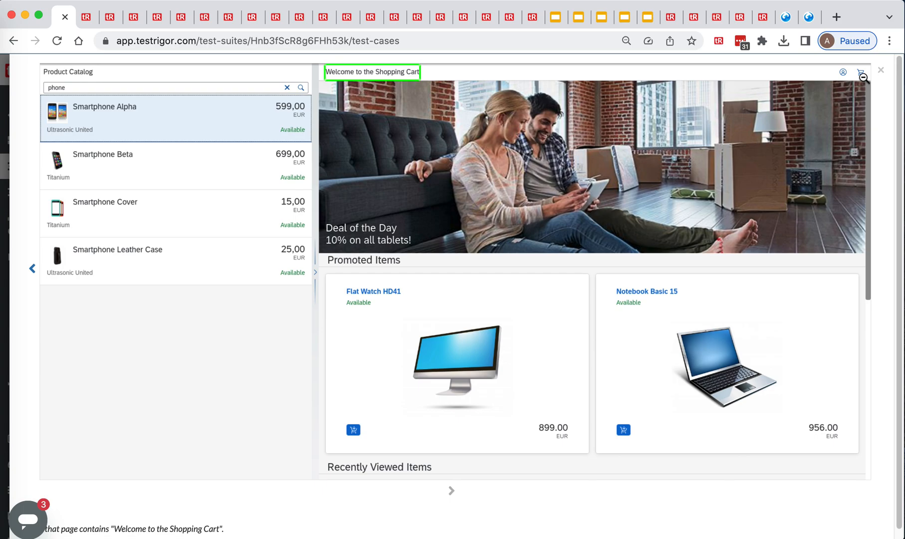
click(881, 69)
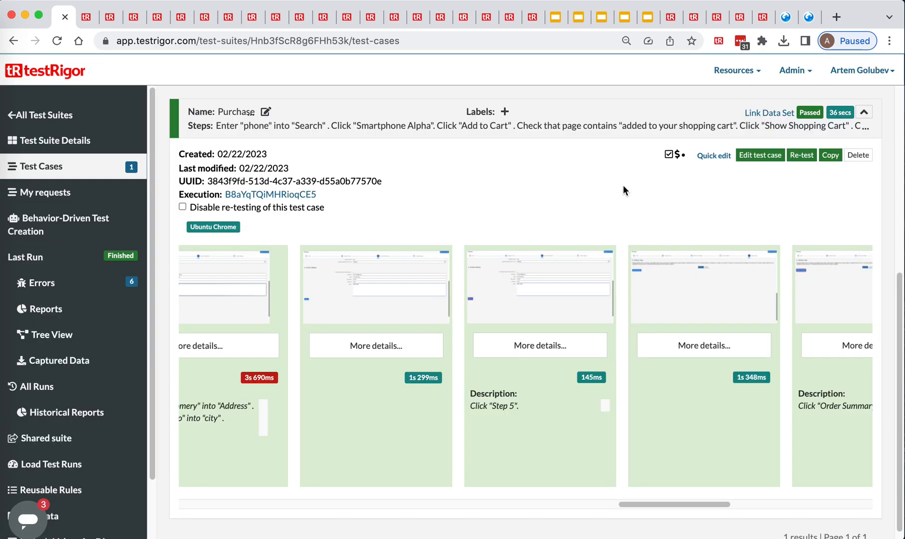
mouse_move(624, 190)
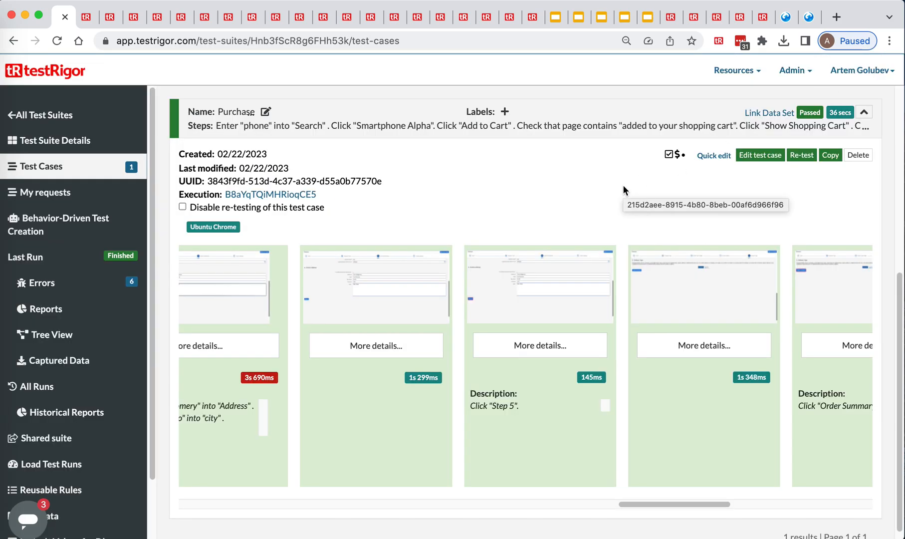
mouse_move(630, 500)
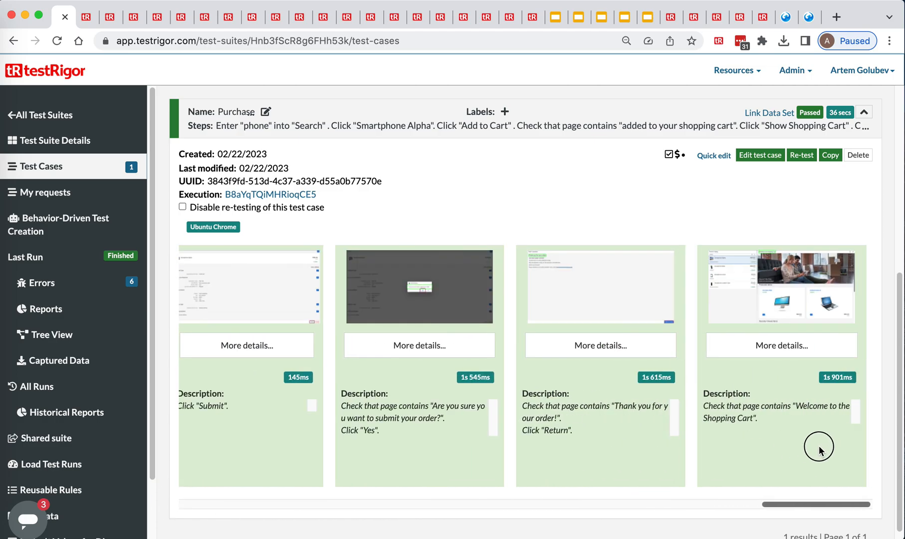
mouse_move(612, 230)
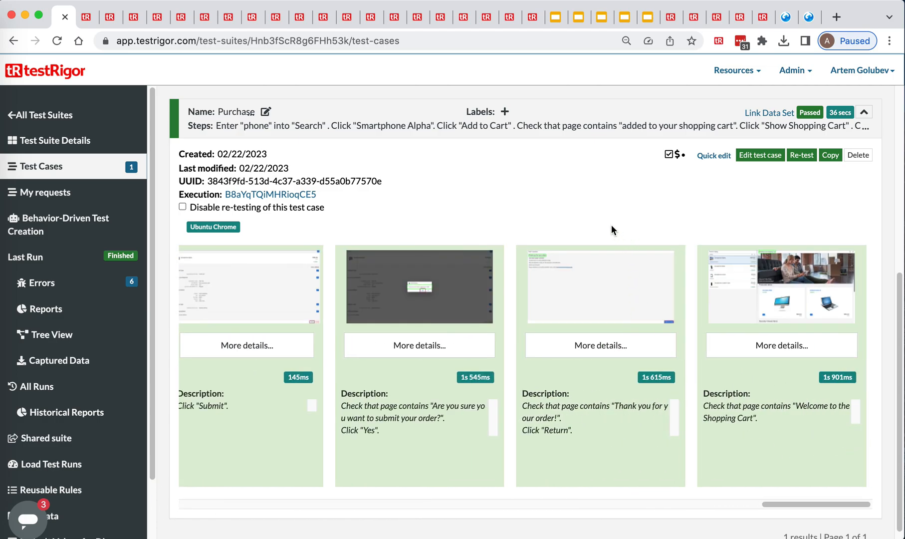
mouse_move(611, 229)
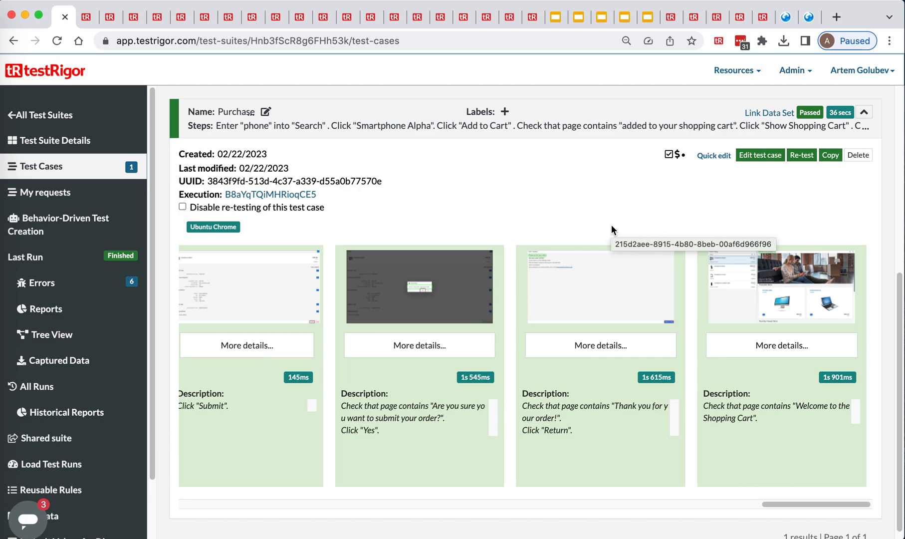
mouse_move(620, 234)
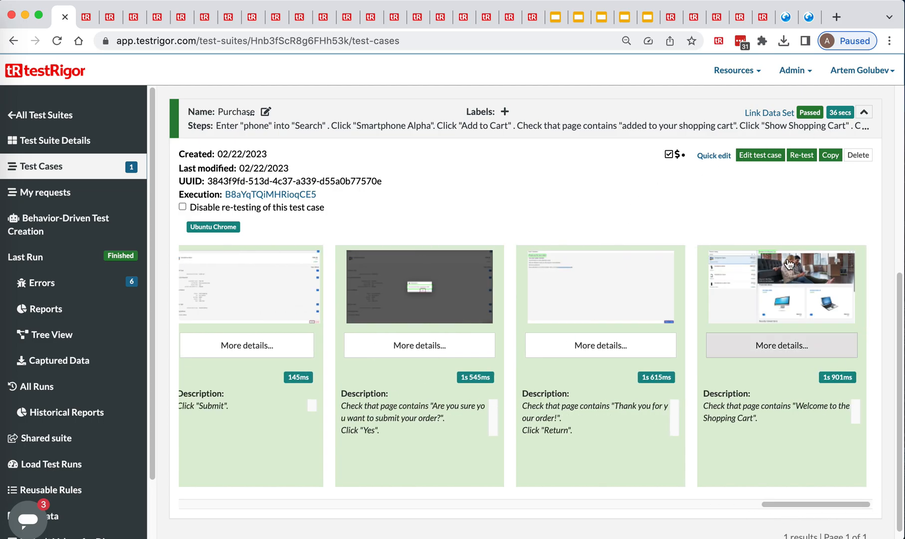
- Open the passed Purchase test case's custom steps for editing
click(759, 154)
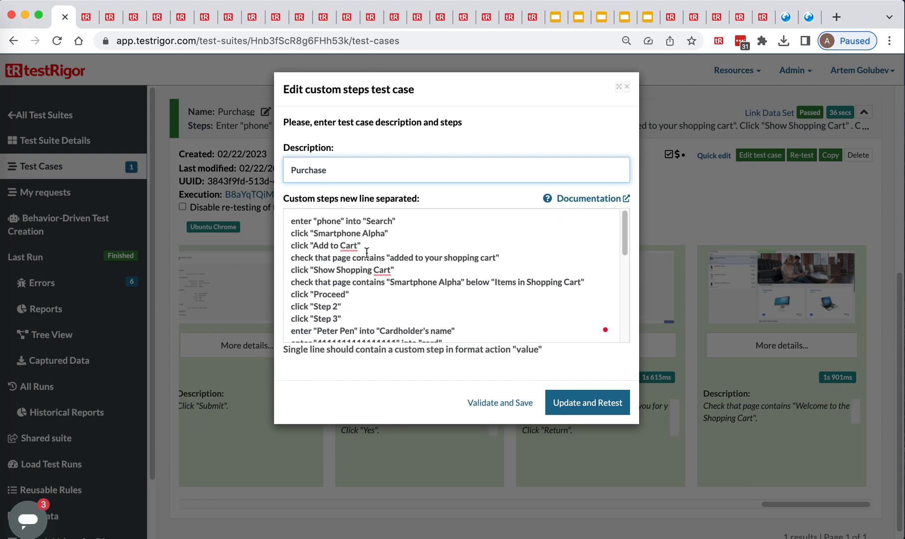
- Review the Purchase custom steps text and close the editor without saving changes
scroll(down, 3)
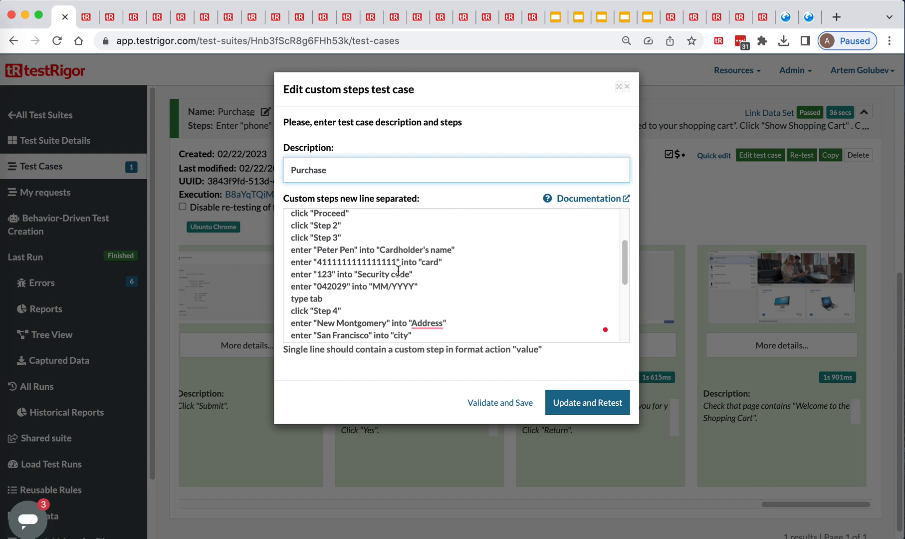
scroll(down, 3)
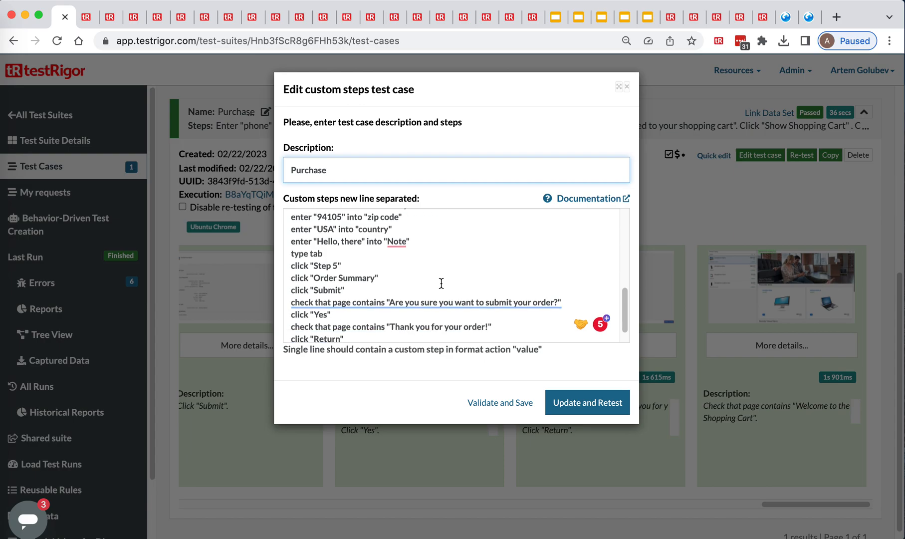
scroll(down, 3)
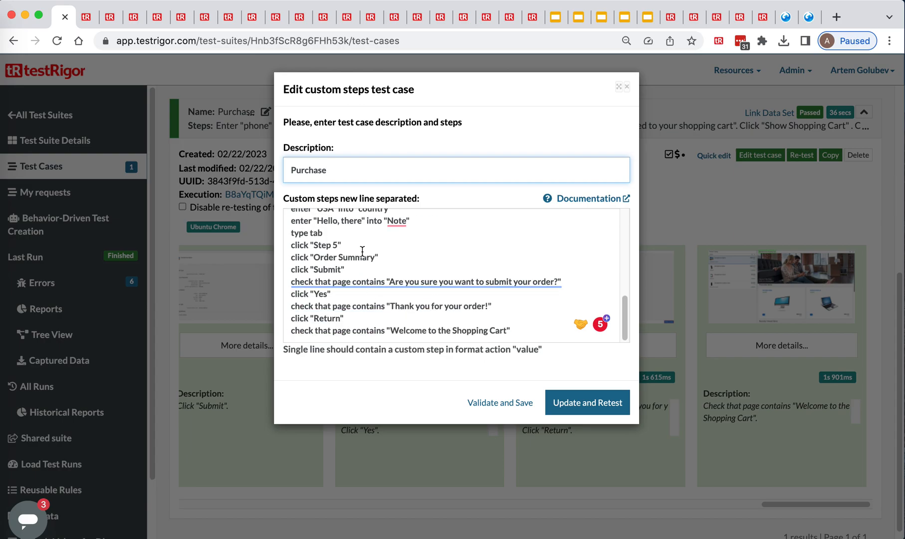
scroll(up, 3)
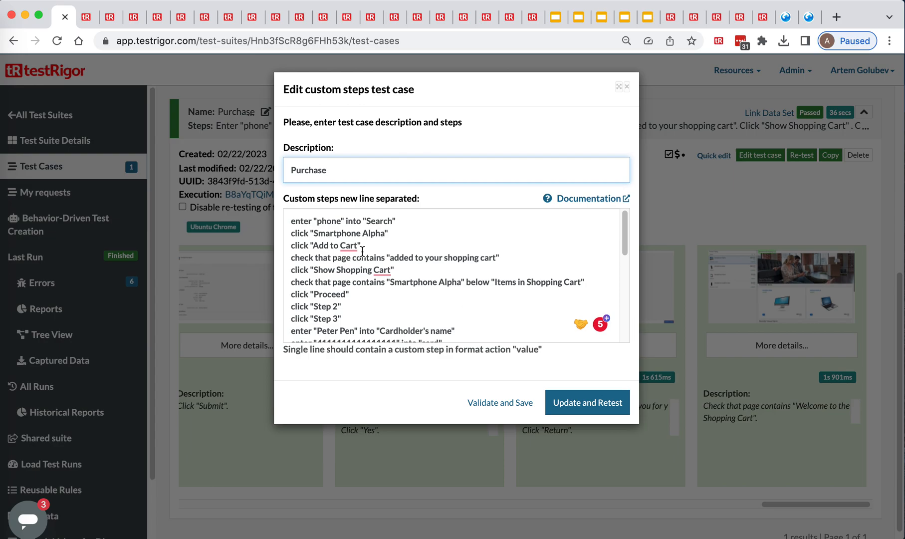
scroll(down, 3)
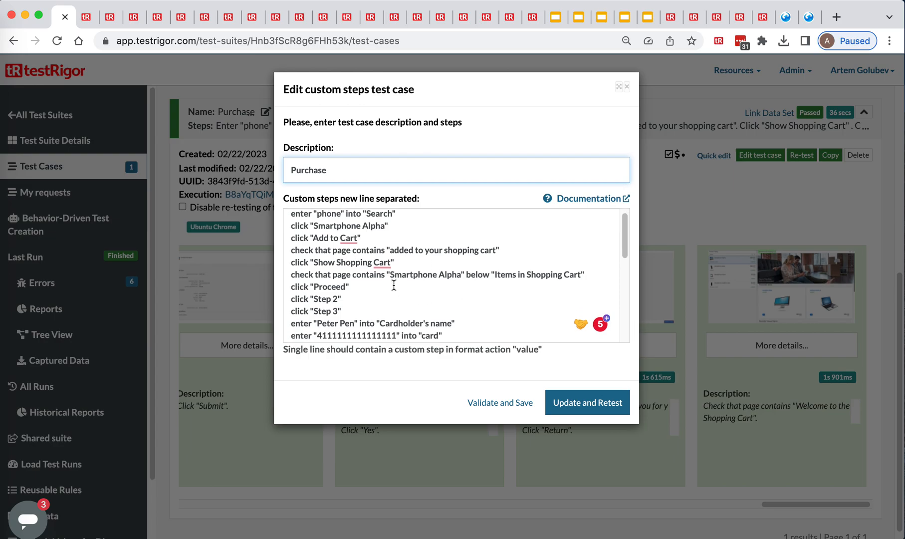
scroll(down, 3)
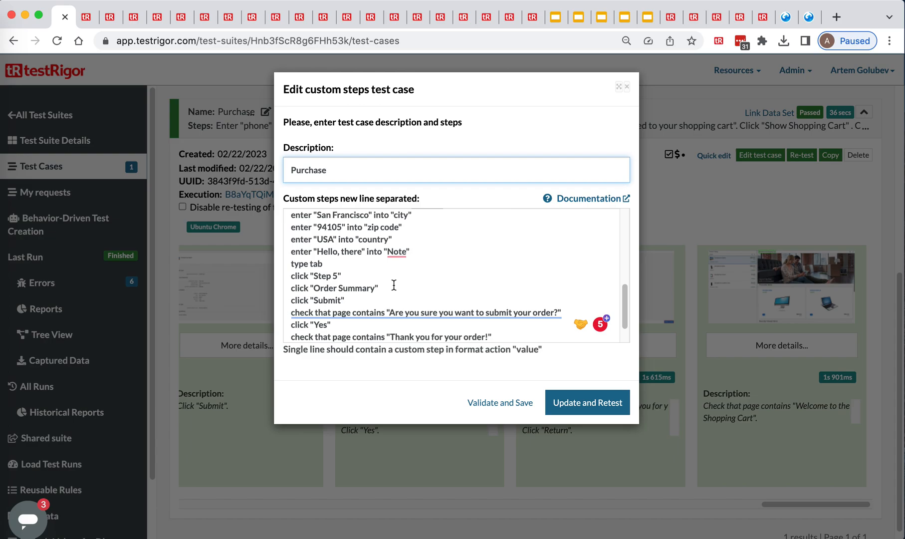
click(626, 87)
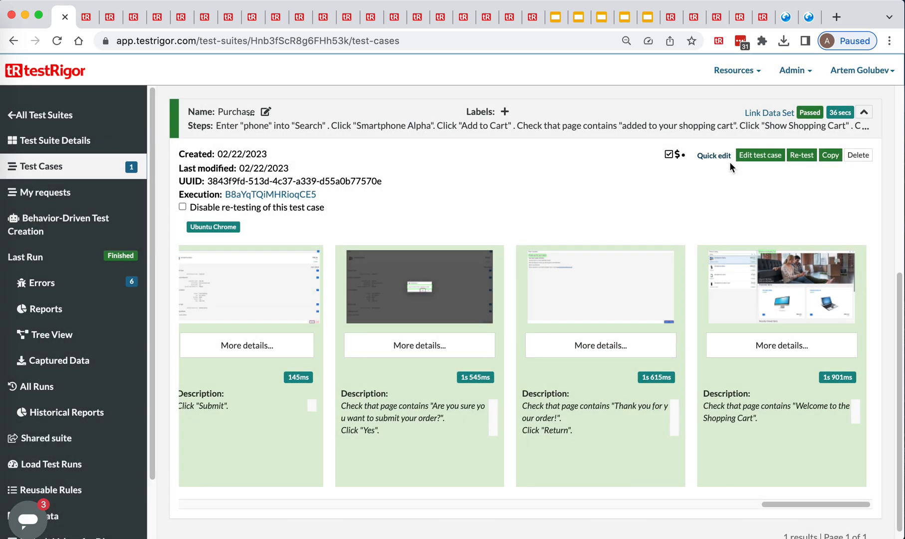